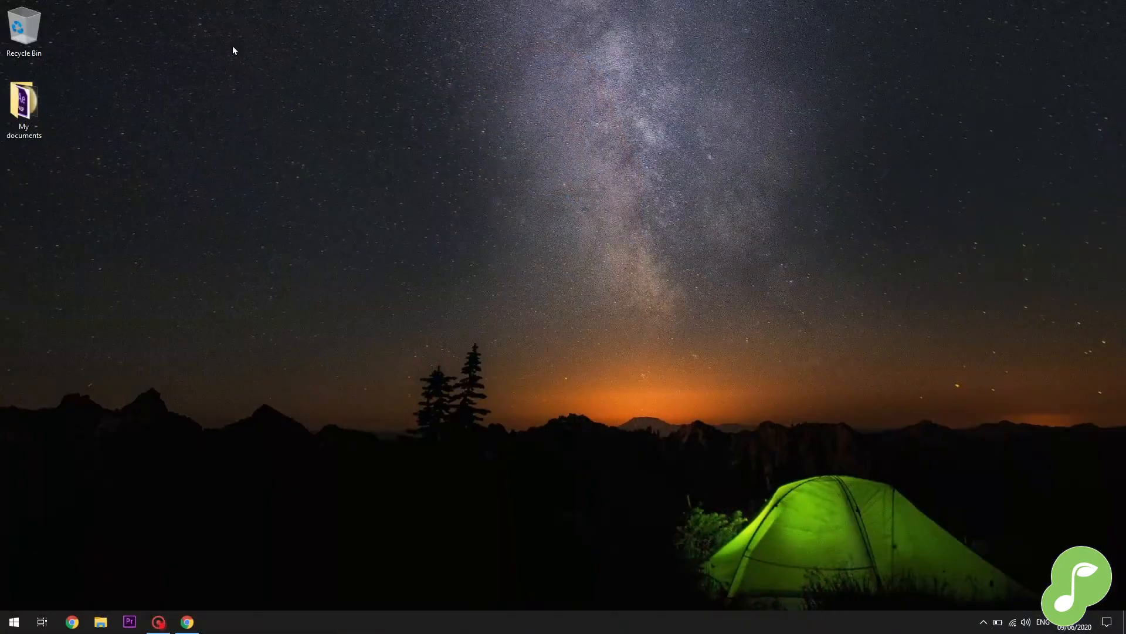
pyautogui.moveTo(531, 321)
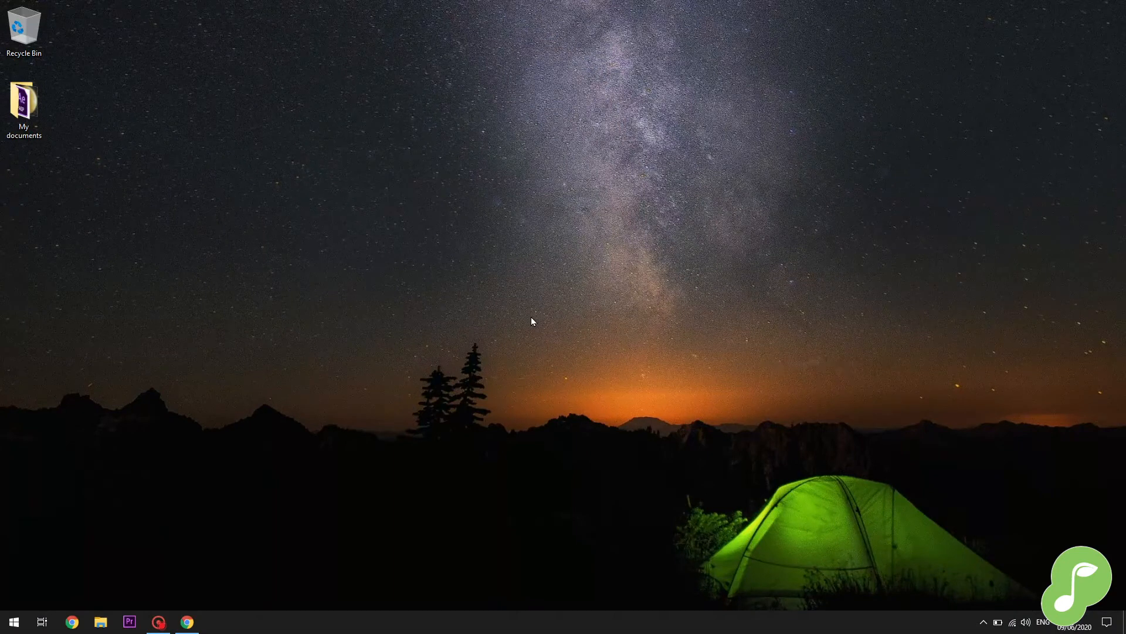
pyautogui.moveTo(519, 339)
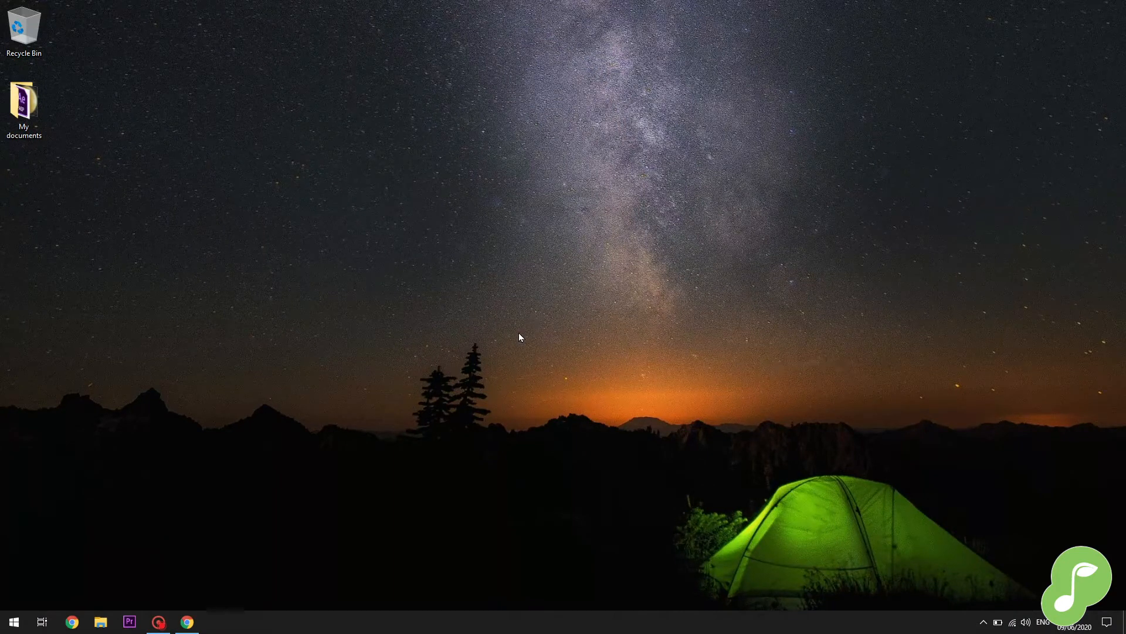
# Step: Launch Chrome and go to music.youtube.com to load the YouTube Music home page
pyautogui.click(187, 621)
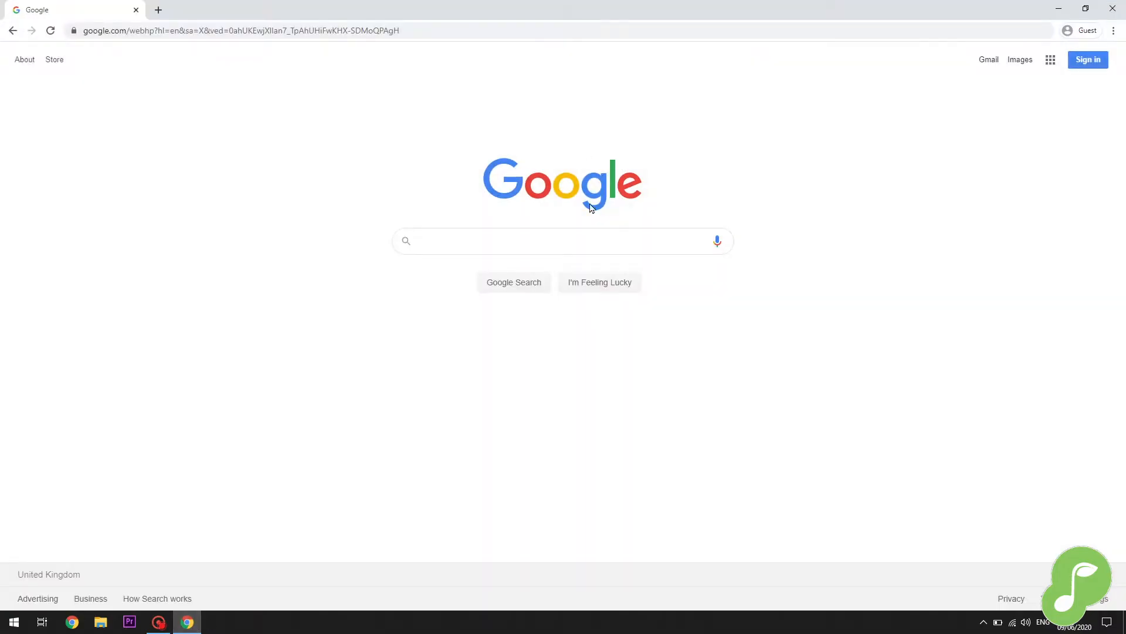
pyautogui.moveTo(451, 118)
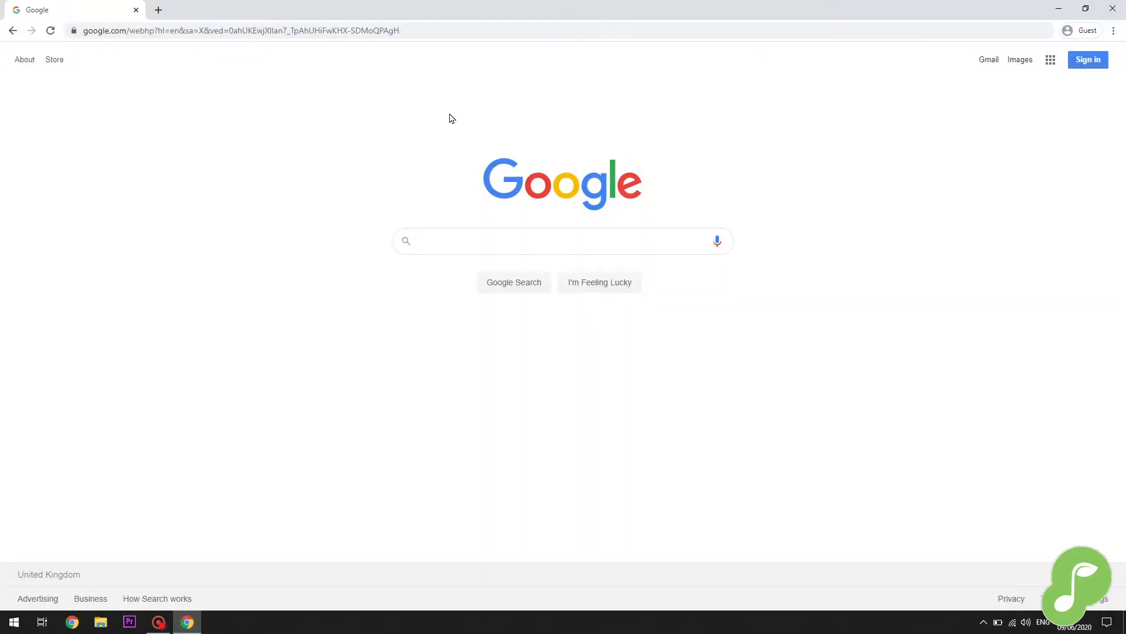
pyautogui.click(205, 30)
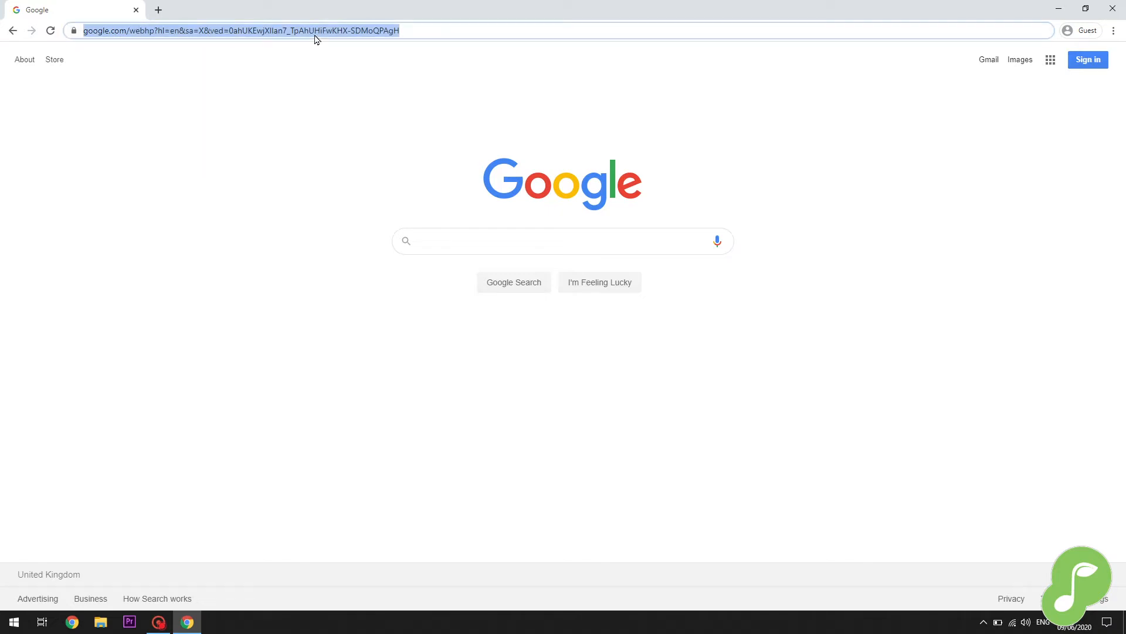
pyautogui.write('m')
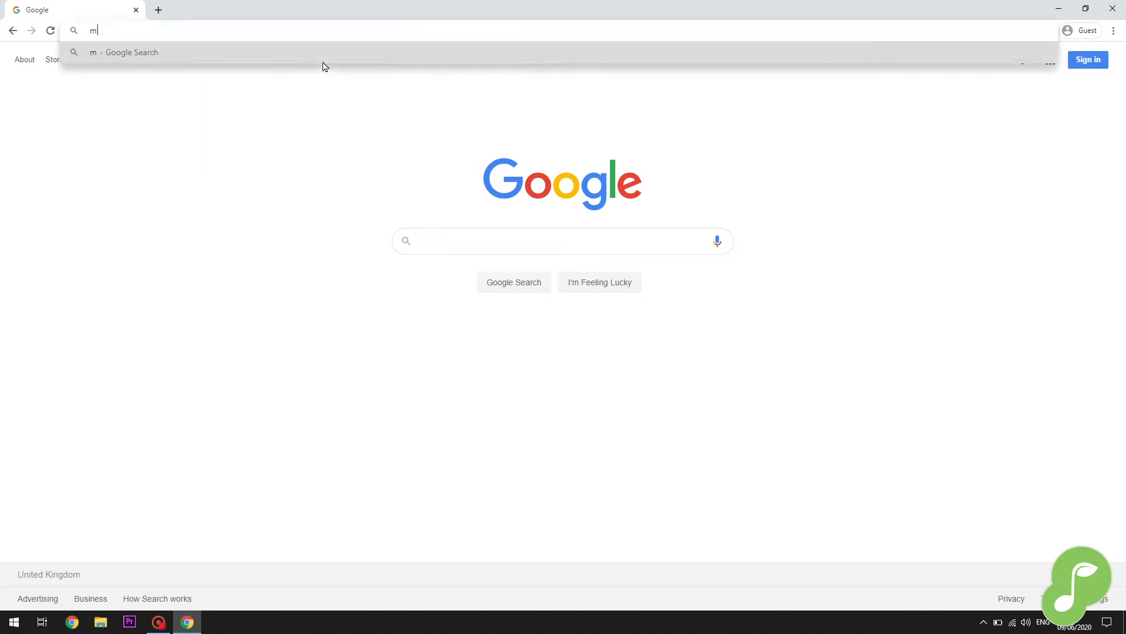
pyautogui.write('usic.youtube.com')
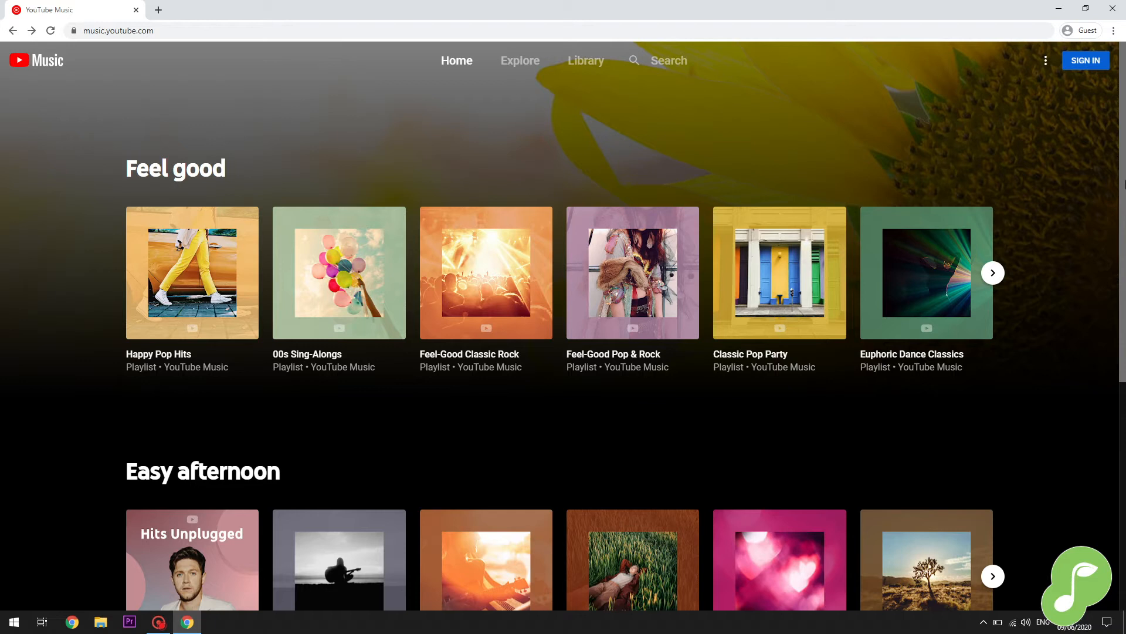
# Step: Choose SIGN IN and place the cursor in the Google Email or phone field
pyautogui.click(1086, 61)
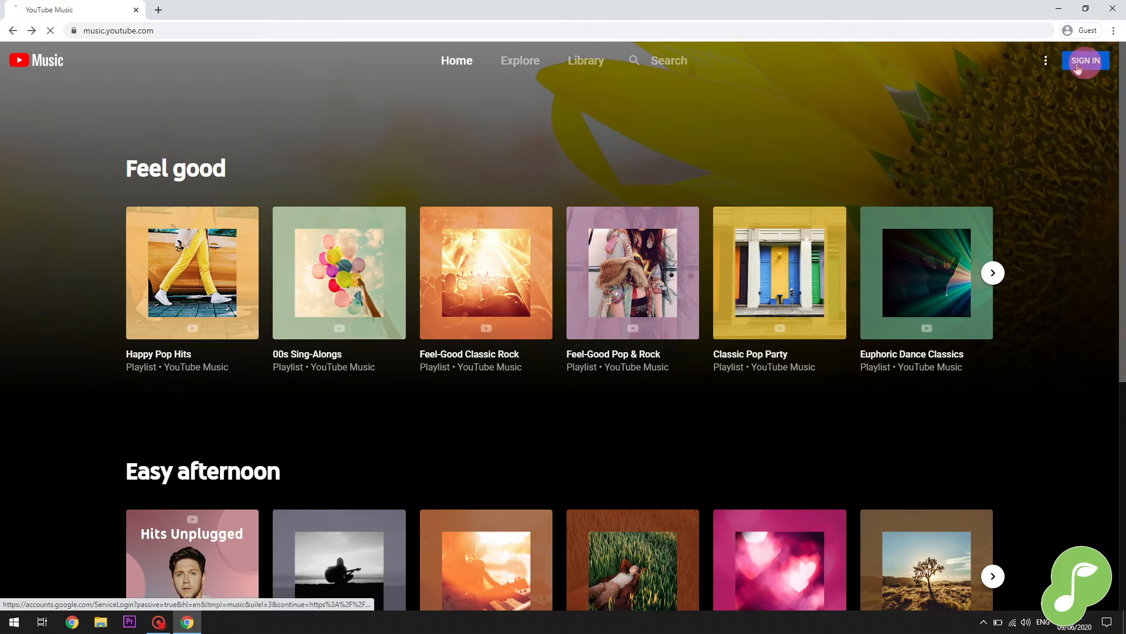
pyautogui.click(1086, 61)
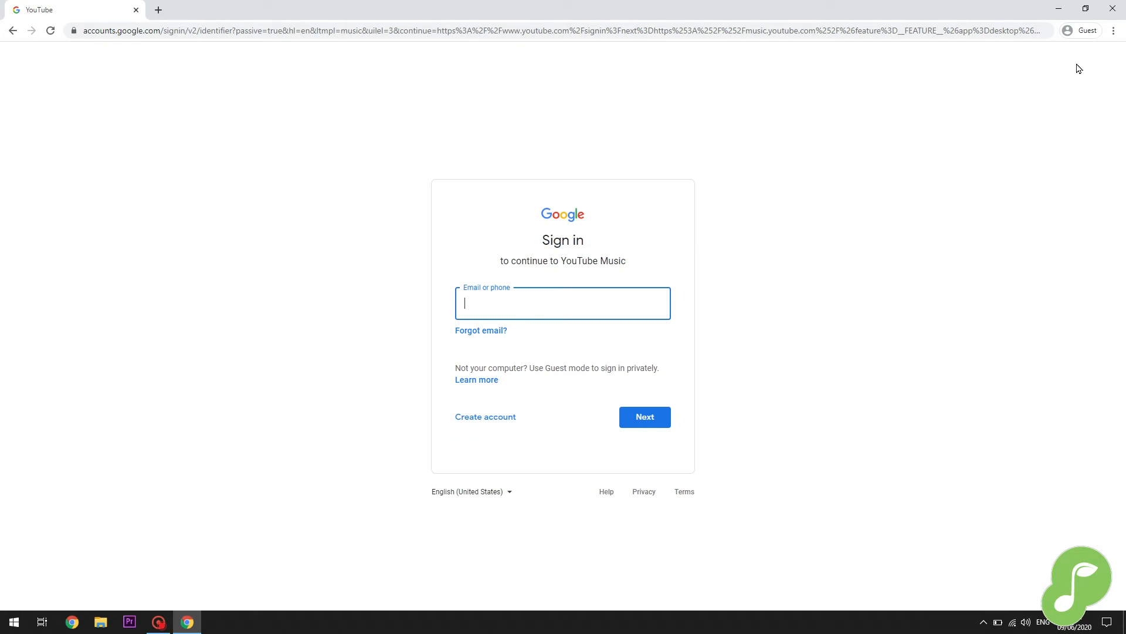
pyautogui.moveTo(464, 394)
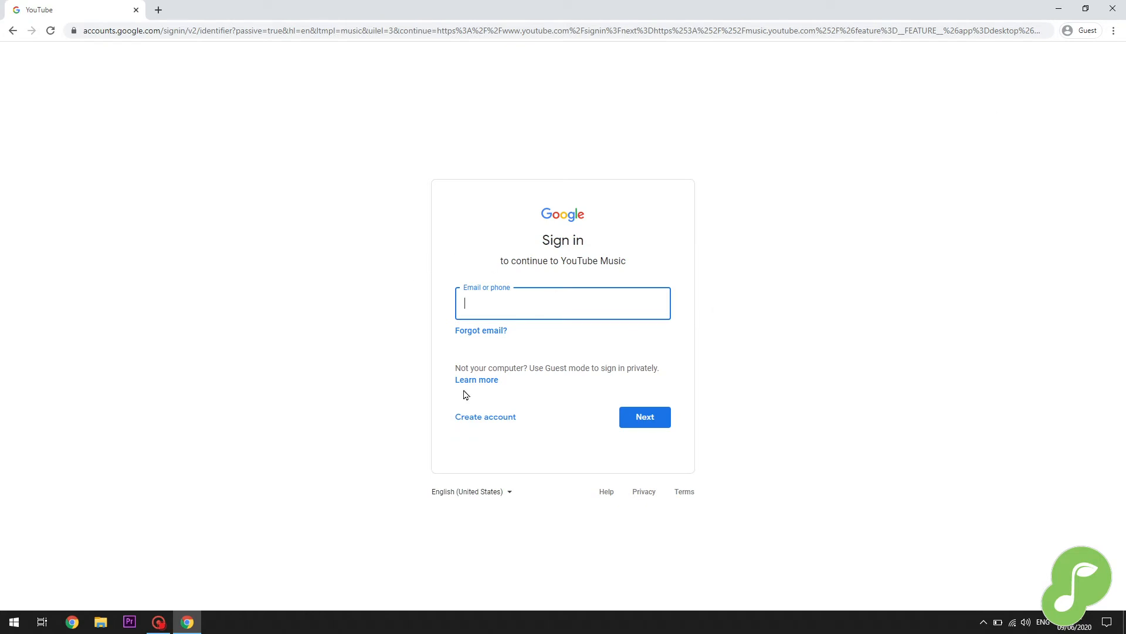
pyautogui.moveTo(558, 312)
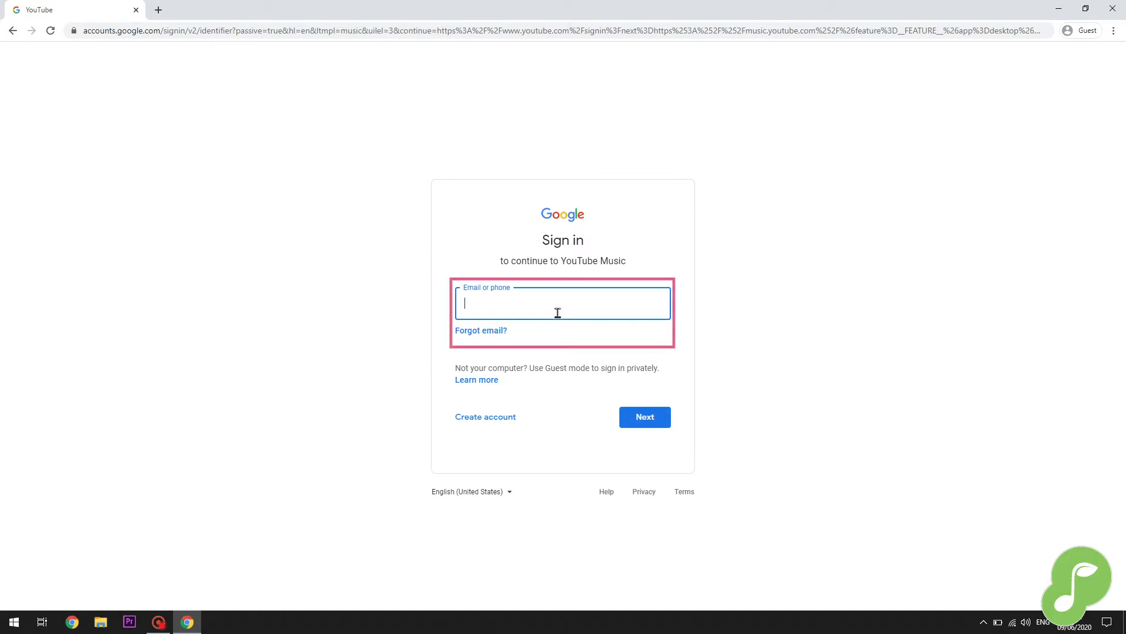
pyautogui.moveTo(627, 416)
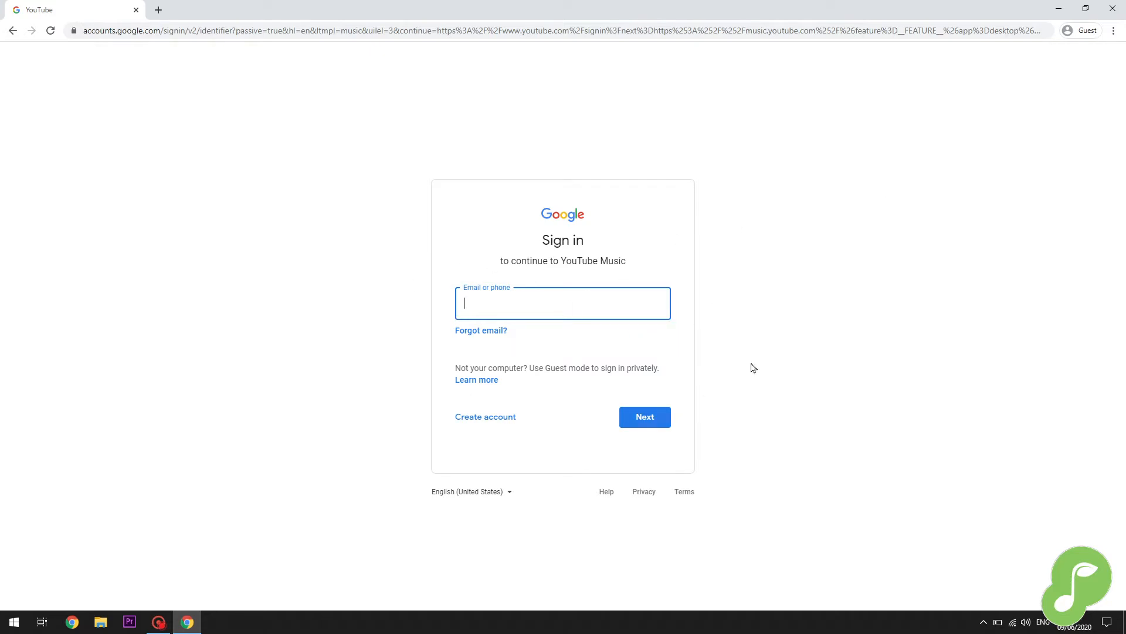
pyautogui.moveTo(558, 312)
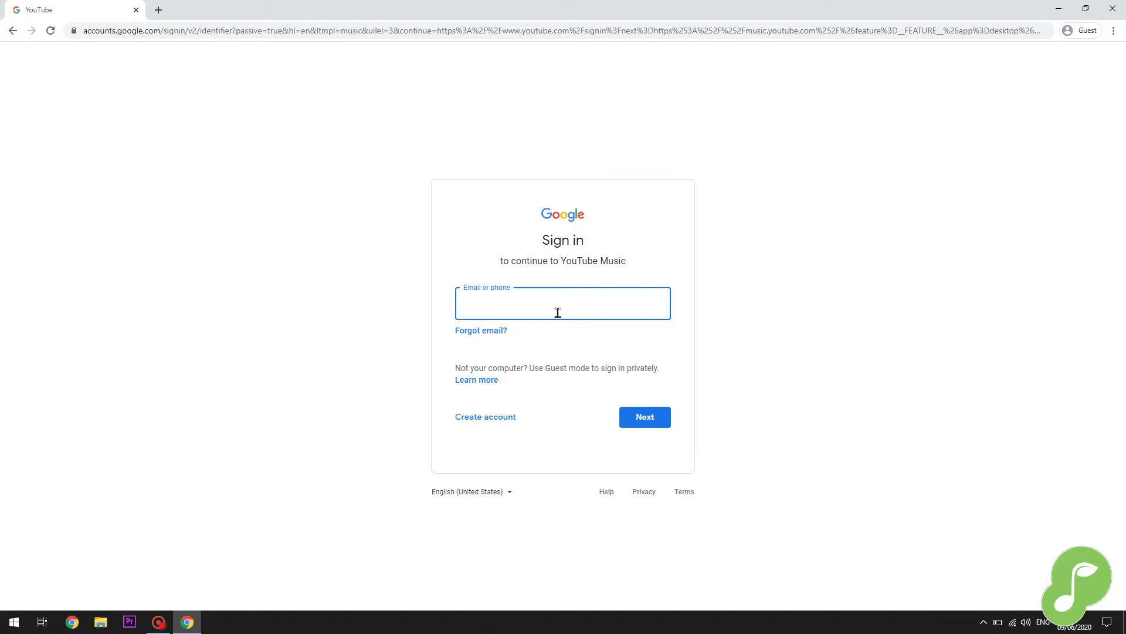
pyautogui.click(557, 313)
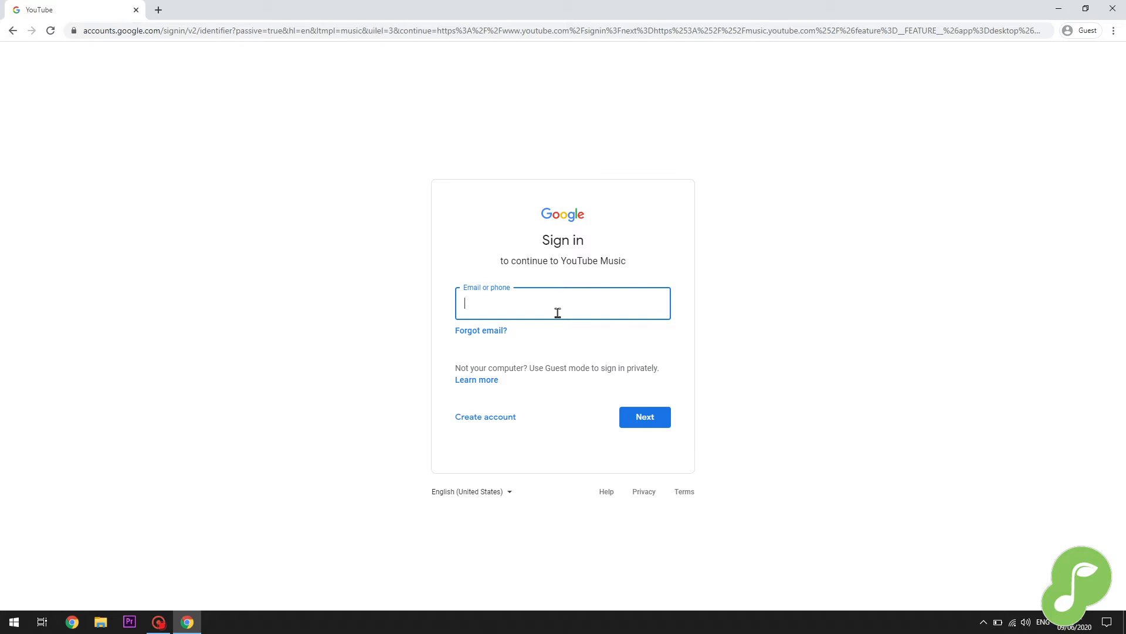
# Step: Choose Create account for myself and start entering the name 'Rao'
pyautogui.click(485, 416)
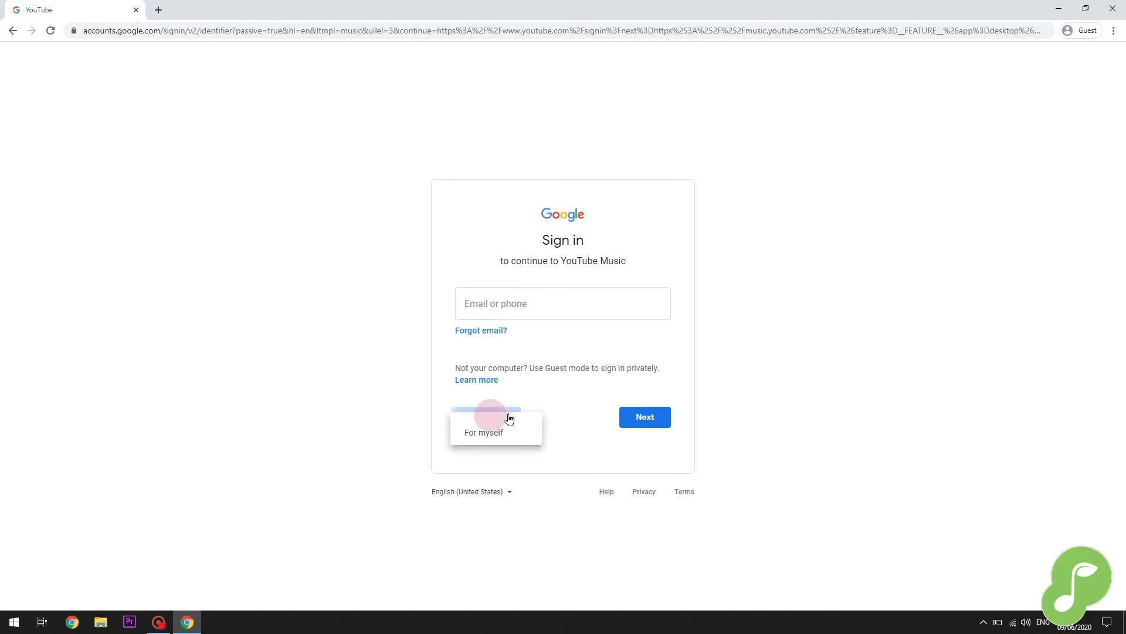
pyautogui.click(485, 416)
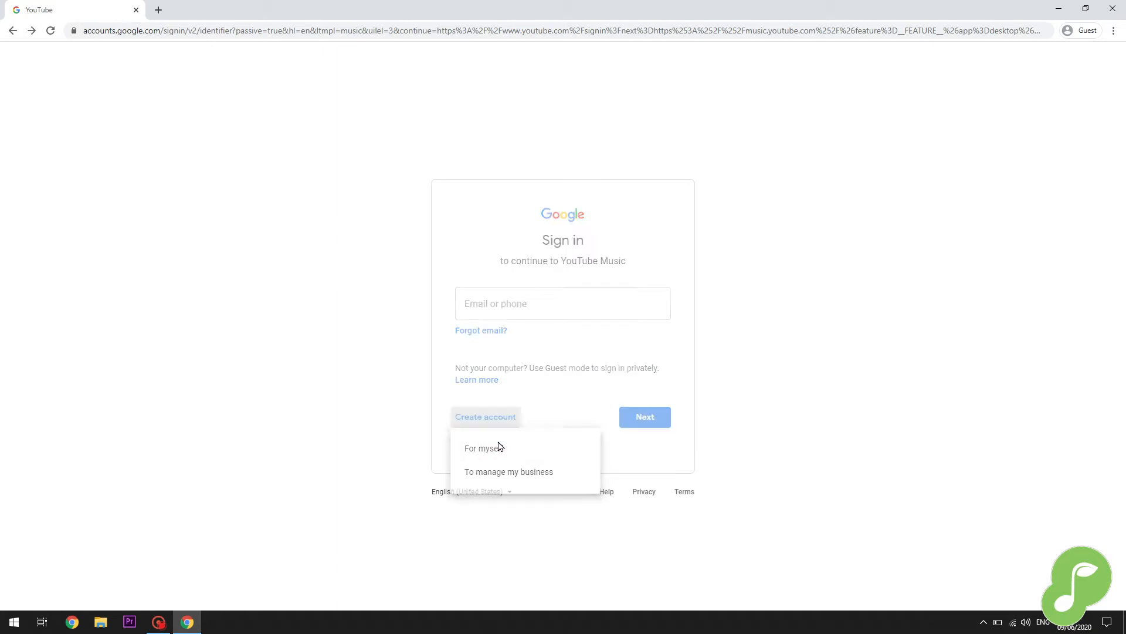
pyautogui.click(480, 448)
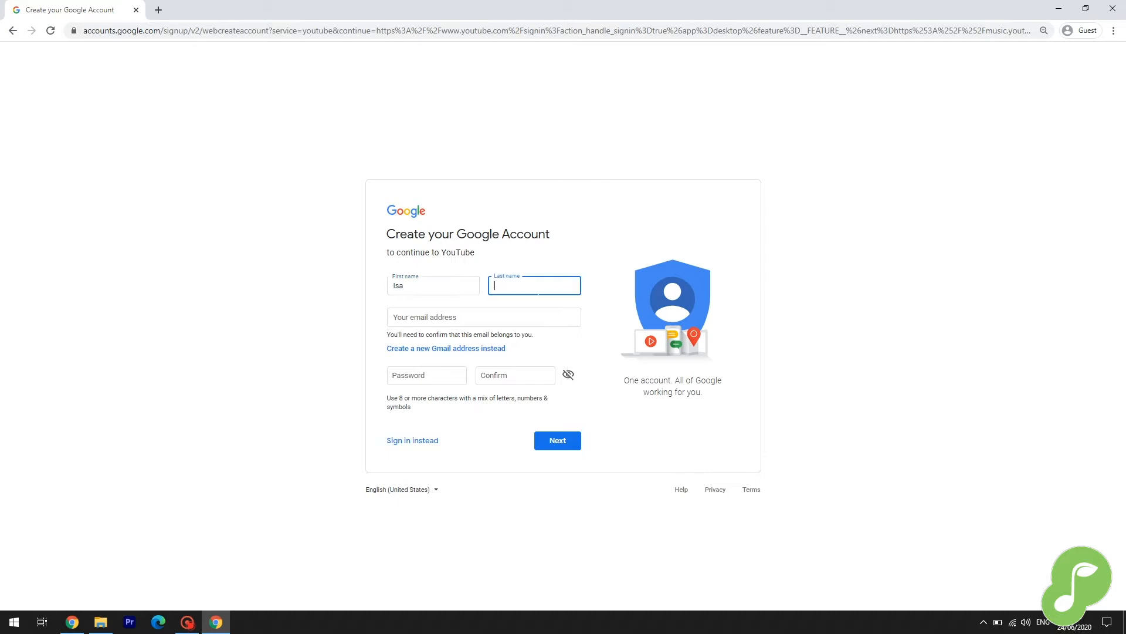
pyautogui.write('Rao')
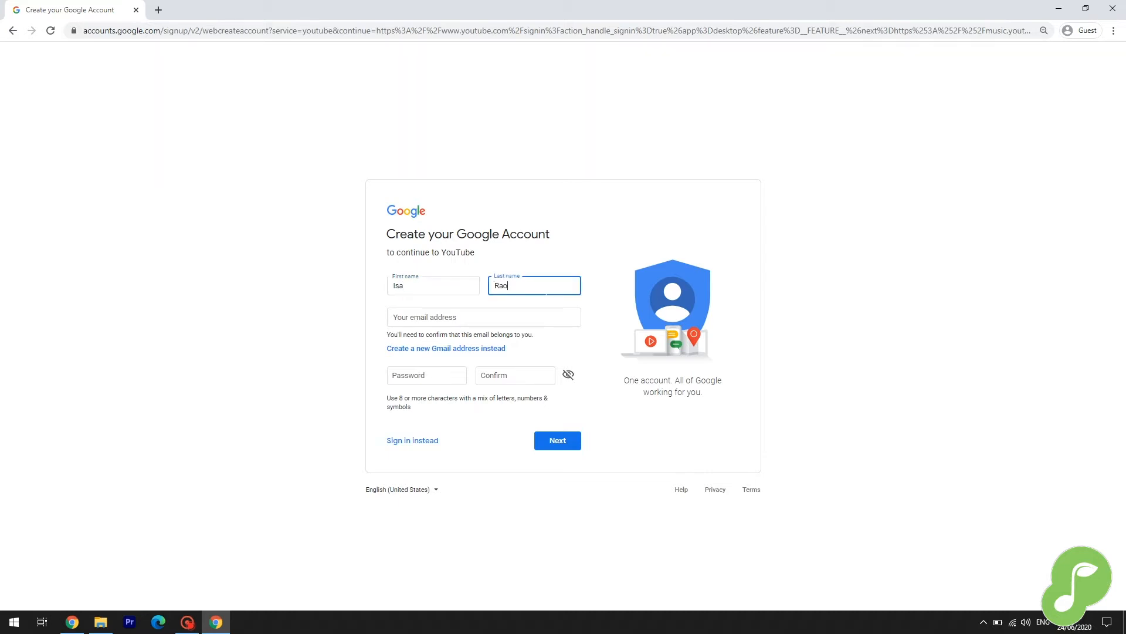
pyautogui.moveTo(542, 356)
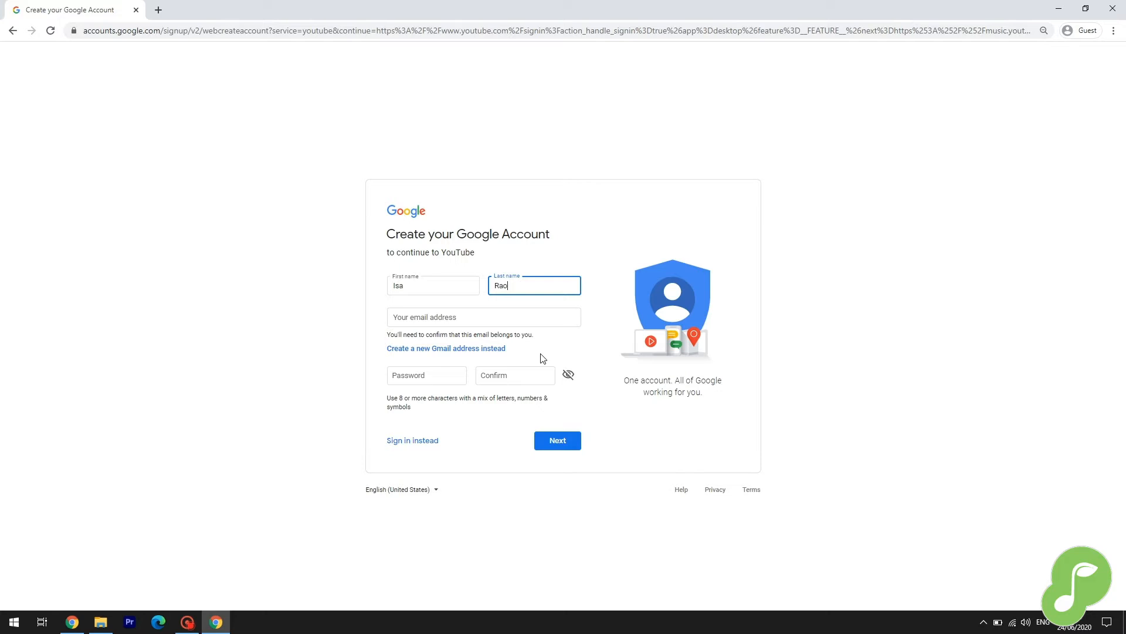
pyautogui.moveTo(508, 359)
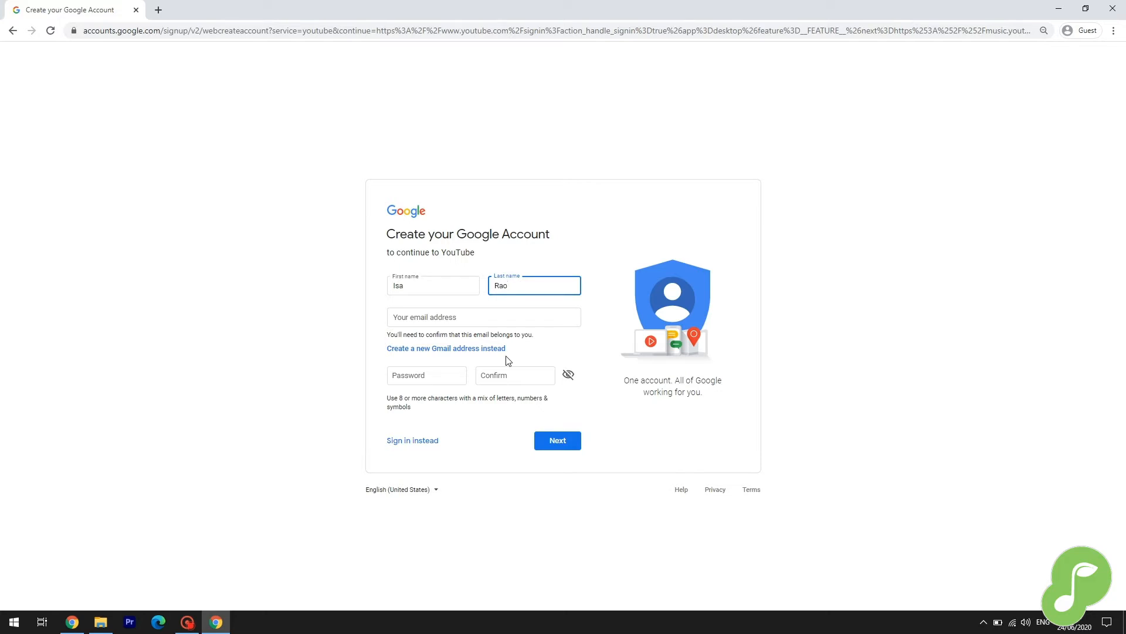
pyautogui.click(446, 348)
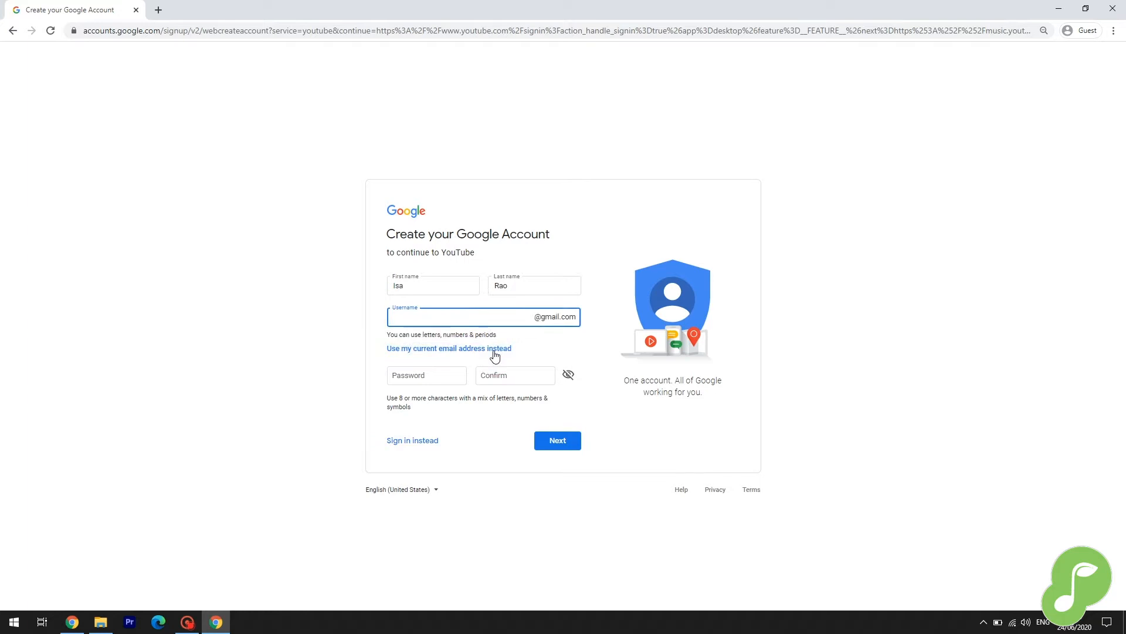
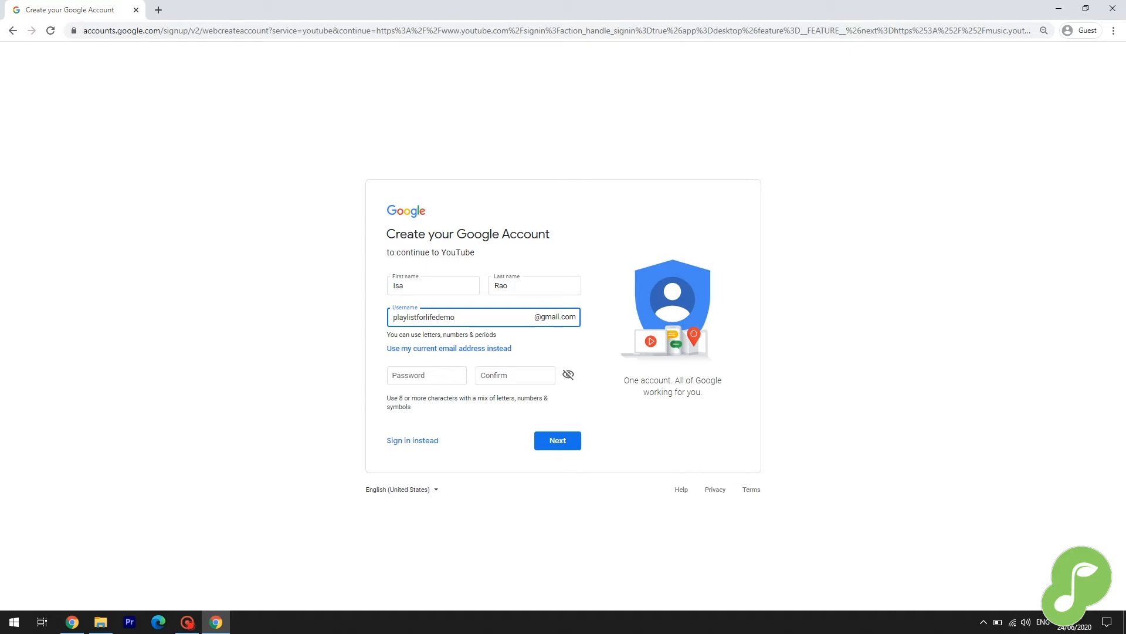
pyautogui.write('password')
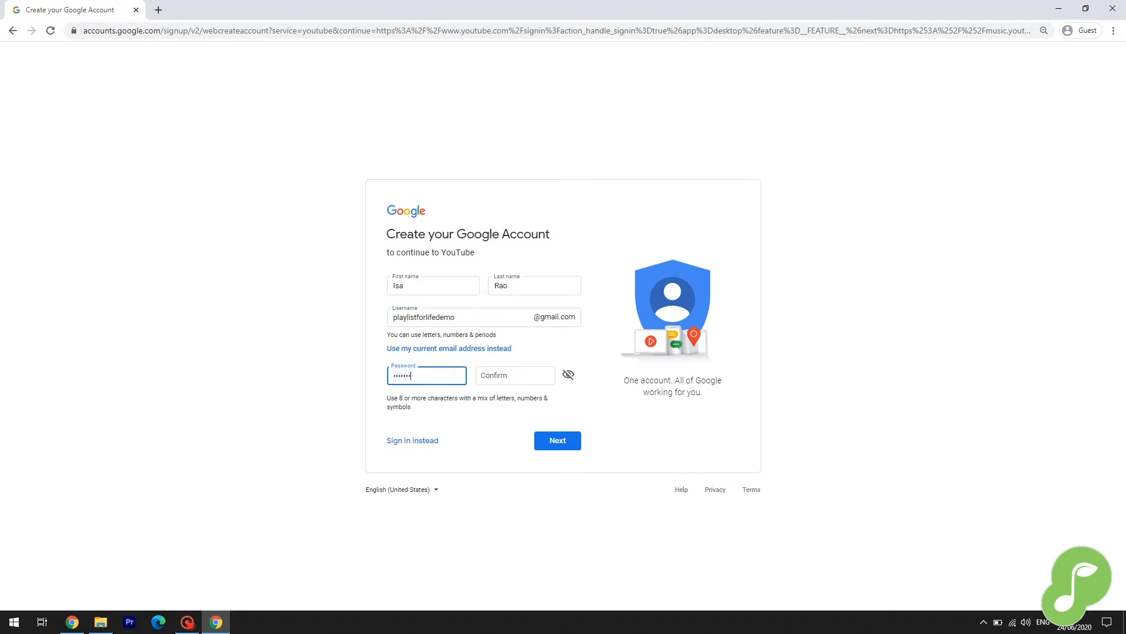
pyautogui.click(515, 375)
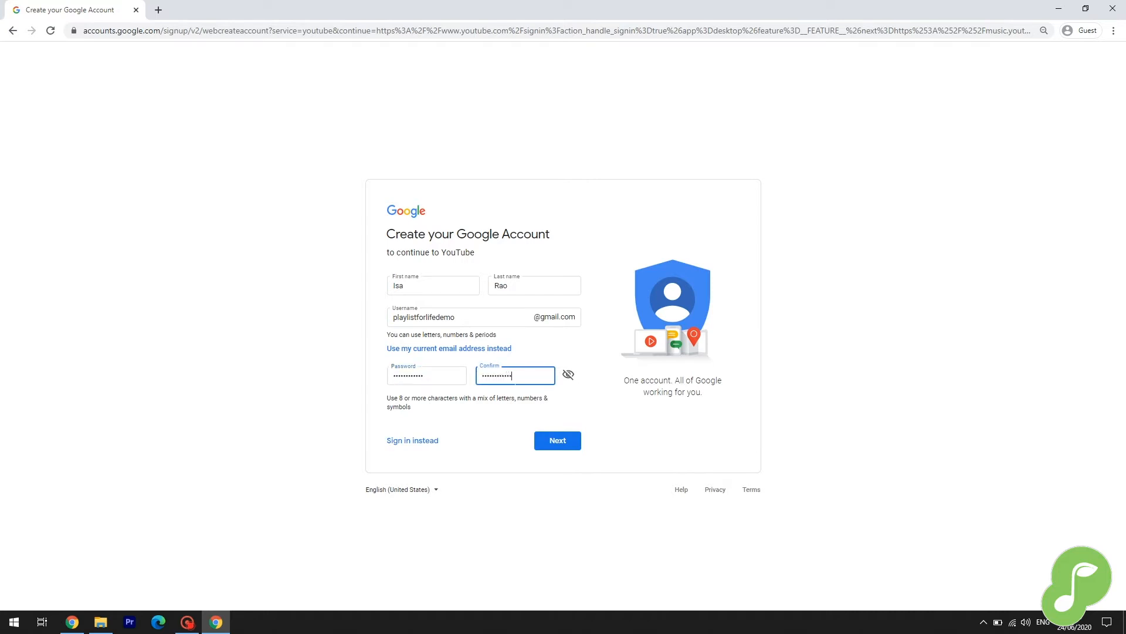
pyautogui.moveTo(575, 431)
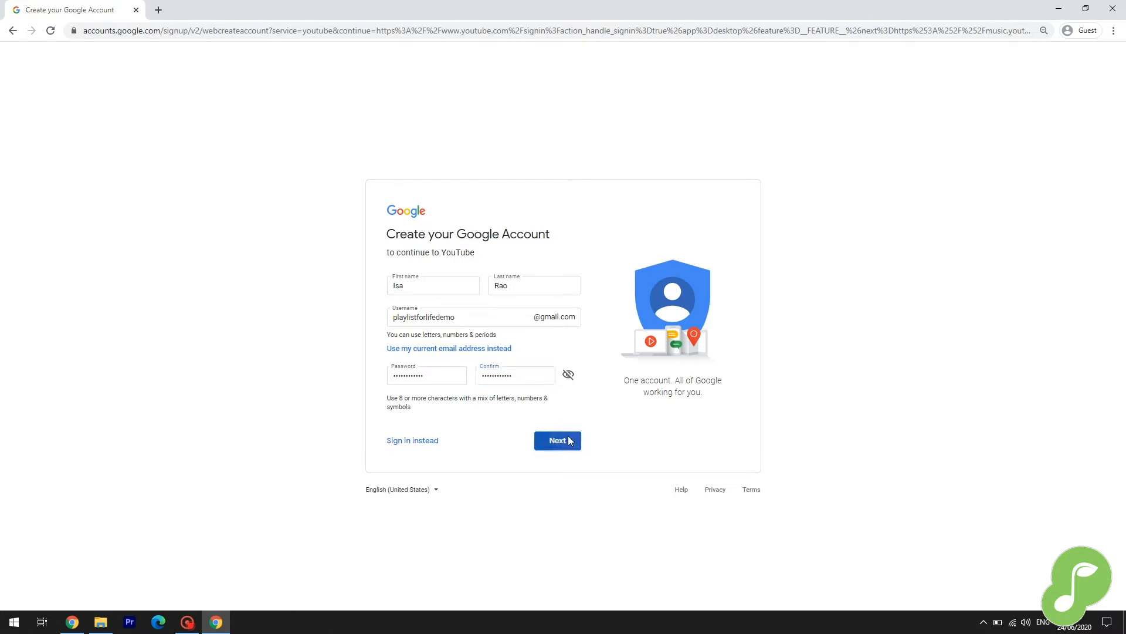
pyautogui.click(558, 440)
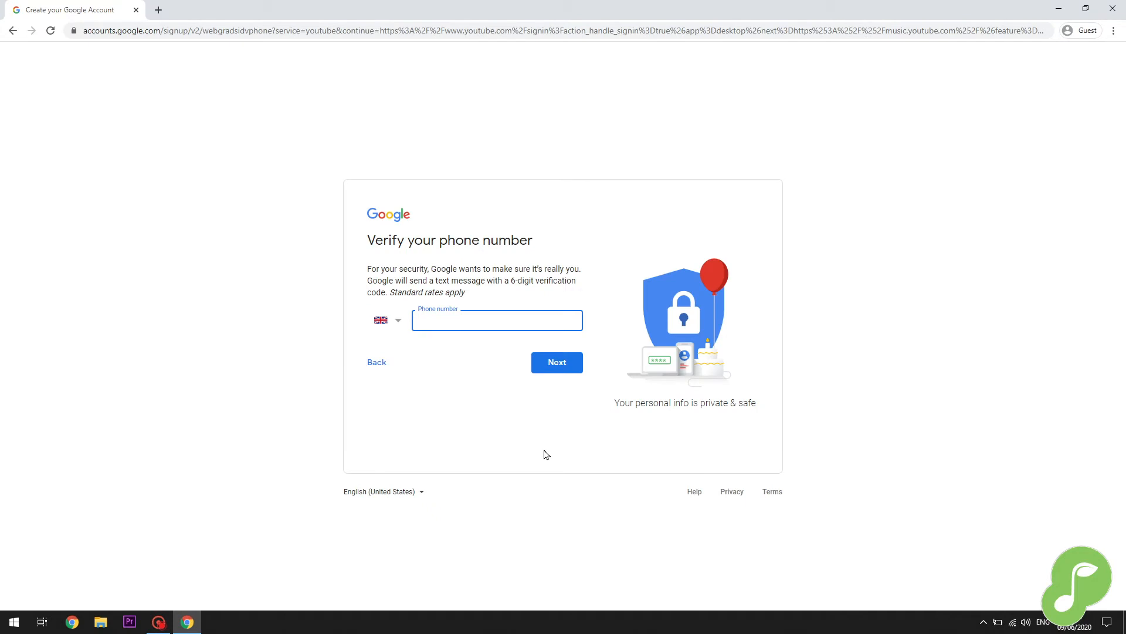
# Step: Enter the phone number and request a verification code
pyautogui.click(497, 320)
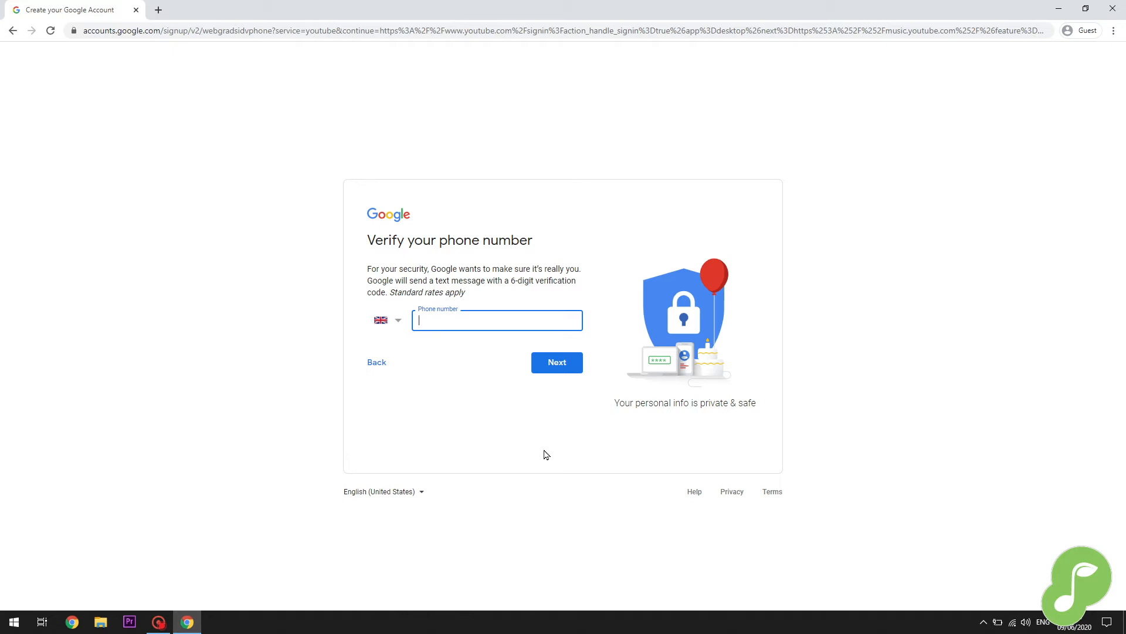
pyautogui.write('XXXXXXXXXX')
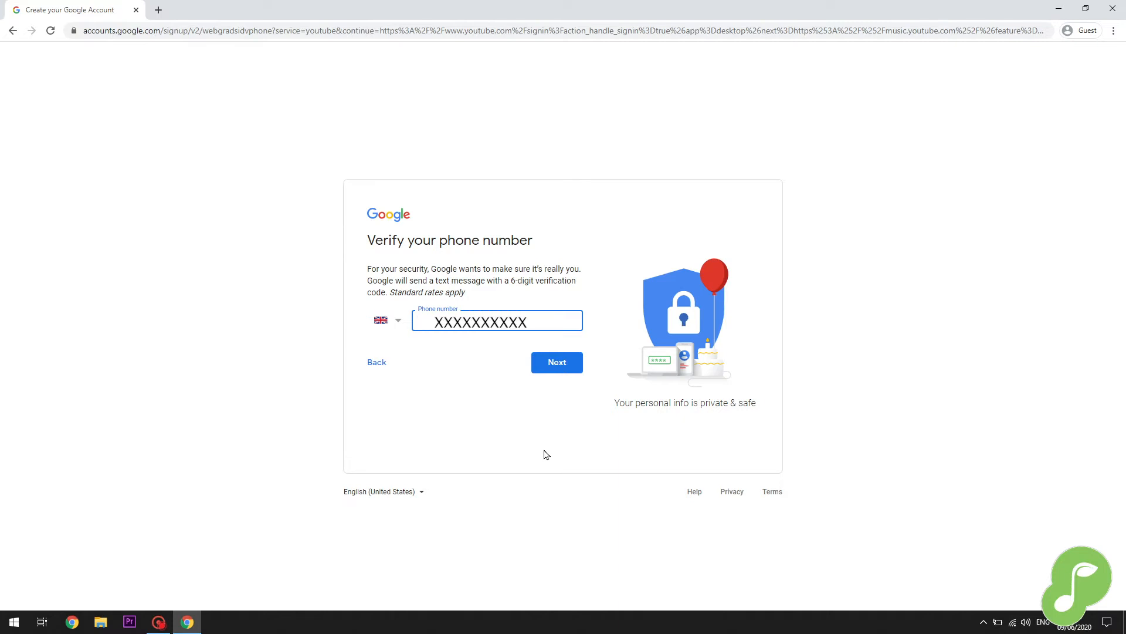
pyautogui.click(557, 362)
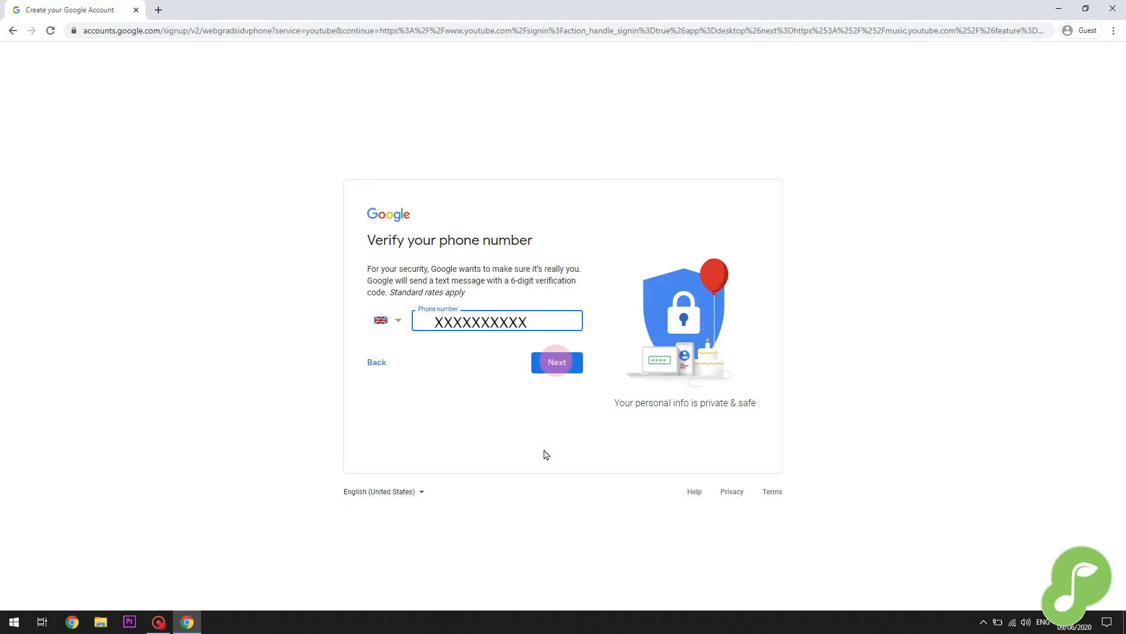
# Step: Enter the texted verification code and verify it
pyautogui.click(556, 362)
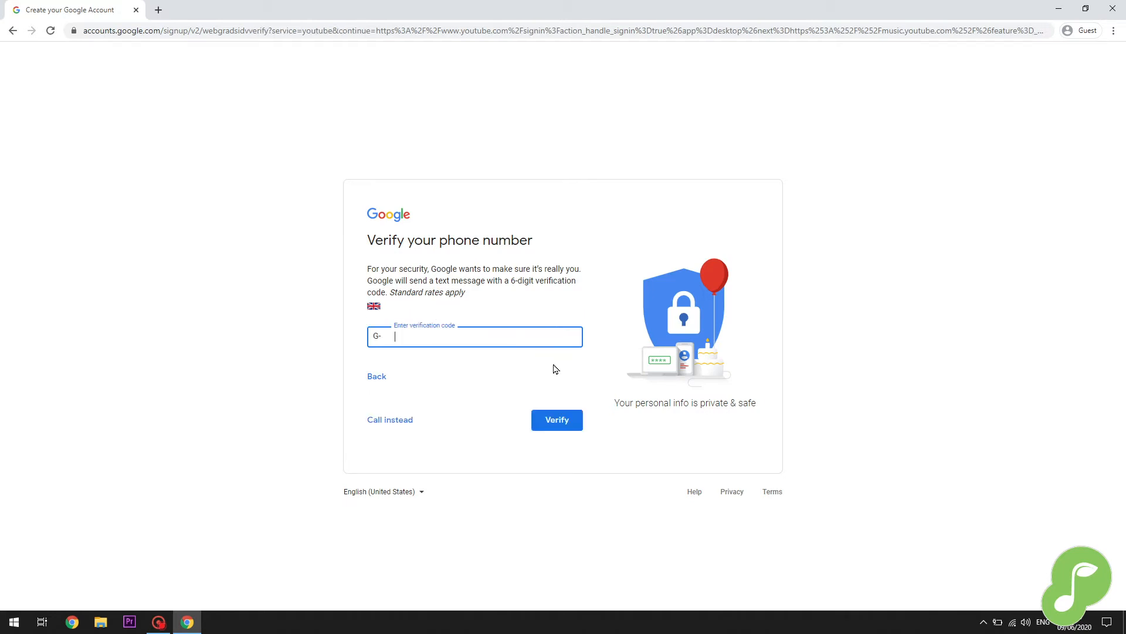
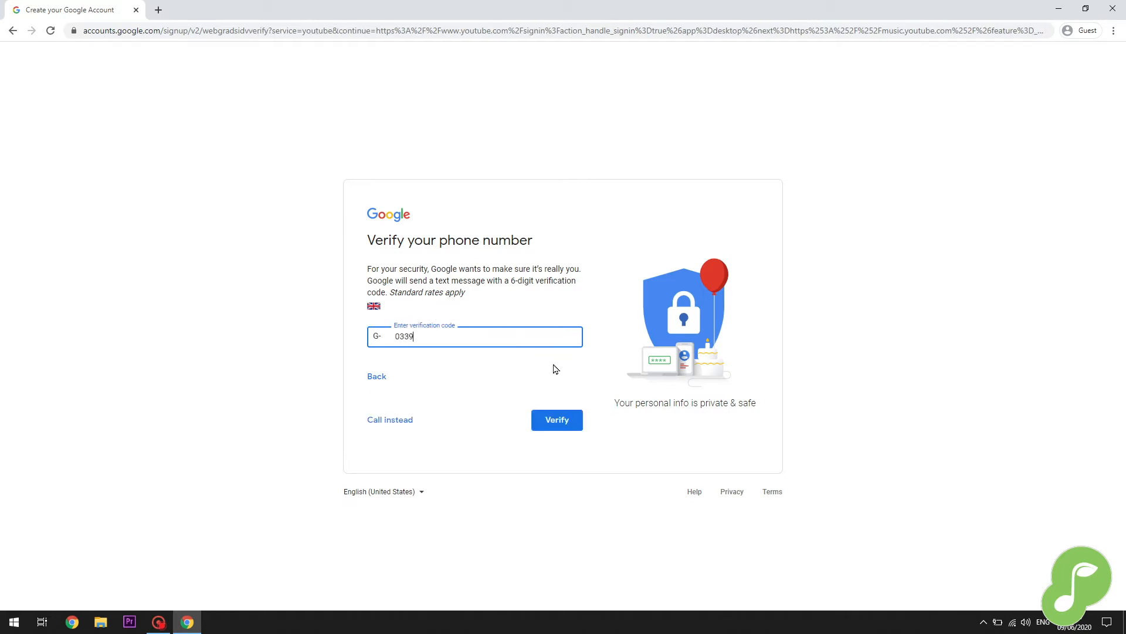
pyautogui.click(557, 420)
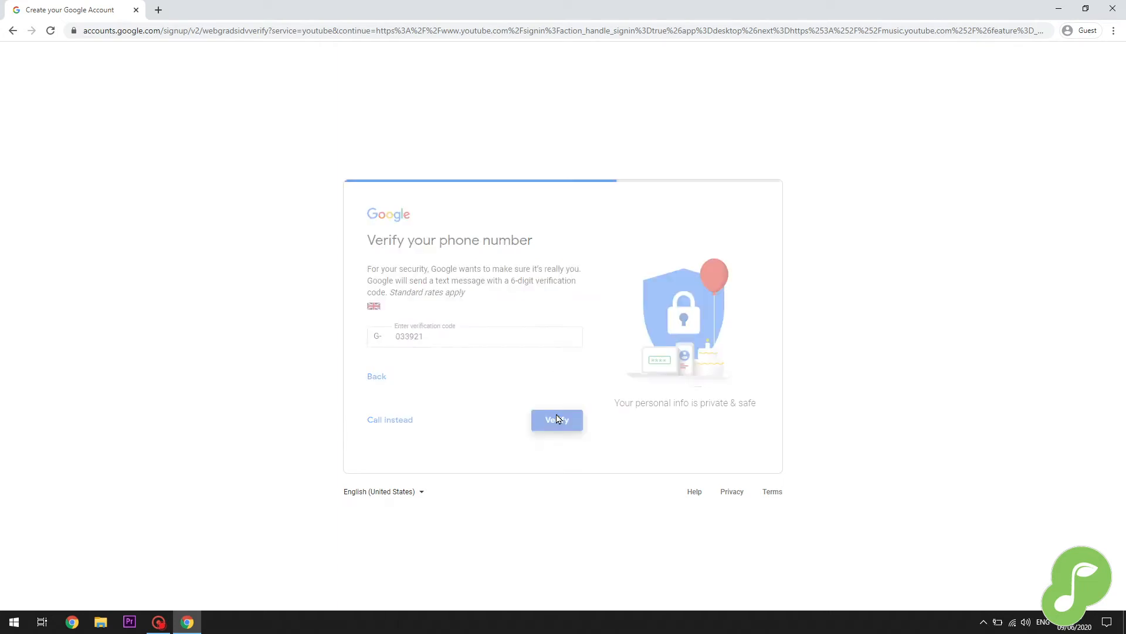
pyautogui.click(557, 419)
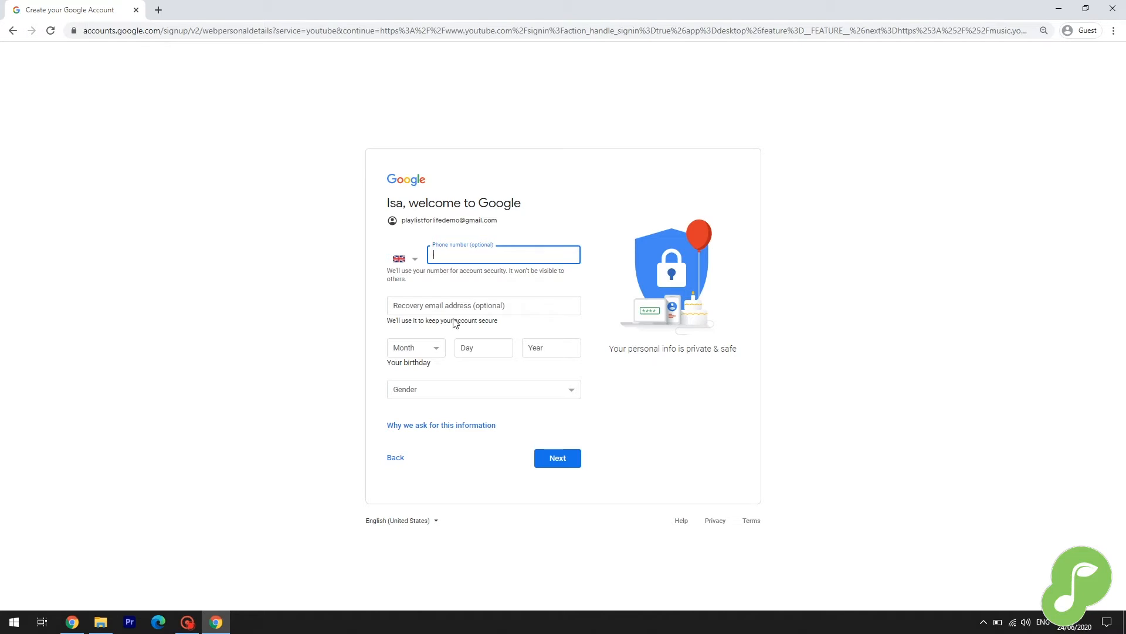
# Step: Enter an October 24 birthday and continue past the welcome details page
pyautogui.click(416, 347)
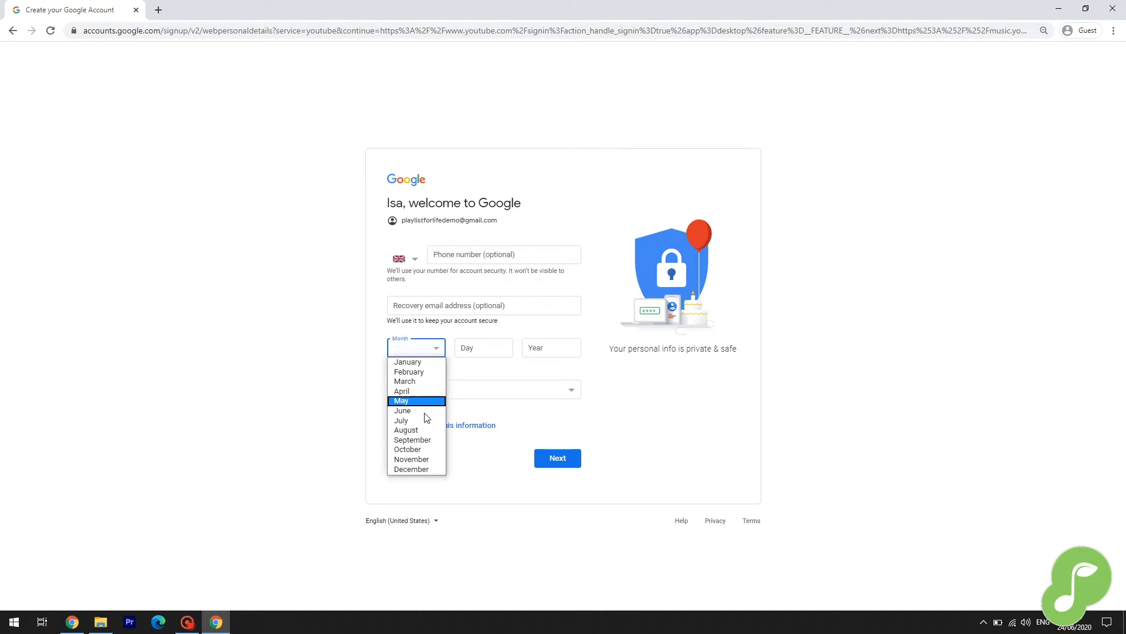
pyautogui.click(407, 449)
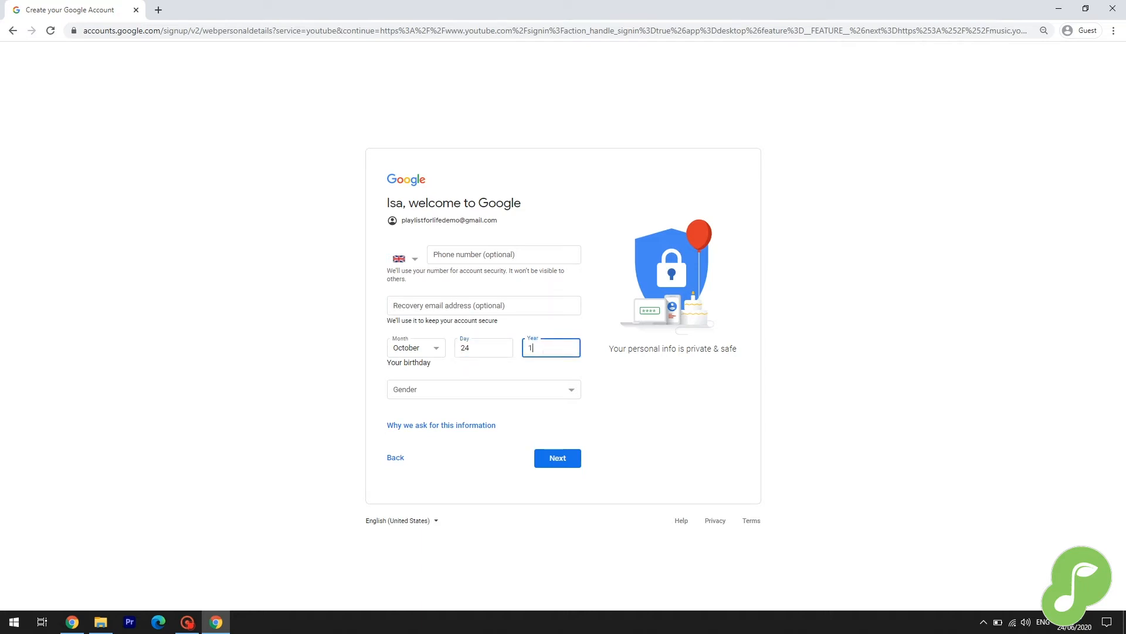
pyautogui.click(483, 389)
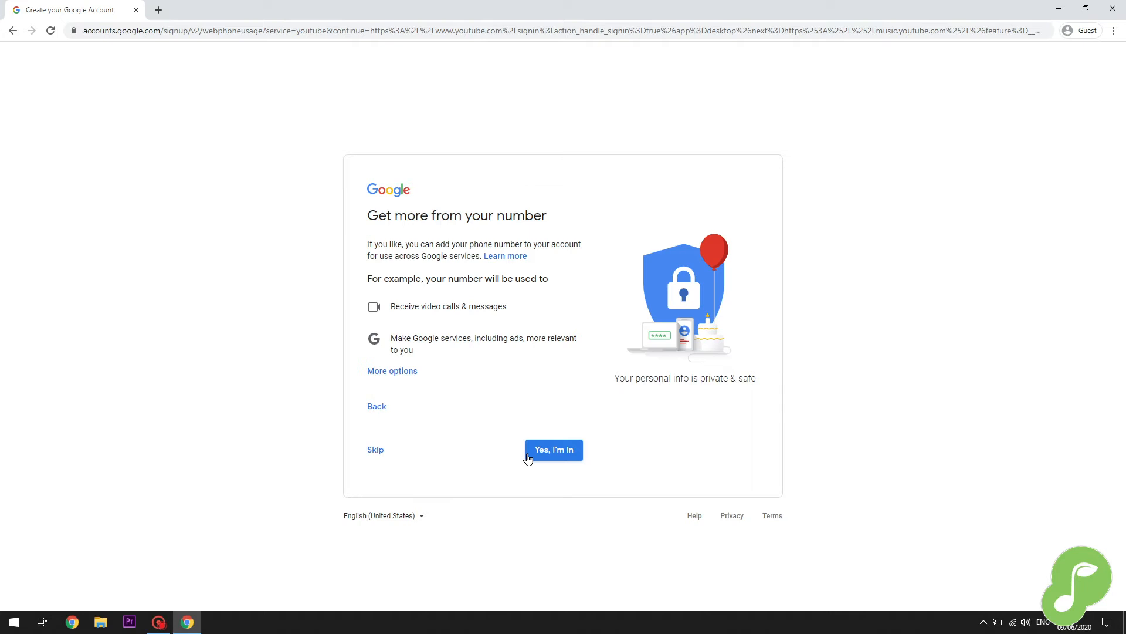
pyautogui.moveTo(366, 452)
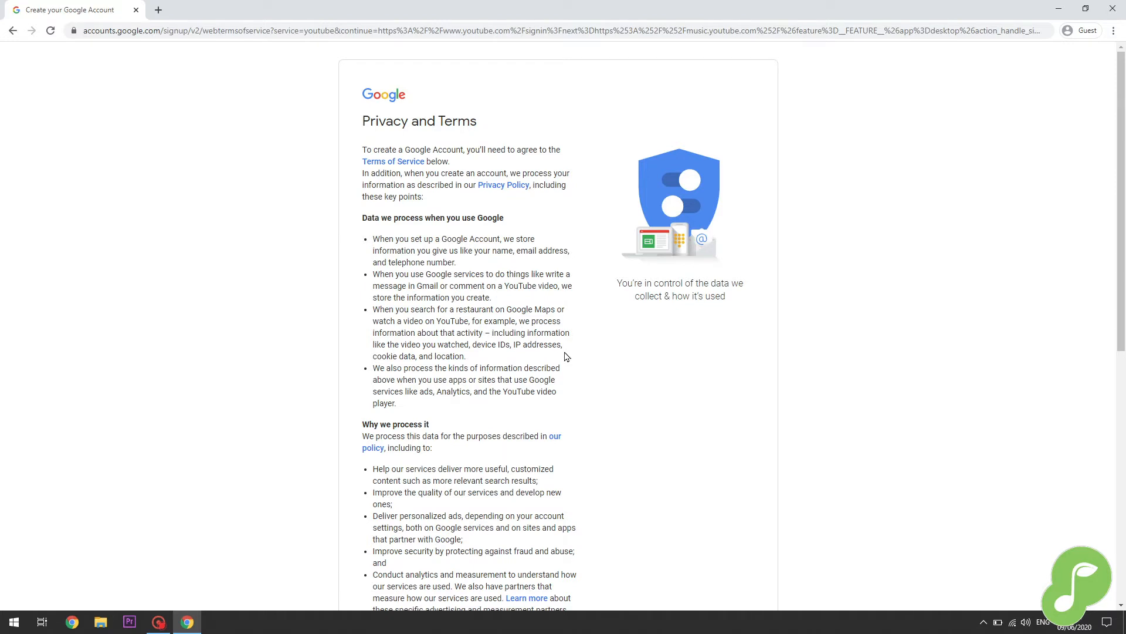
# Step: Accept the Terms of Service and data processing agreements, then submit Create Account
pyautogui.scroll(-3)
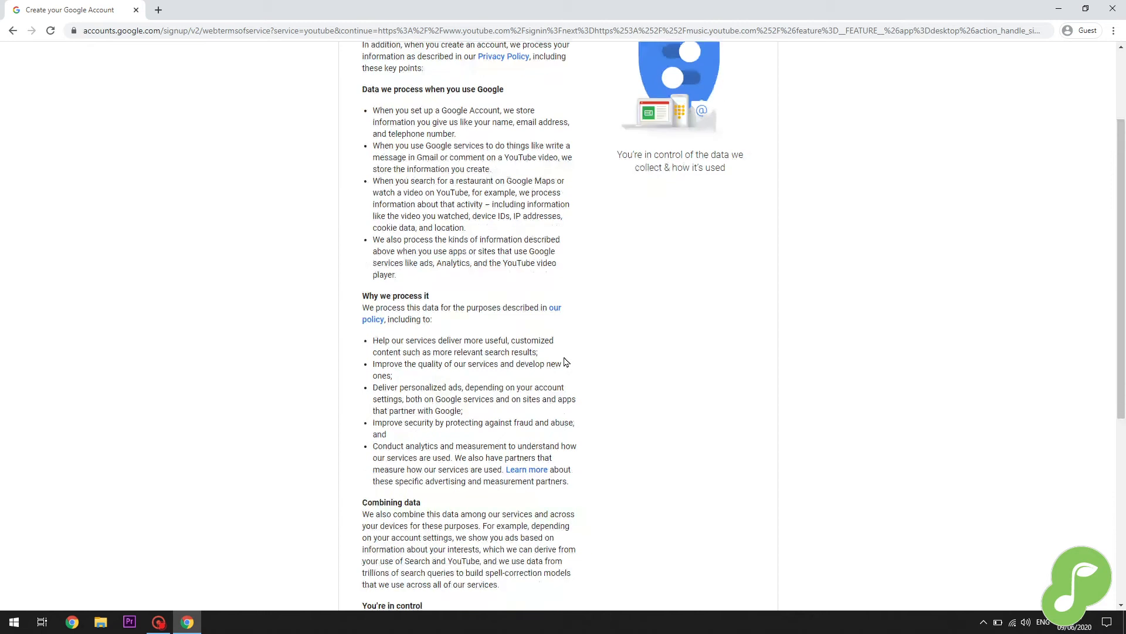
pyautogui.scroll(-3)
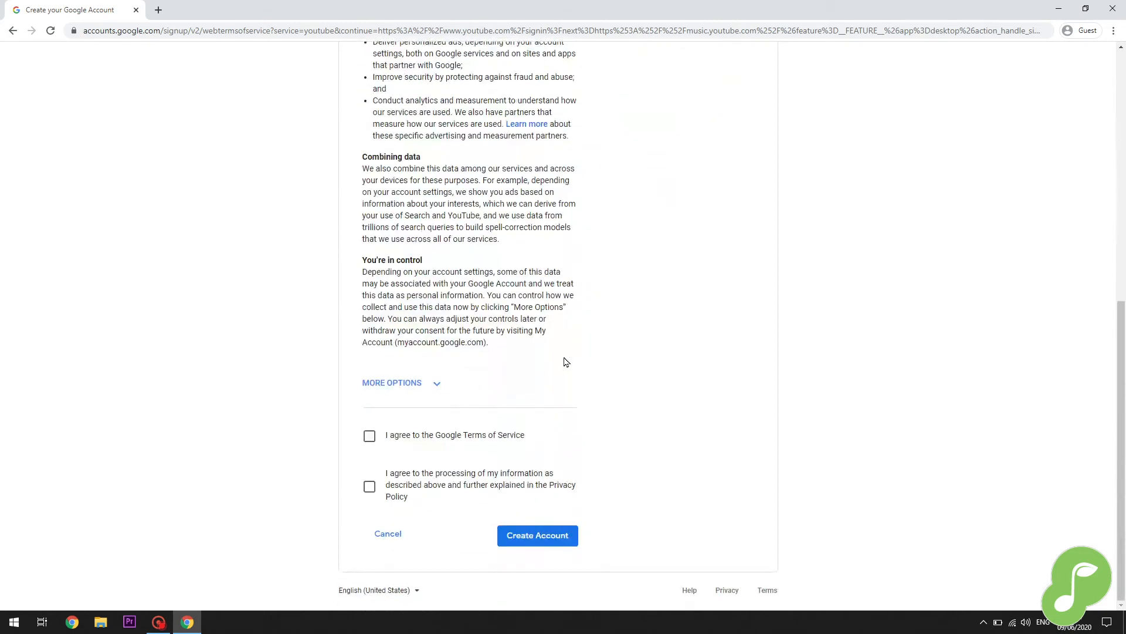
pyautogui.click(369, 436)
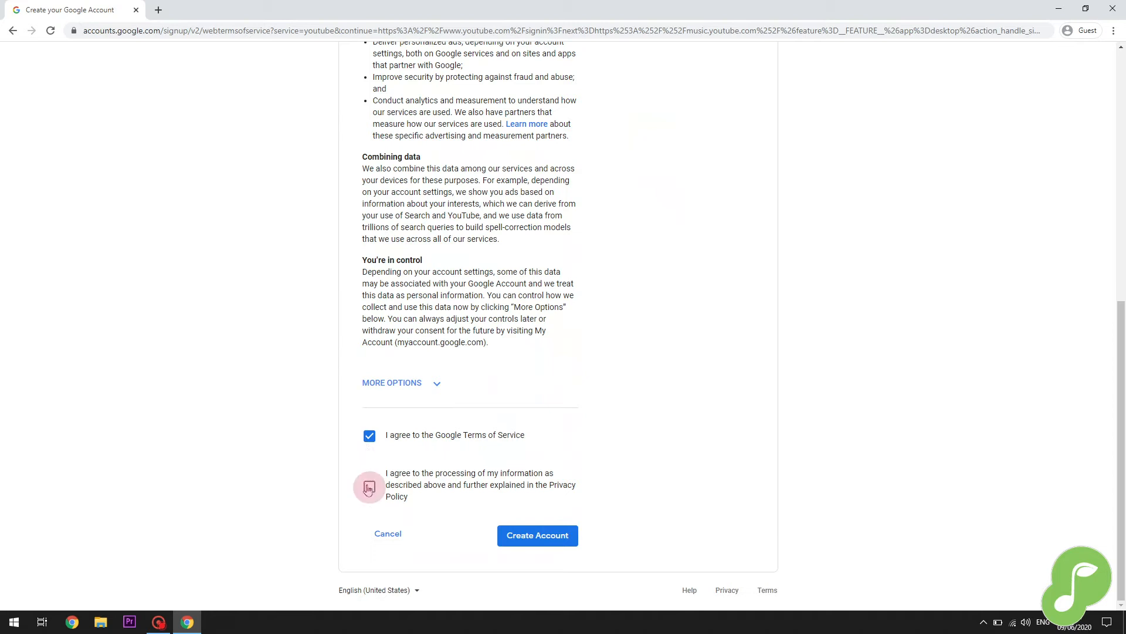
pyautogui.click(369, 486)
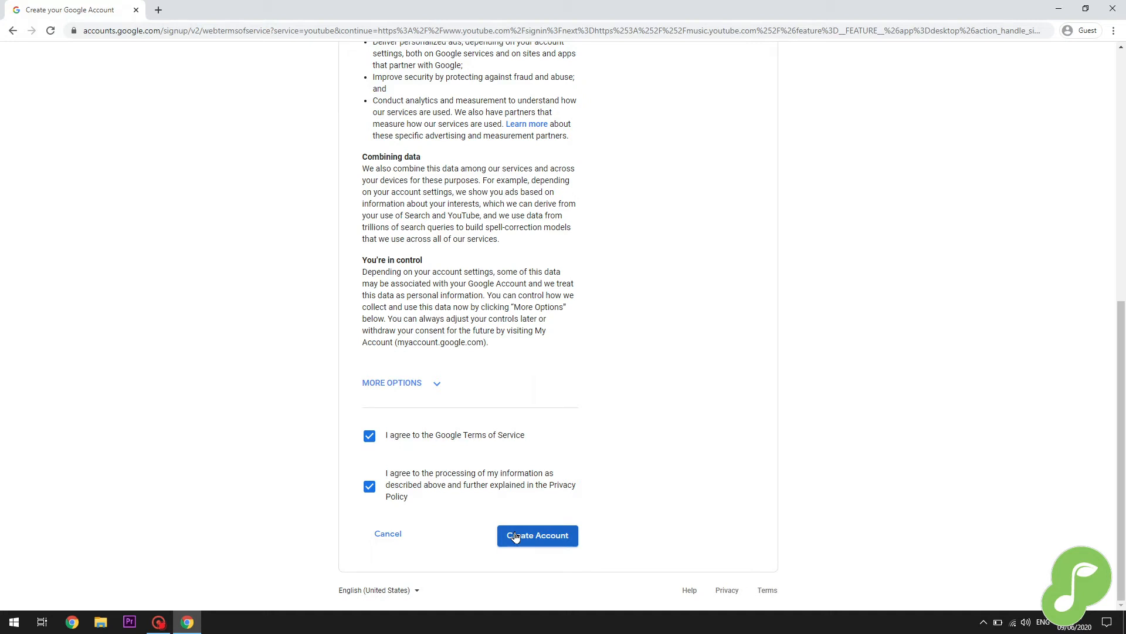
pyautogui.click(516, 536)
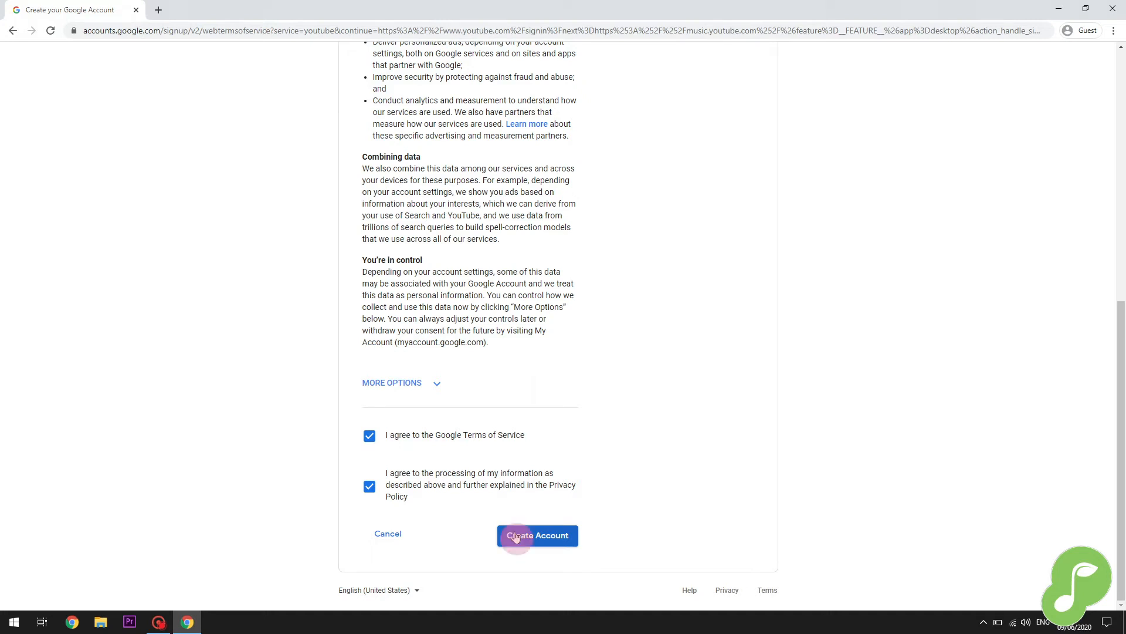
pyautogui.click(538, 535)
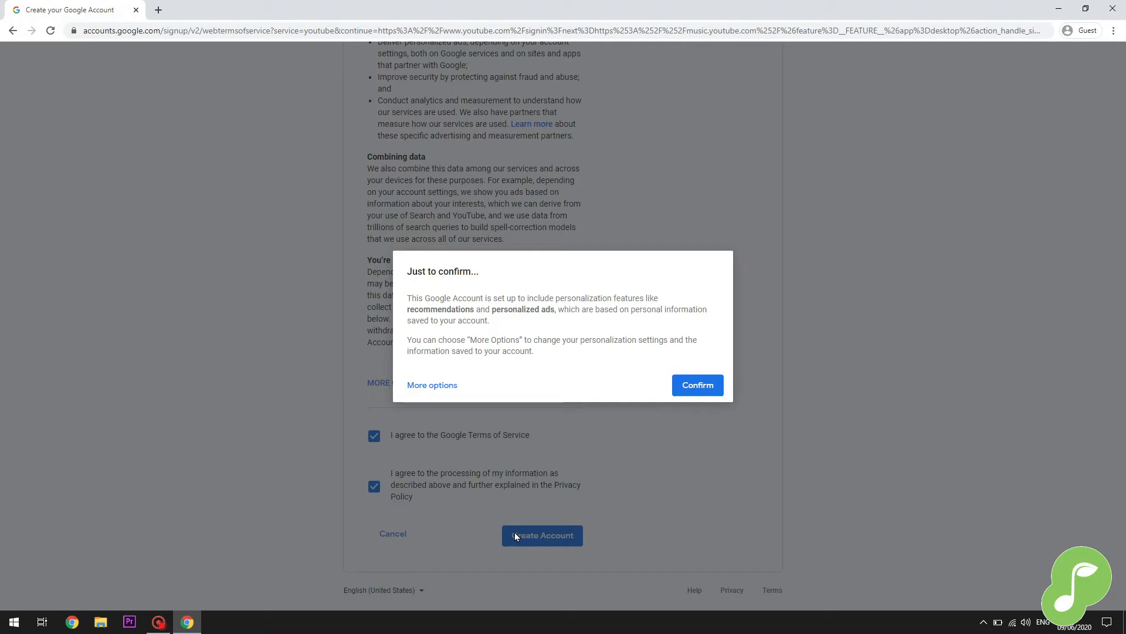
pyautogui.moveTo(656, 489)
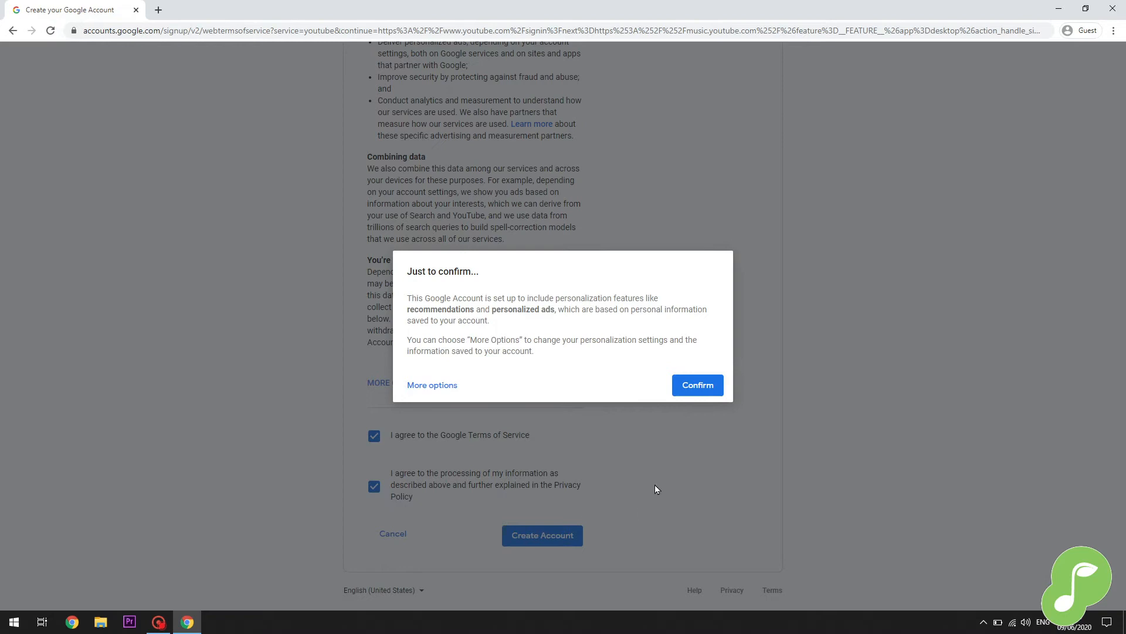
pyautogui.moveTo(682, 418)
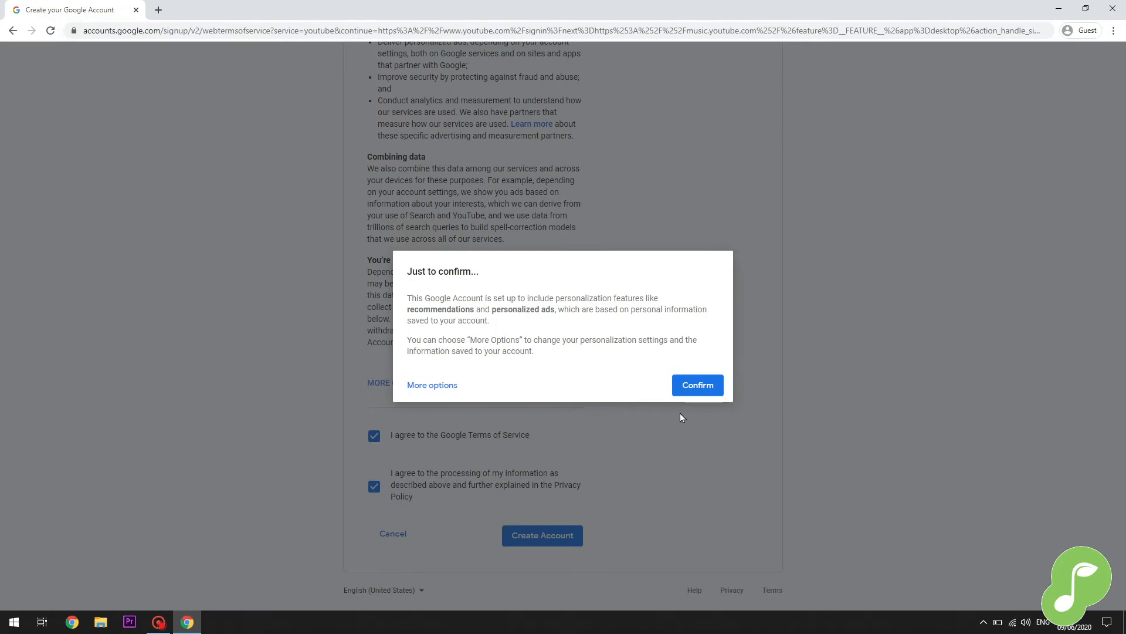
# Step: Confirm the personalization settings in the Just to confirm dialog
pyautogui.click(698, 385)
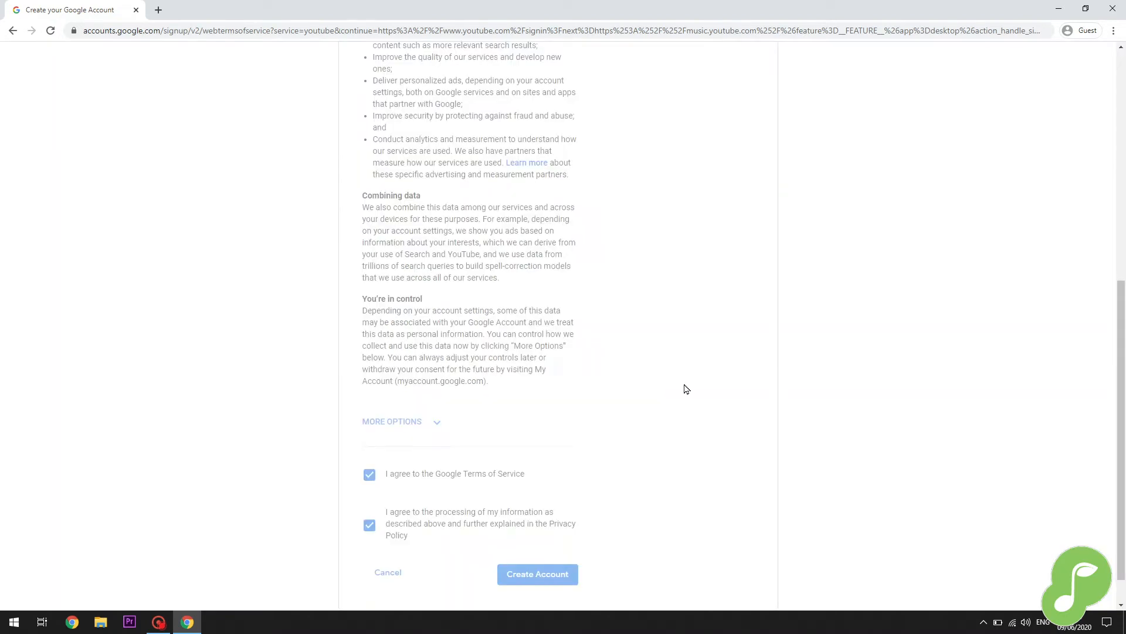
pyautogui.click(537, 573)
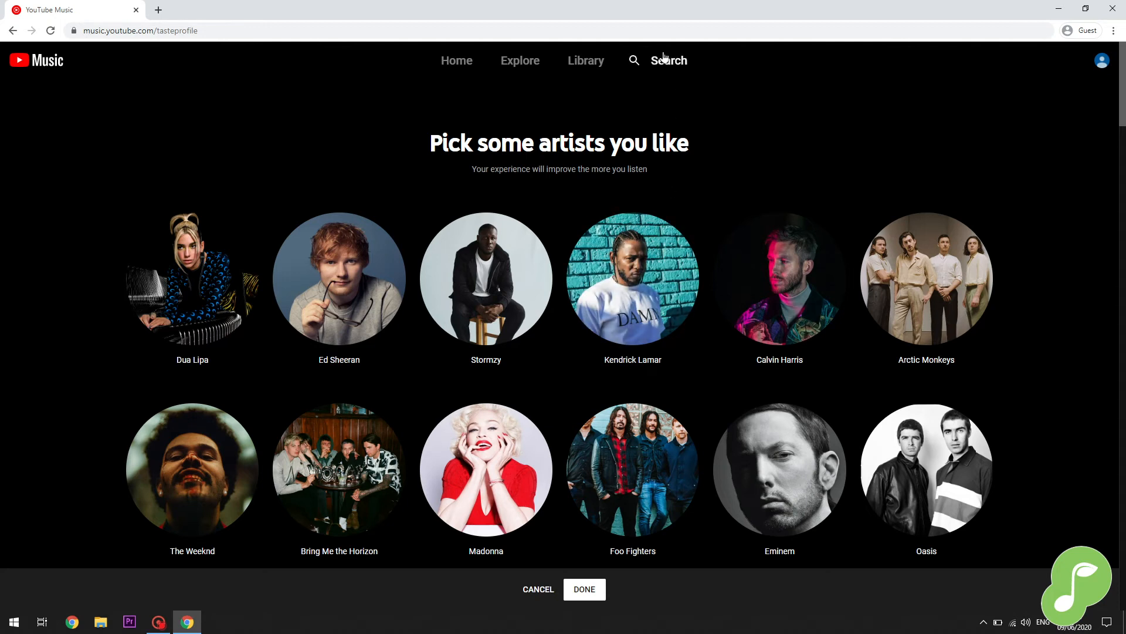
pyautogui.moveTo(643, 67)
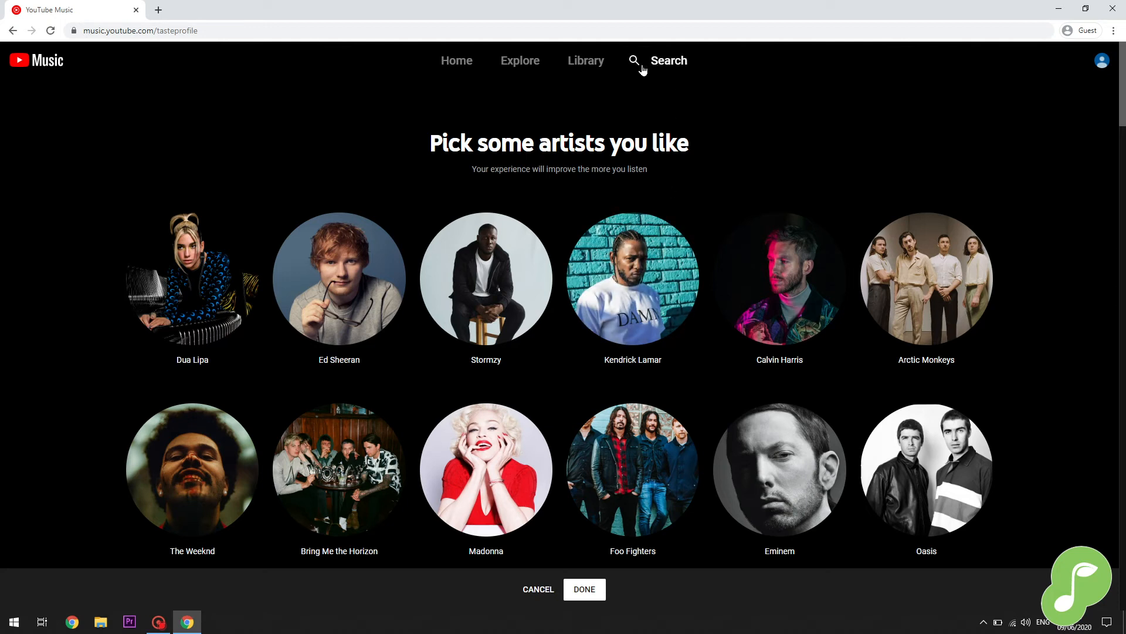
# Step: Search YouTube Music for 'fly me to the moon frank sinatra'
pyautogui.click(635, 60)
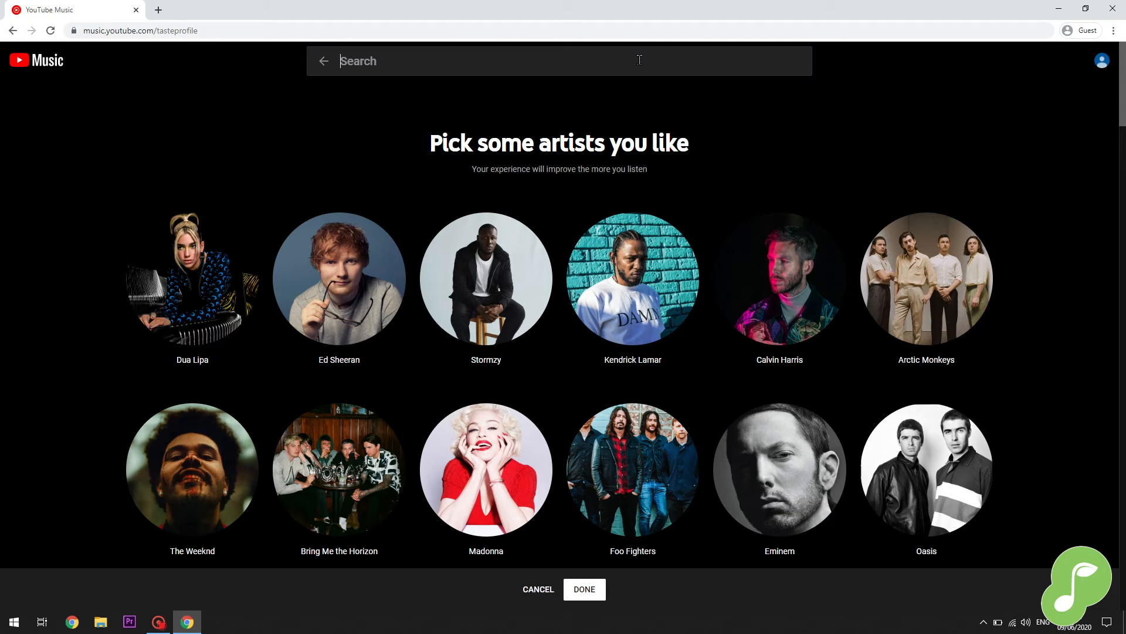
pyautogui.write('fly me to the moon frank sinatra')
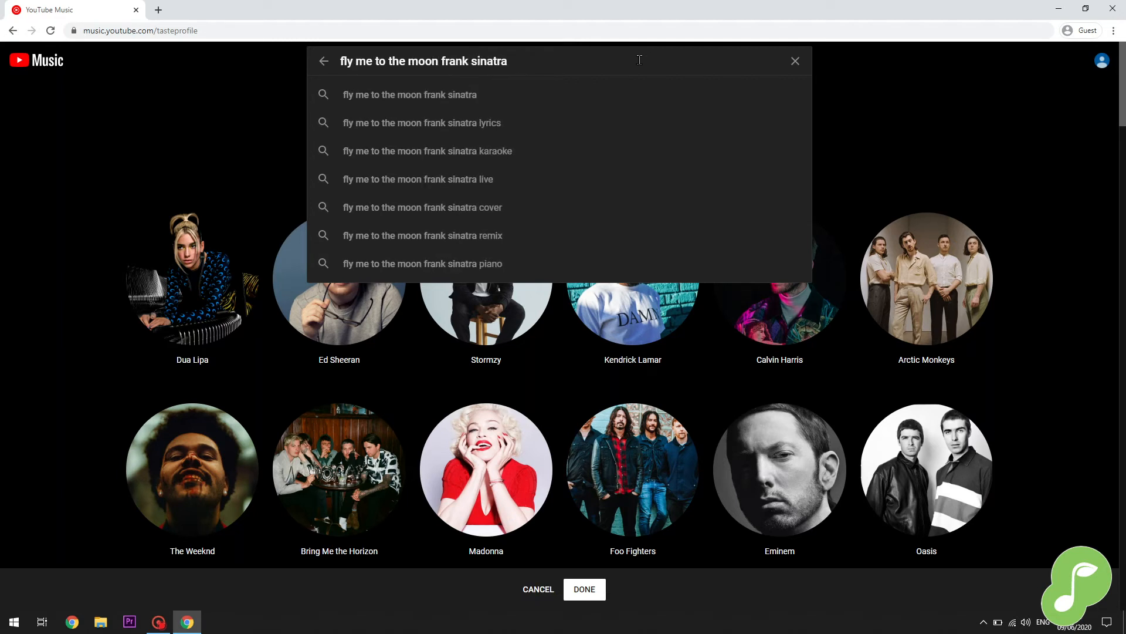
pyautogui.press('Enter')
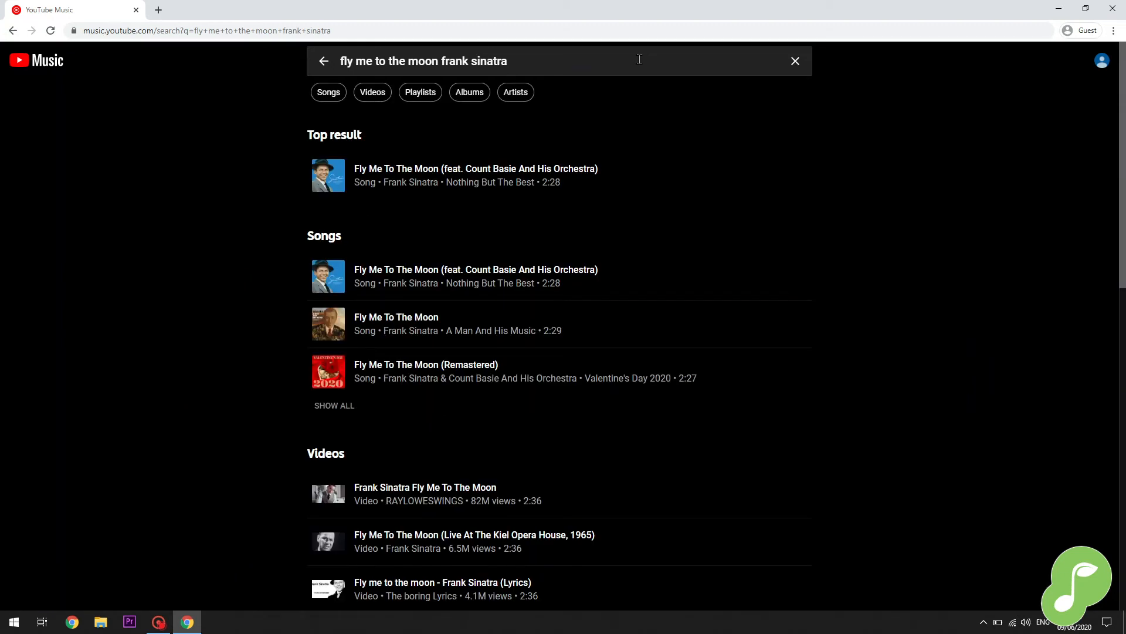
pyautogui.moveTo(598, 103)
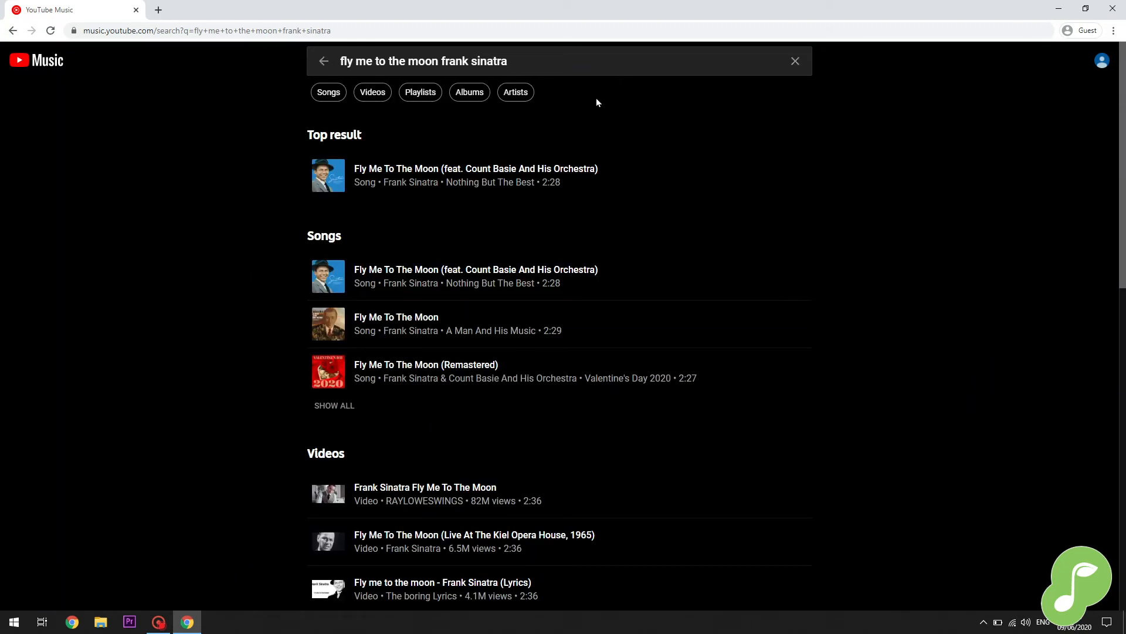
pyautogui.moveTo(408, 582)
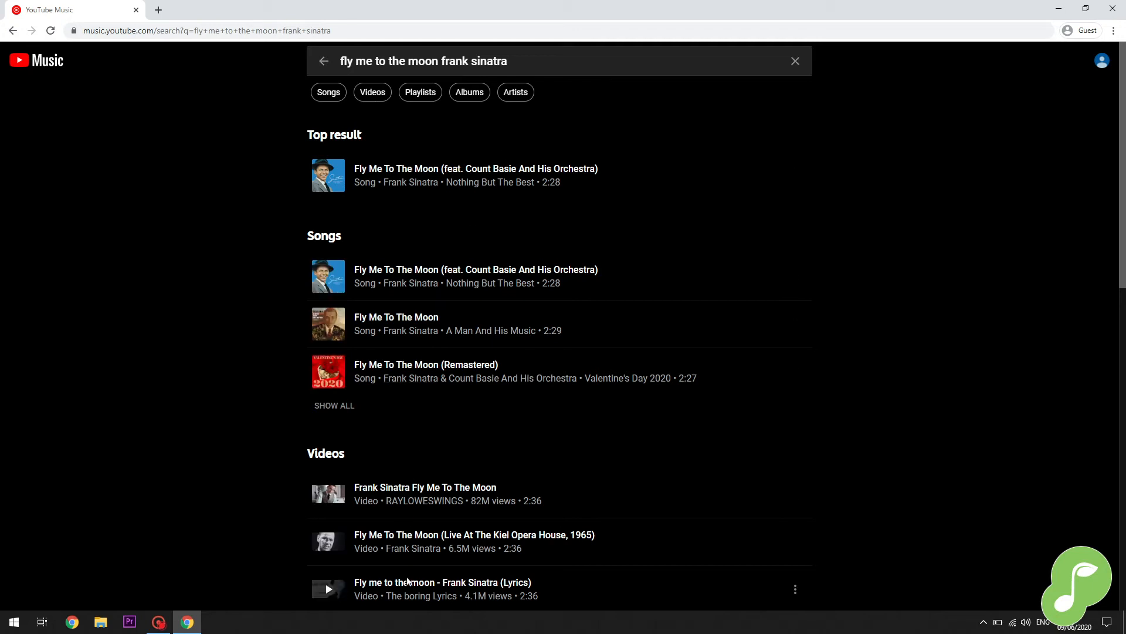
pyautogui.moveTo(408, 448)
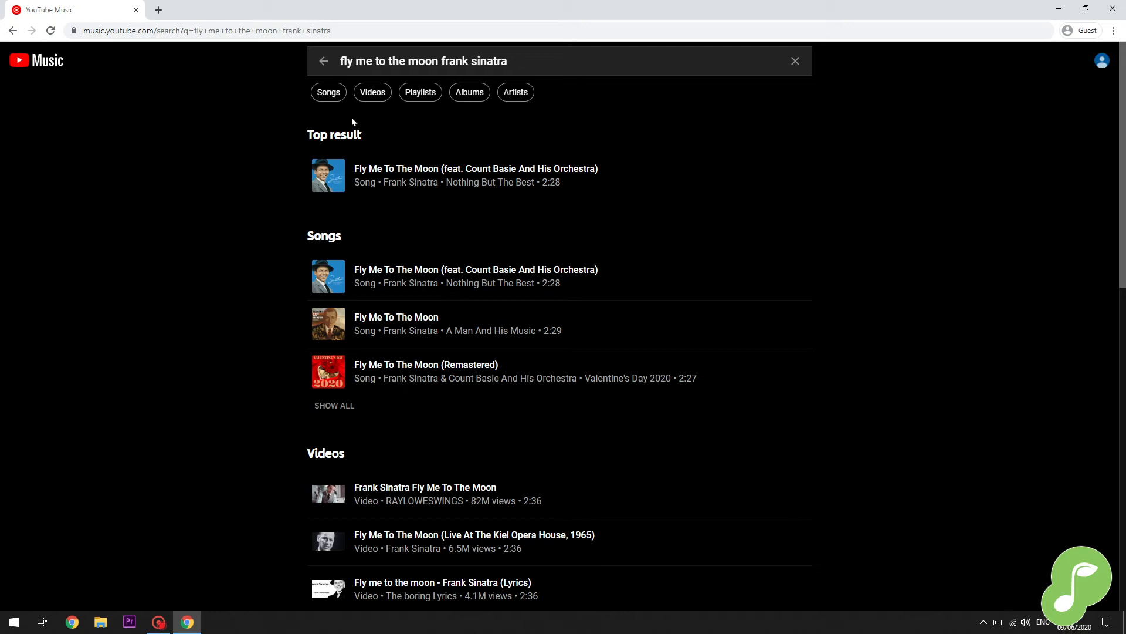
pyautogui.moveTo(381, 152)
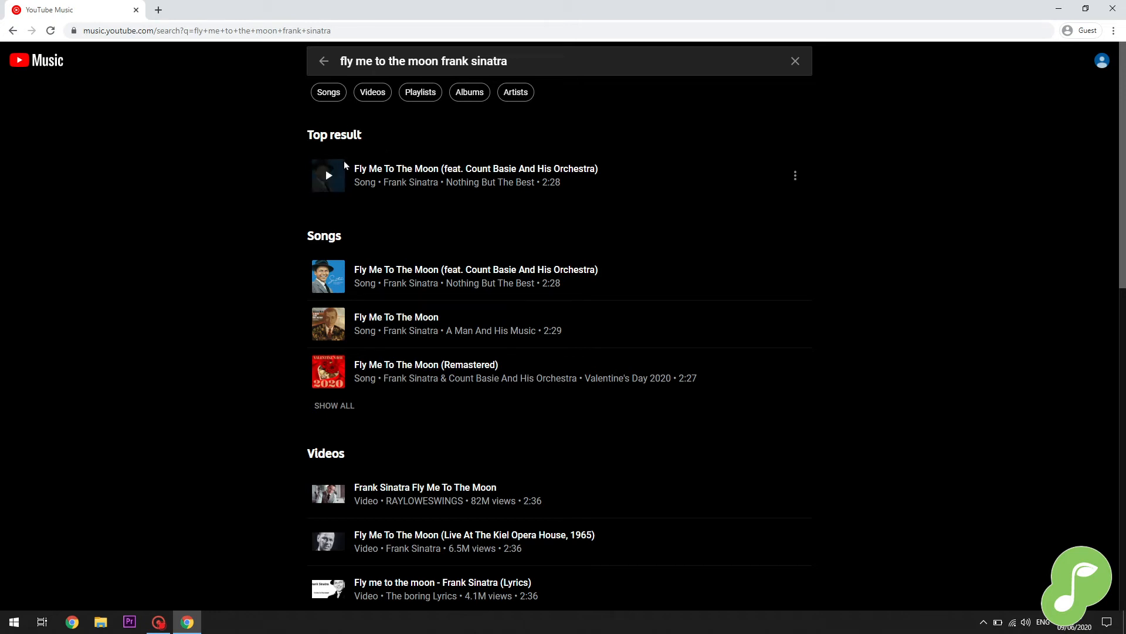
# Step: Play Frank Sinatra's Fly Me To The Moon from the Top result
pyautogui.click(328, 175)
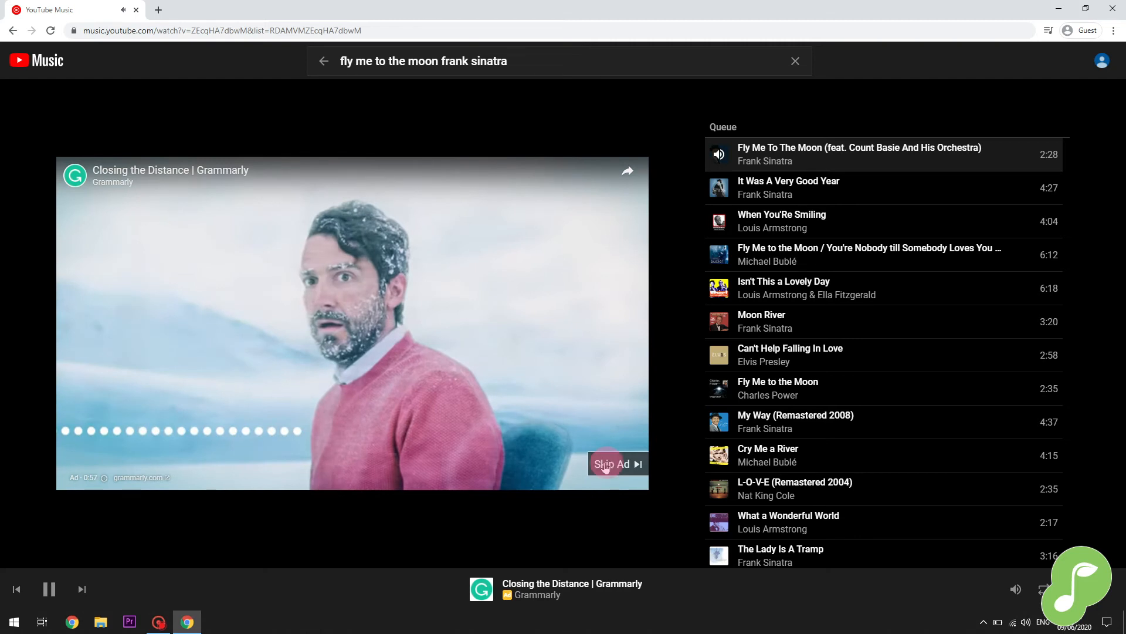
# Step: Skip the ad so Frank Sinatra's 'Fly Me To The Moon' starts playing
pyautogui.click(611, 464)
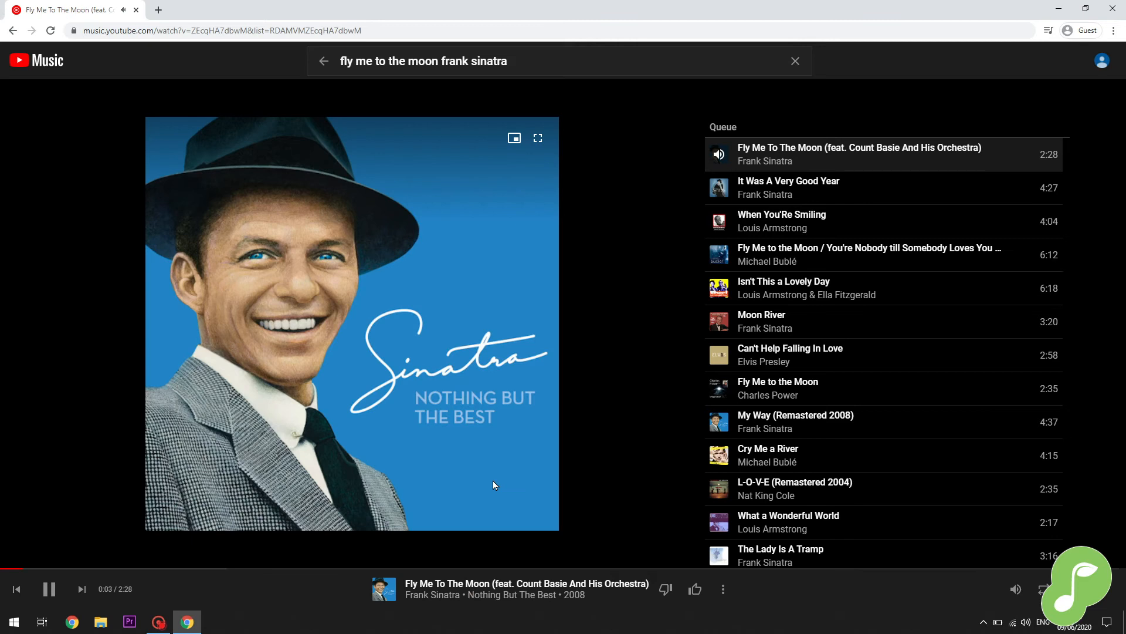
pyautogui.moveTo(488, 485)
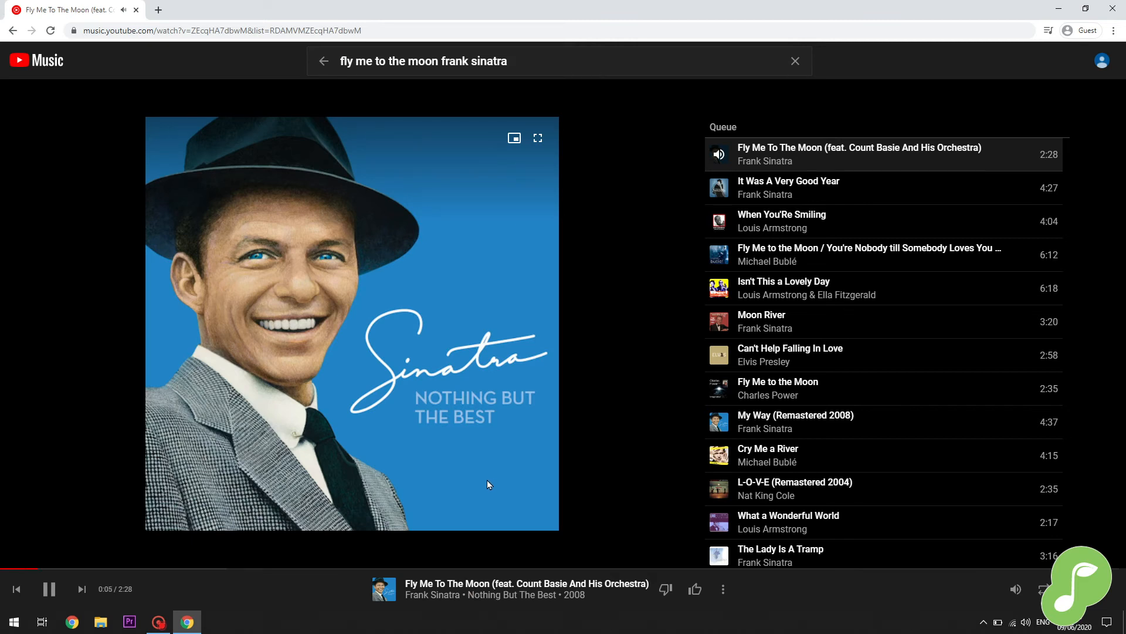
pyautogui.moveTo(363, 464)
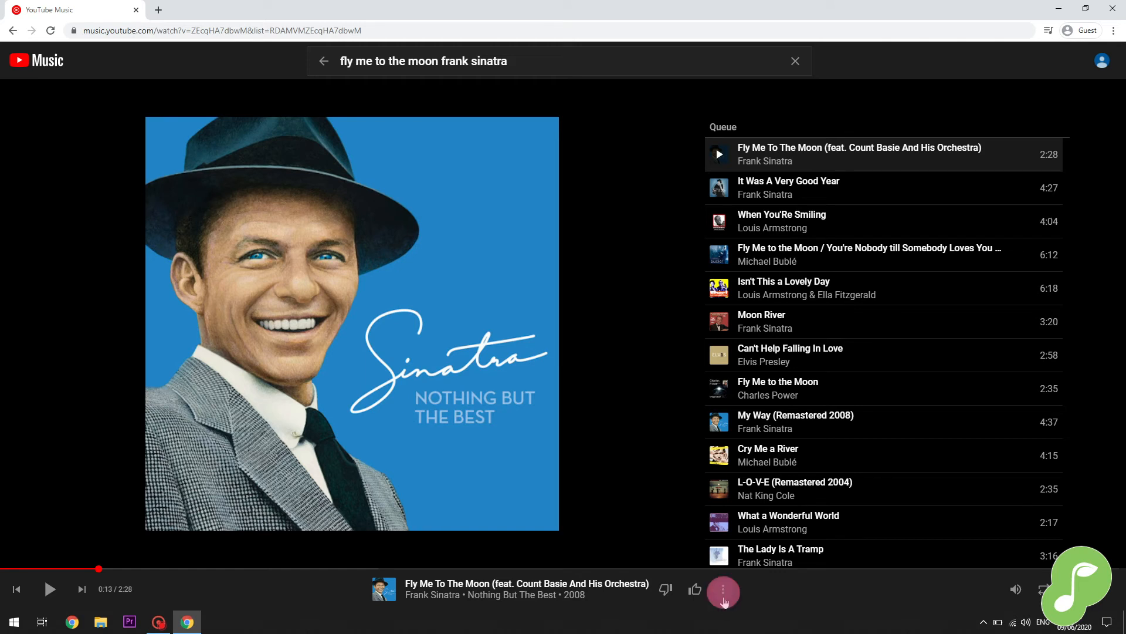
# Step: Choose to add 'Fly Me To The Moon' to a new playlist
pyautogui.click(723, 591)
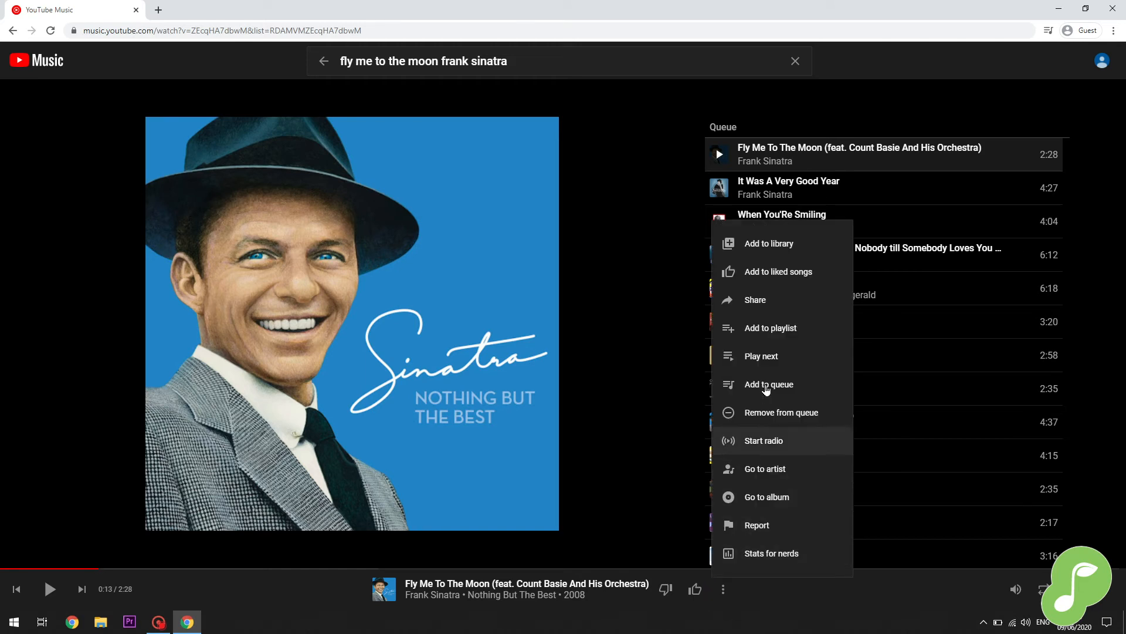
pyautogui.moveTo(770, 335)
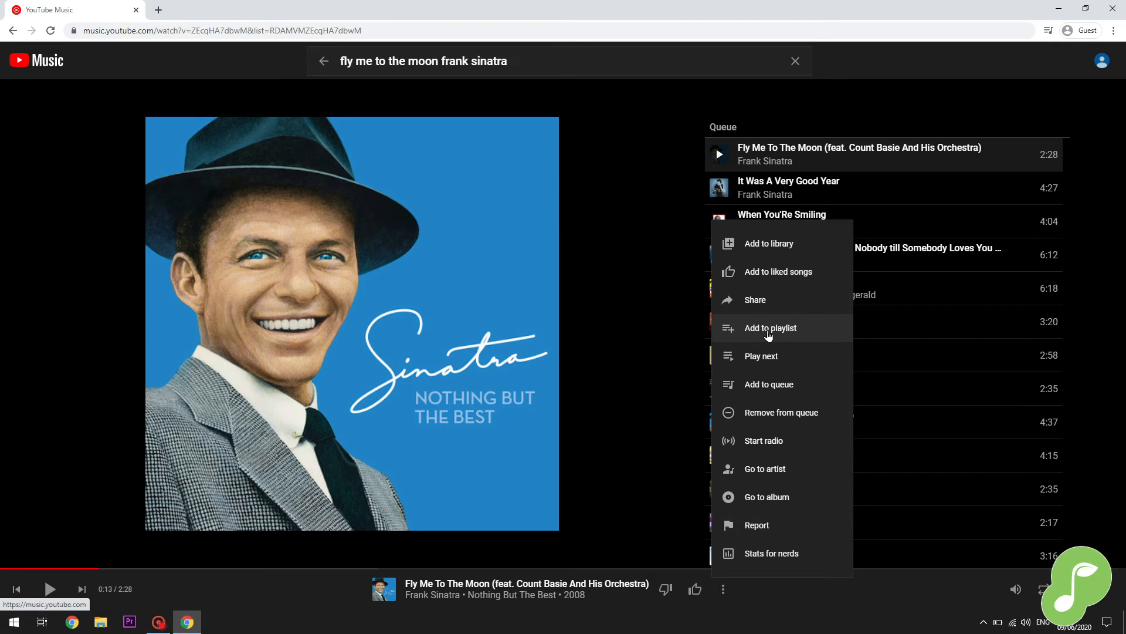
pyautogui.click(770, 327)
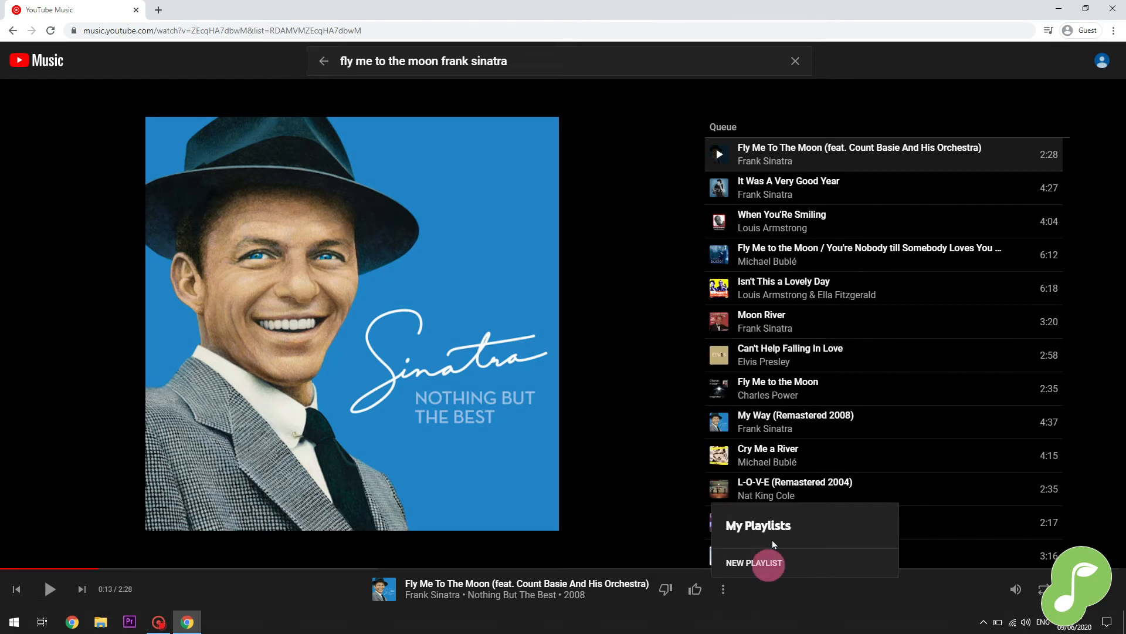
pyautogui.click(753, 562)
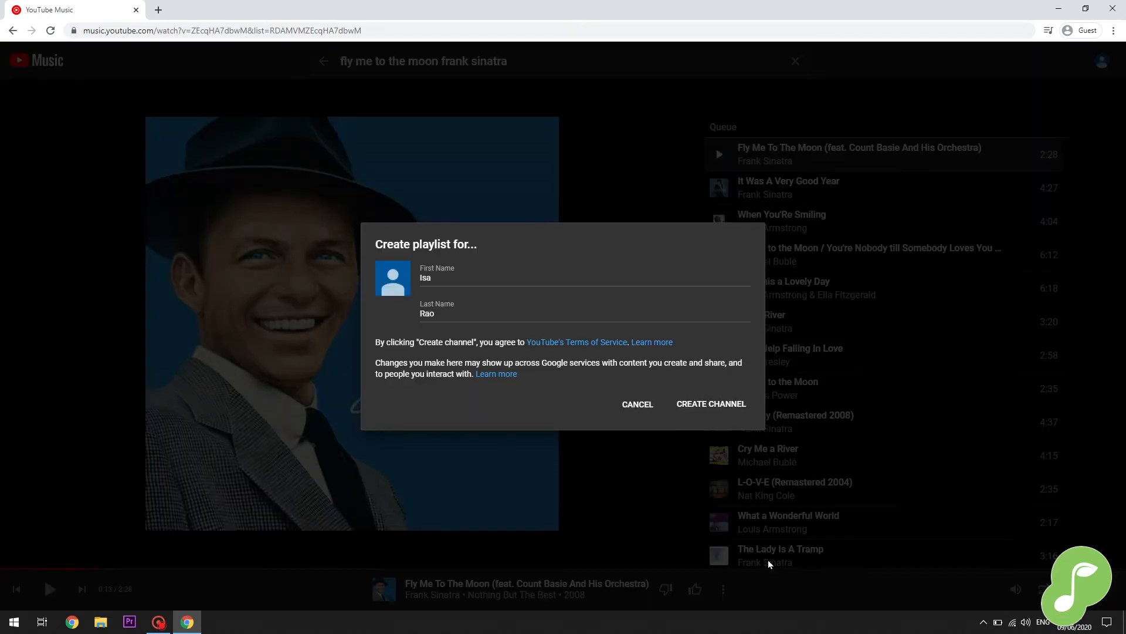
pyautogui.moveTo(487, 327)
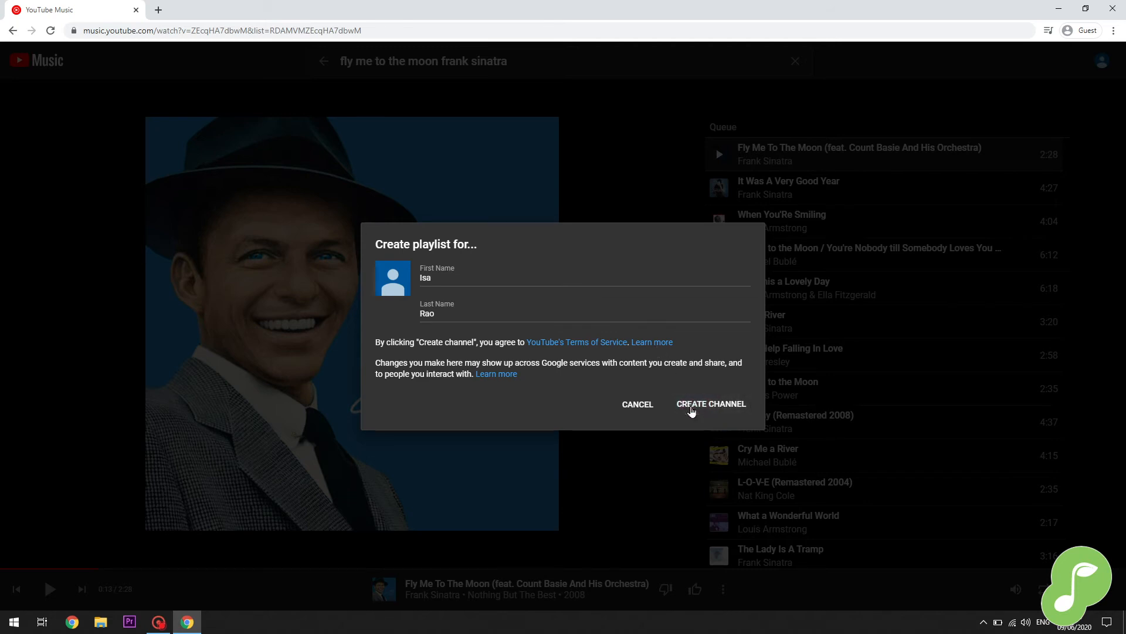
# Step: Create the channel required before making playlists
pyautogui.click(711, 404)
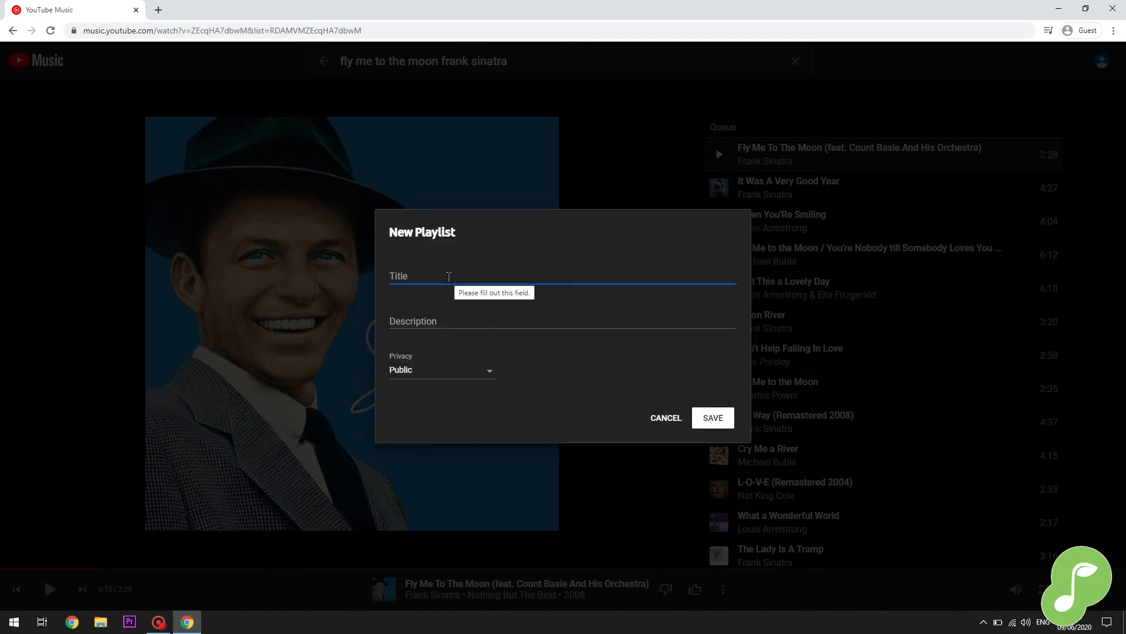
# Step: Save the private playlist 'My Playlist', then begin typing a new search
pyautogui.write('My Pl')
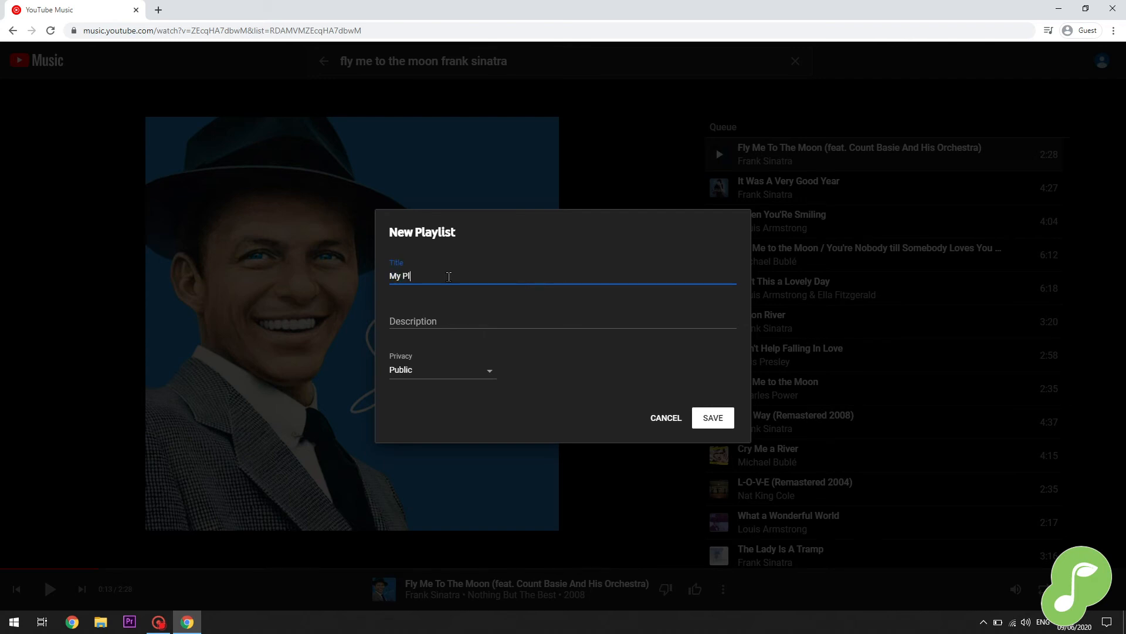
pyautogui.write('aylist')
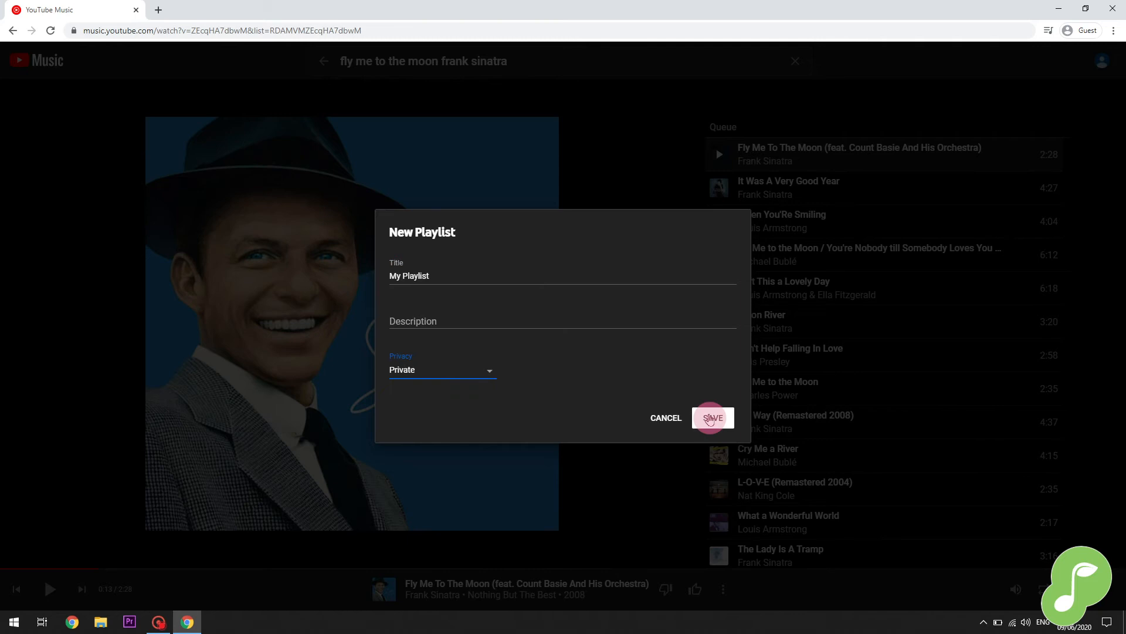
pyautogui.click(713, 418)
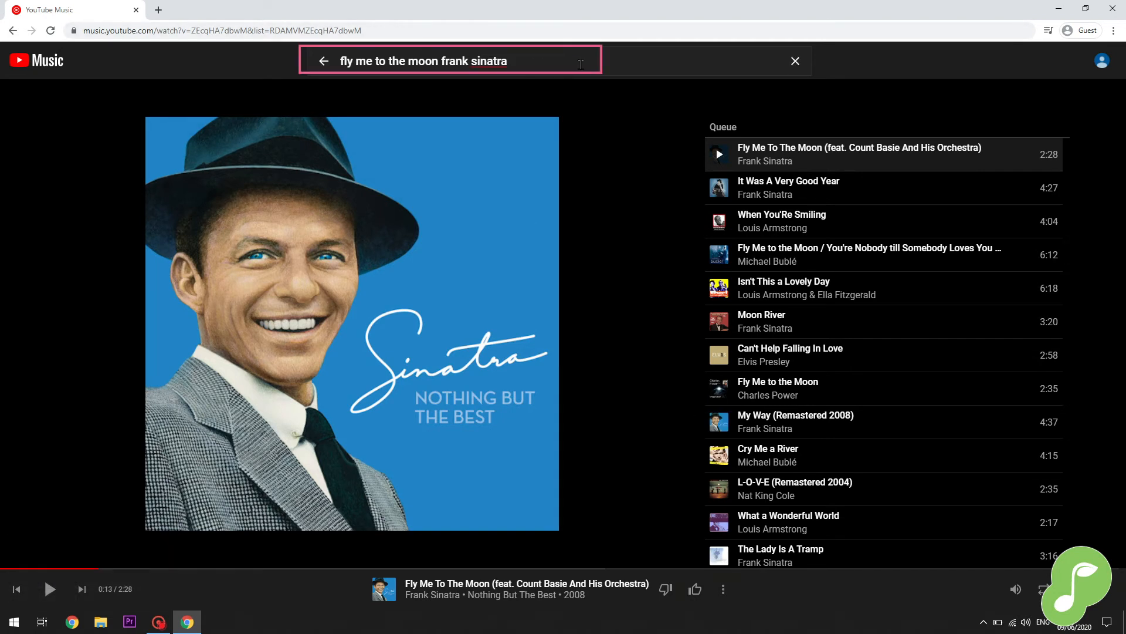
pyautogui.write('fly me t')
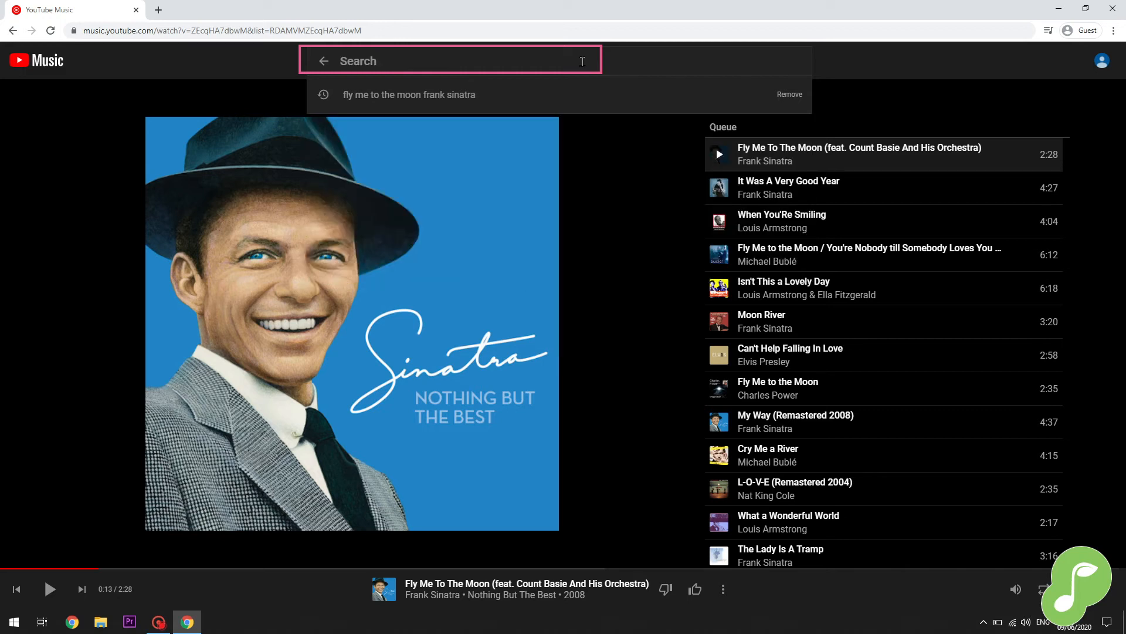
# Step: Search 'Hey jude beatles' and play the top result, Hey Jude
pyautogui.write('Hey jude')
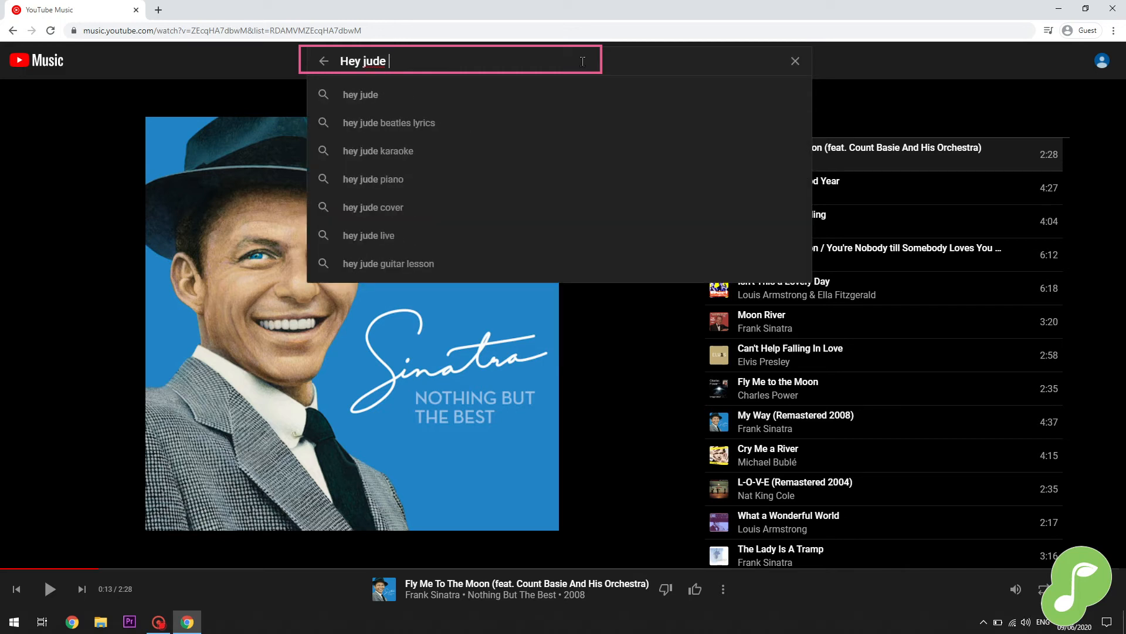
pyautogui.write('beatles')
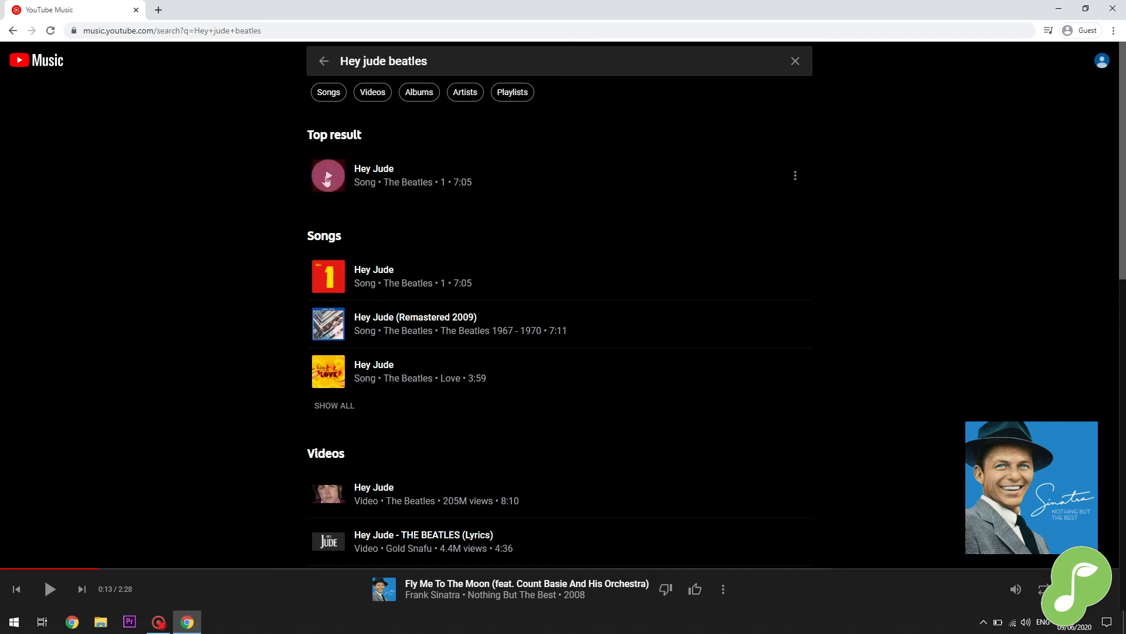
pyautogui.click(328, 176)
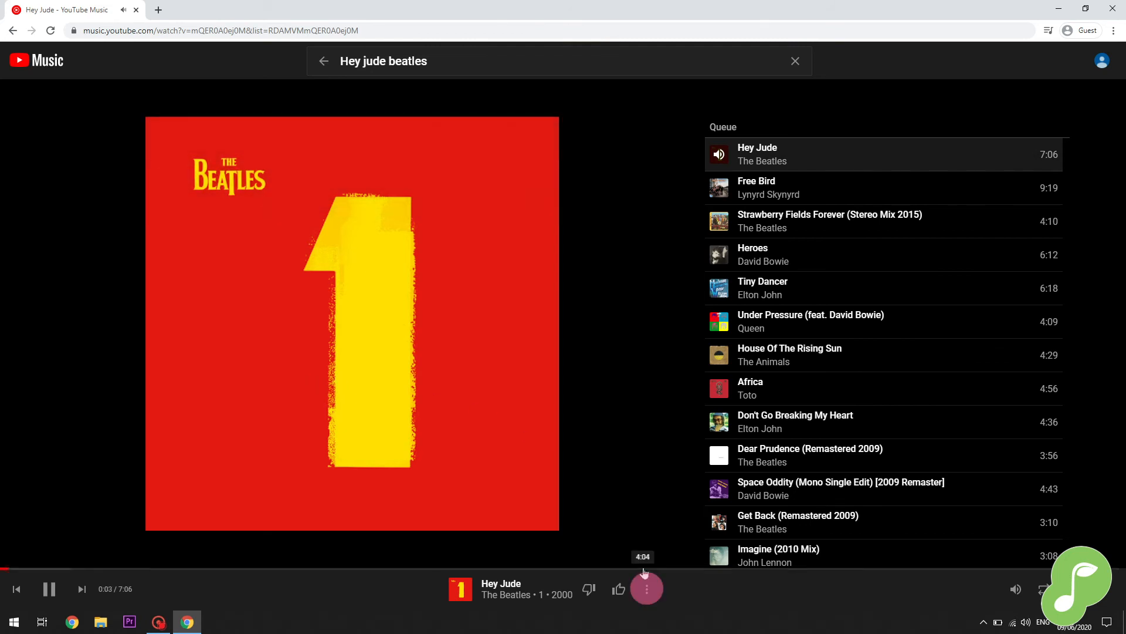
# Step: Add the playing song Hey Jude to 'My Playlist'
pyautogui.click(647, 589)
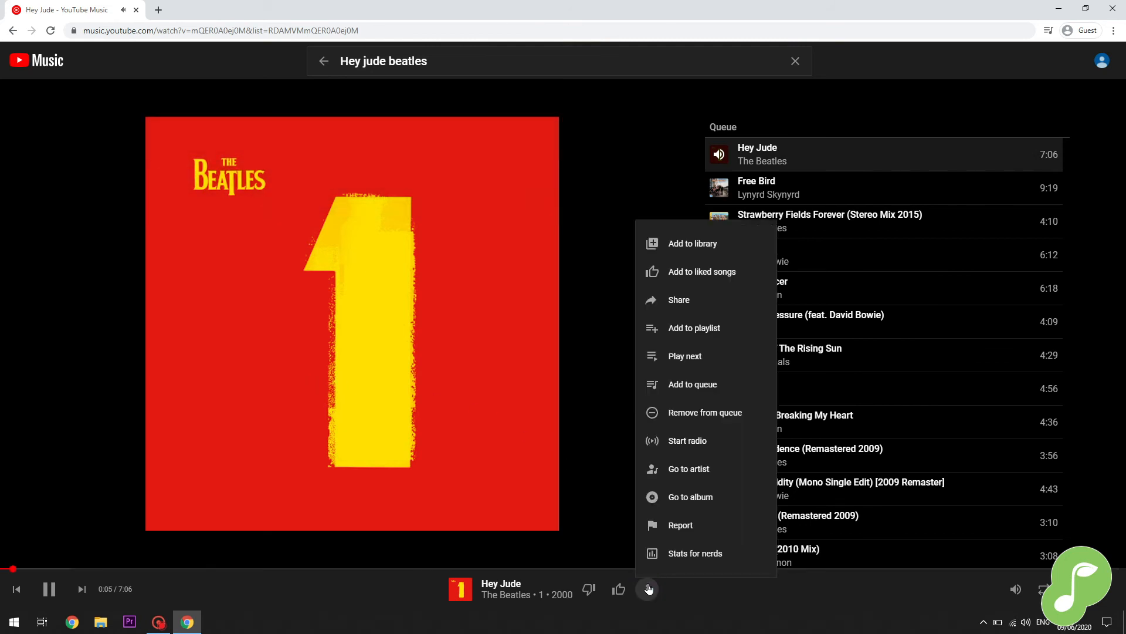
pyautogui.moveTo(687, 333)
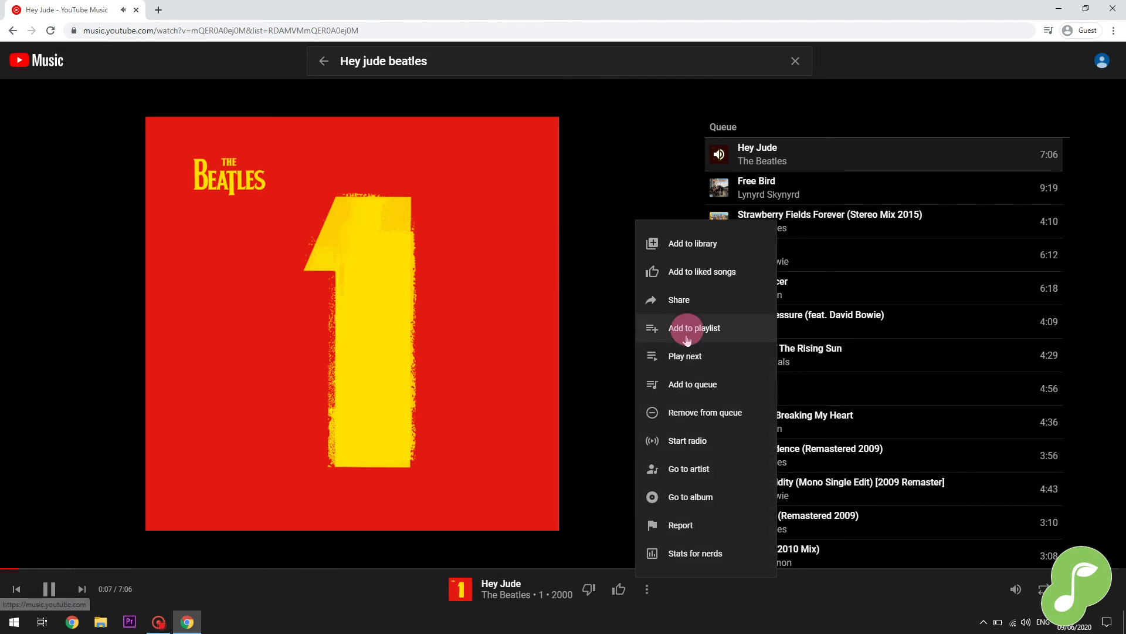
pyautogui.click(694, 328)
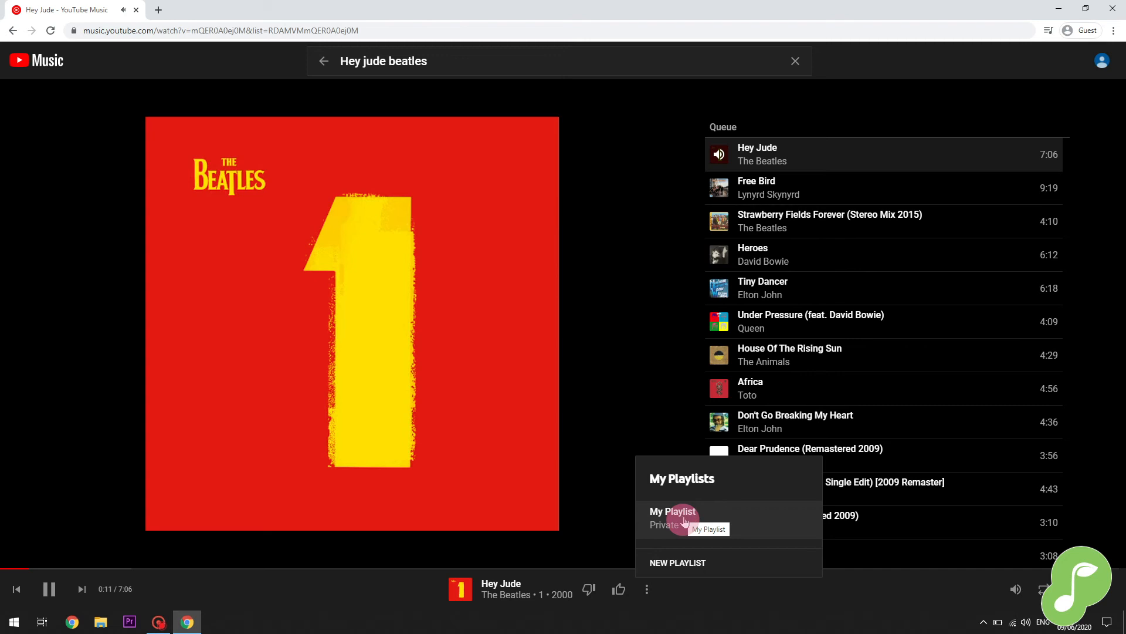
pyautogui.click(673, 511)
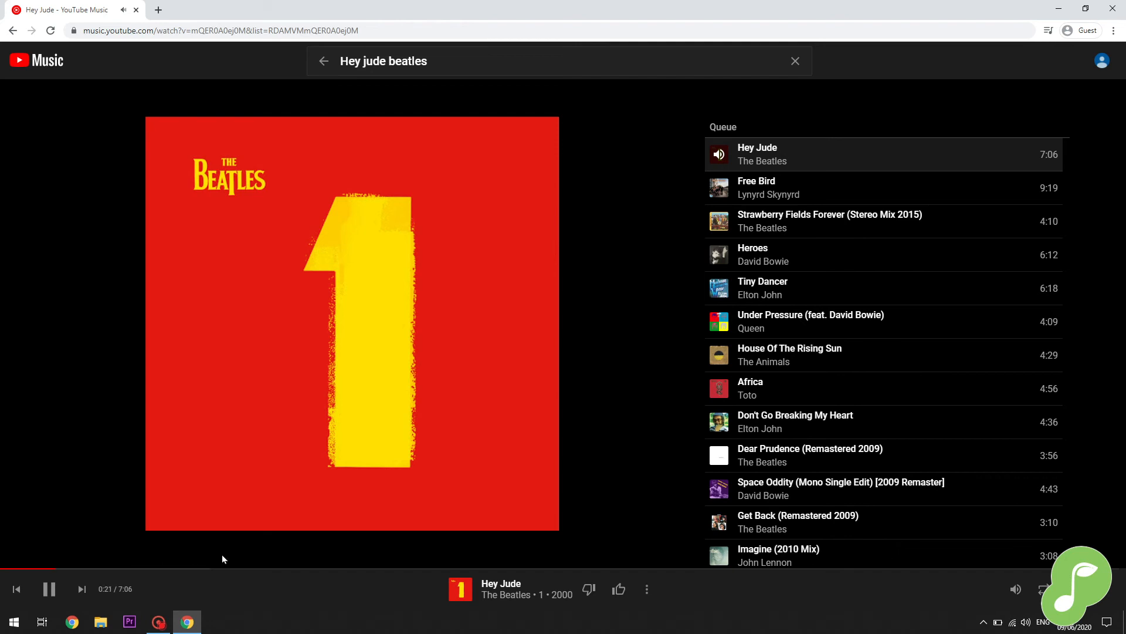
pyautogui.moveTo(613, 391)
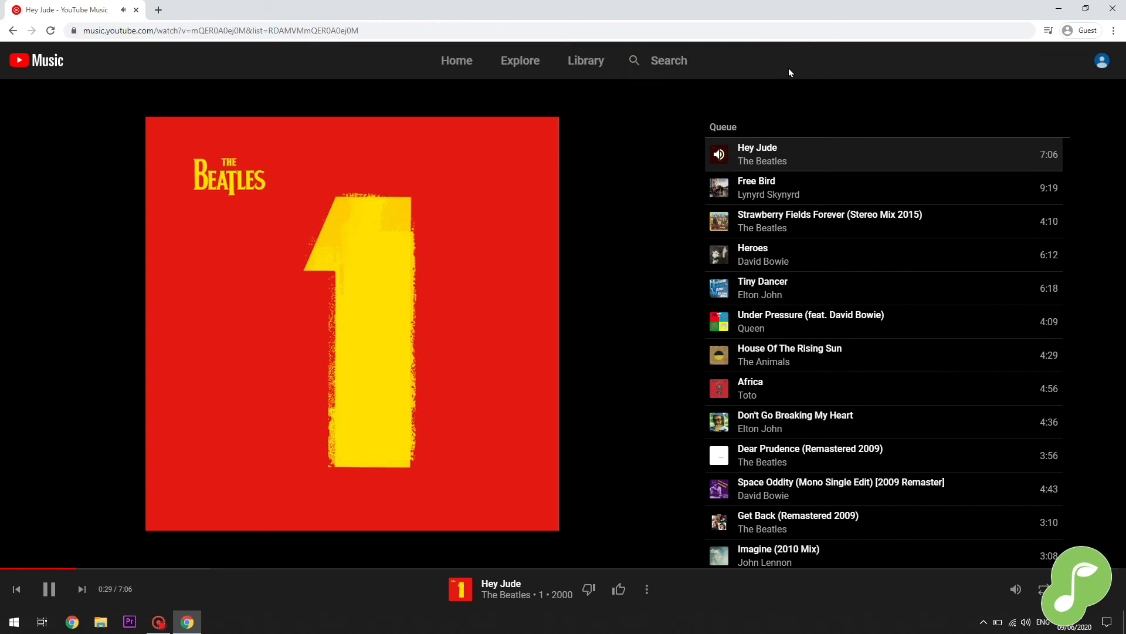
pyautogui.moveTo(592, 76)
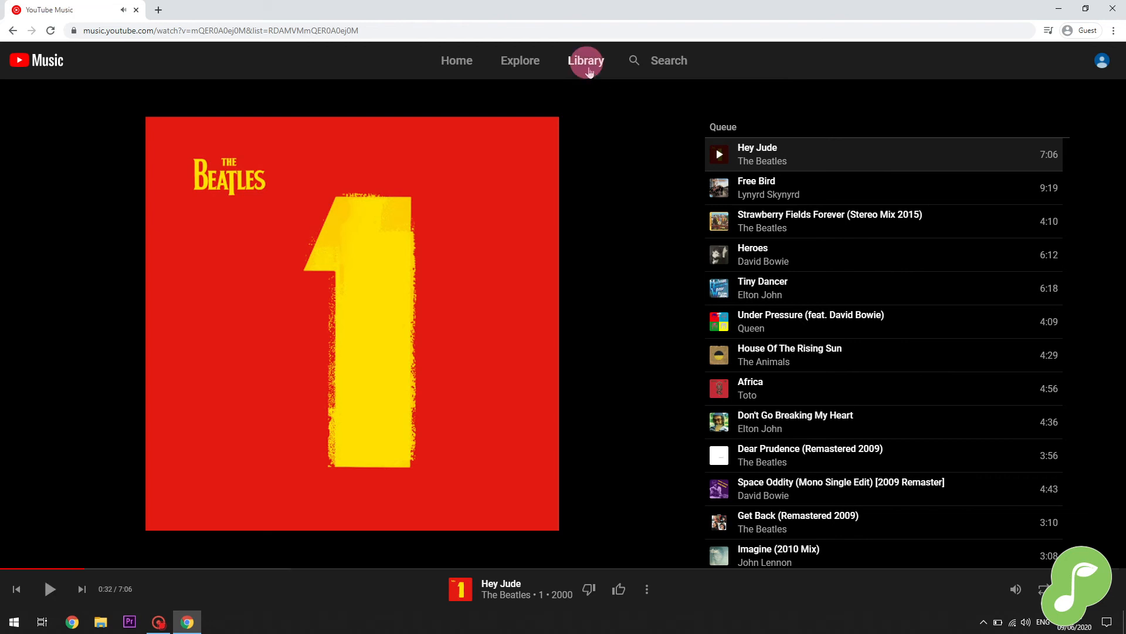
# Step: Open the Library page listing 'My Playlist' with 2 songs
pyautogui.click(586, 60)
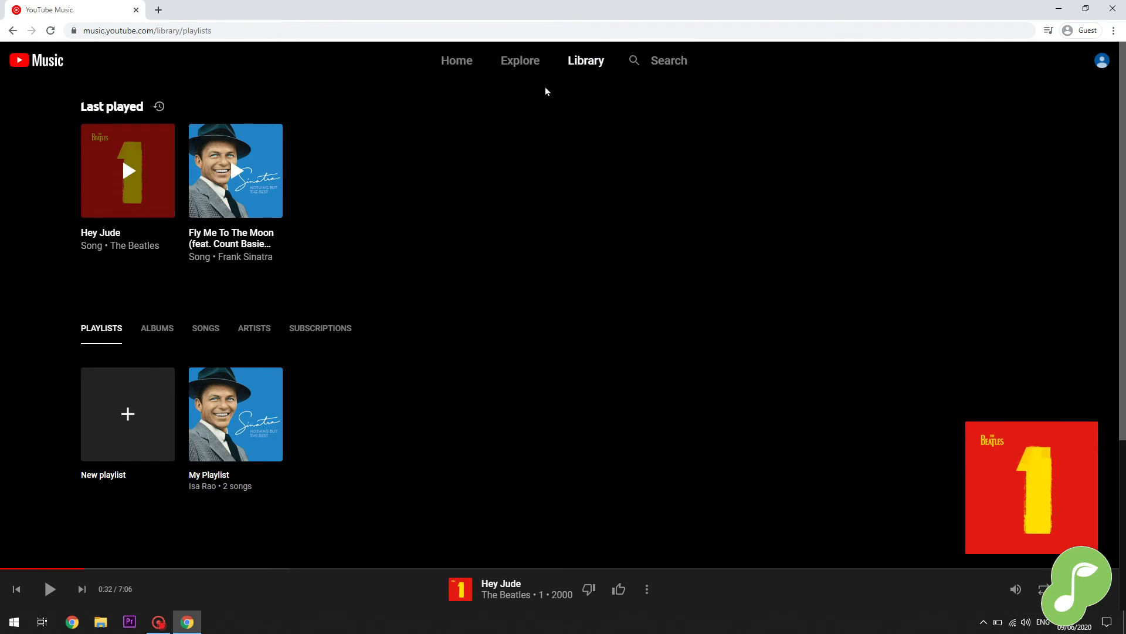
pyautogui.moveTo(343, 153)
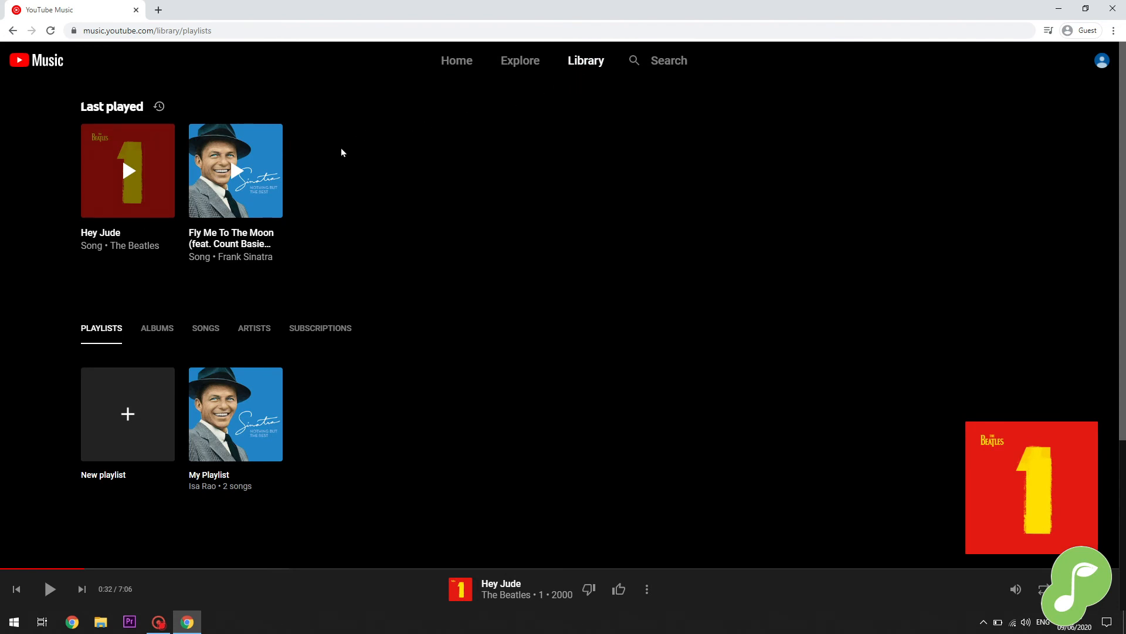
pyautogui.moveTo(271, 235)
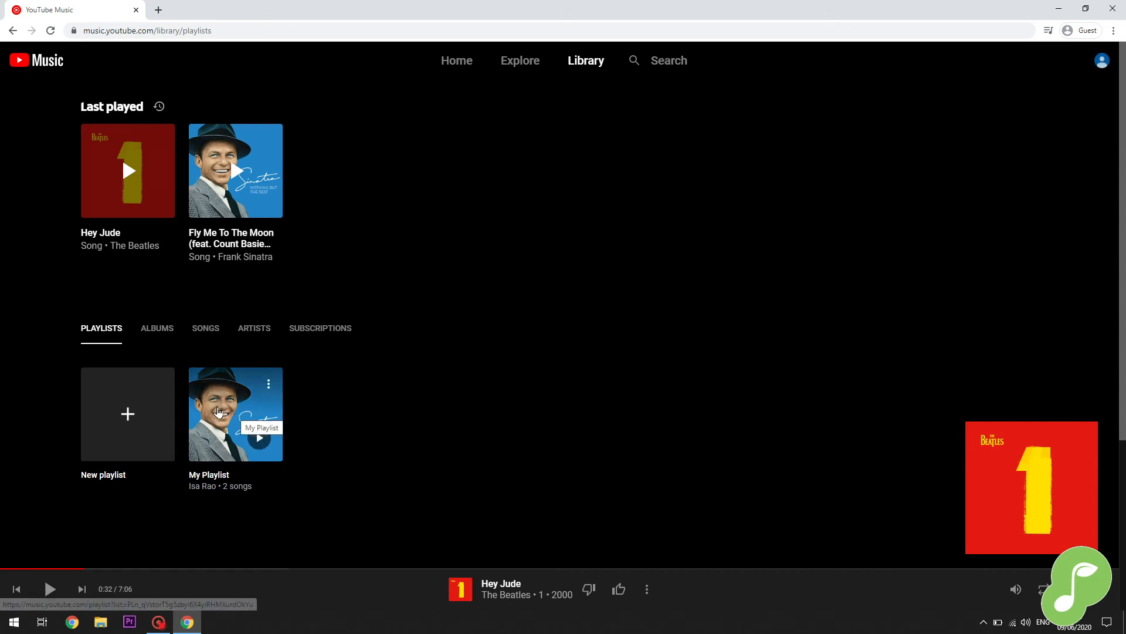
# Step: Open 'My Playlist' and skip ahead from Fly Me To The Moon to Hey Jude
pyautogui.click(235, 402)
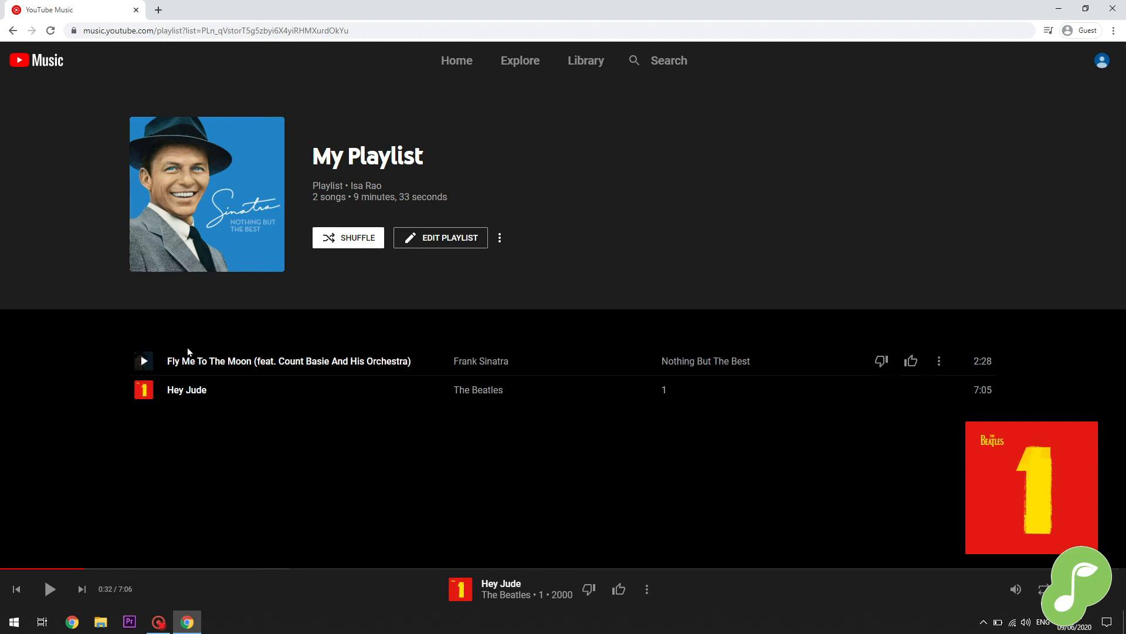
pyautogui.moveTo(144, 361)
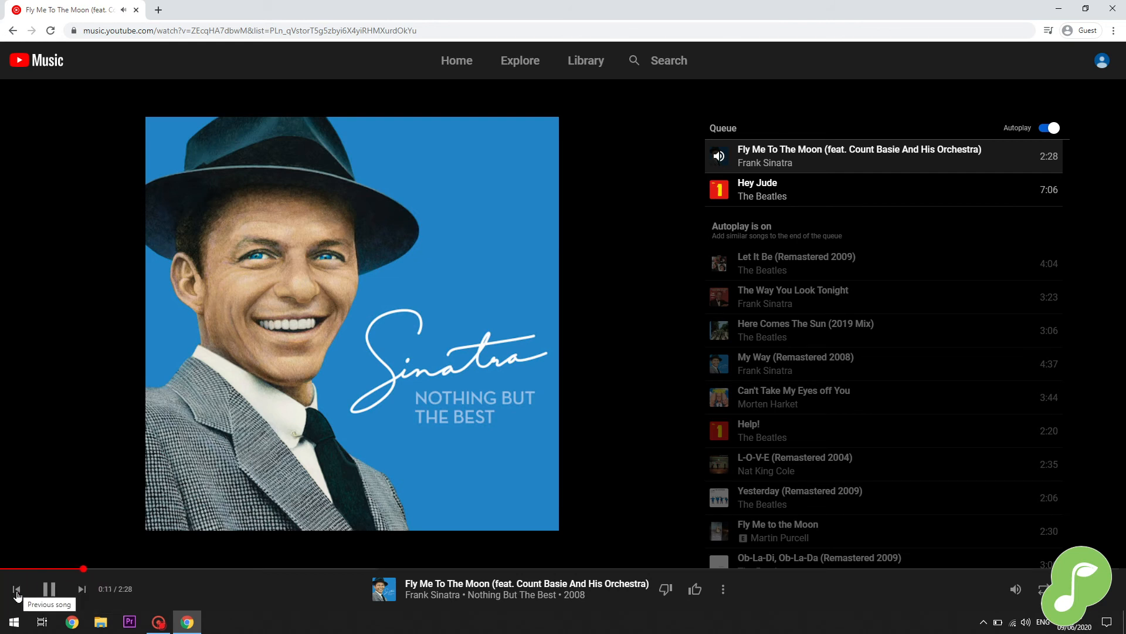
pyautogui.moveTo(82, 590)
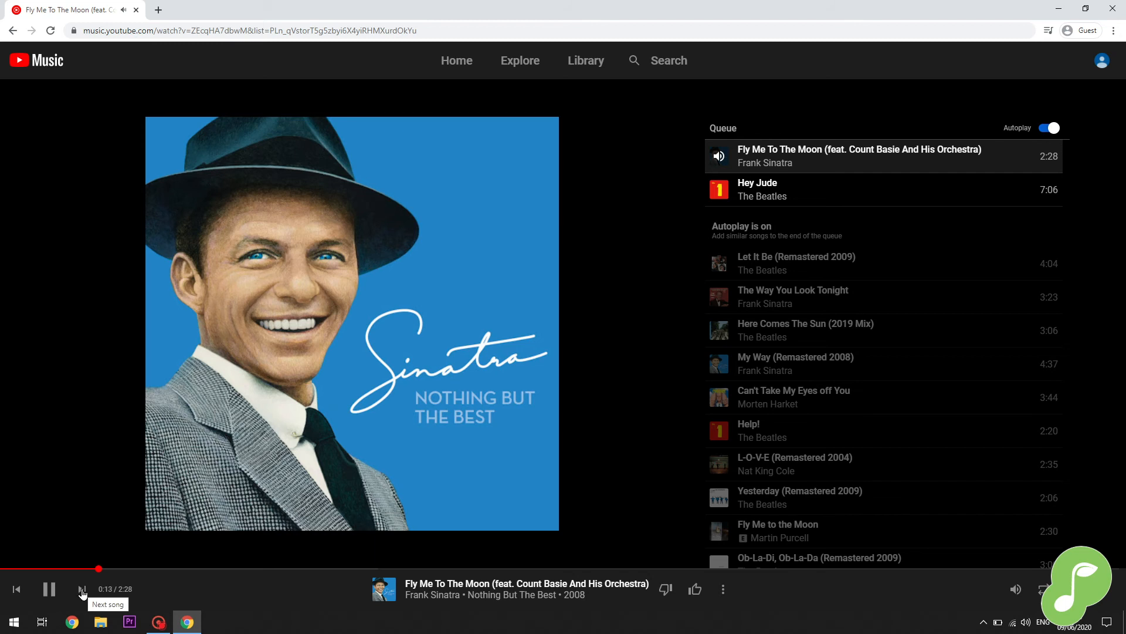
pyautogui.click(83, 589)
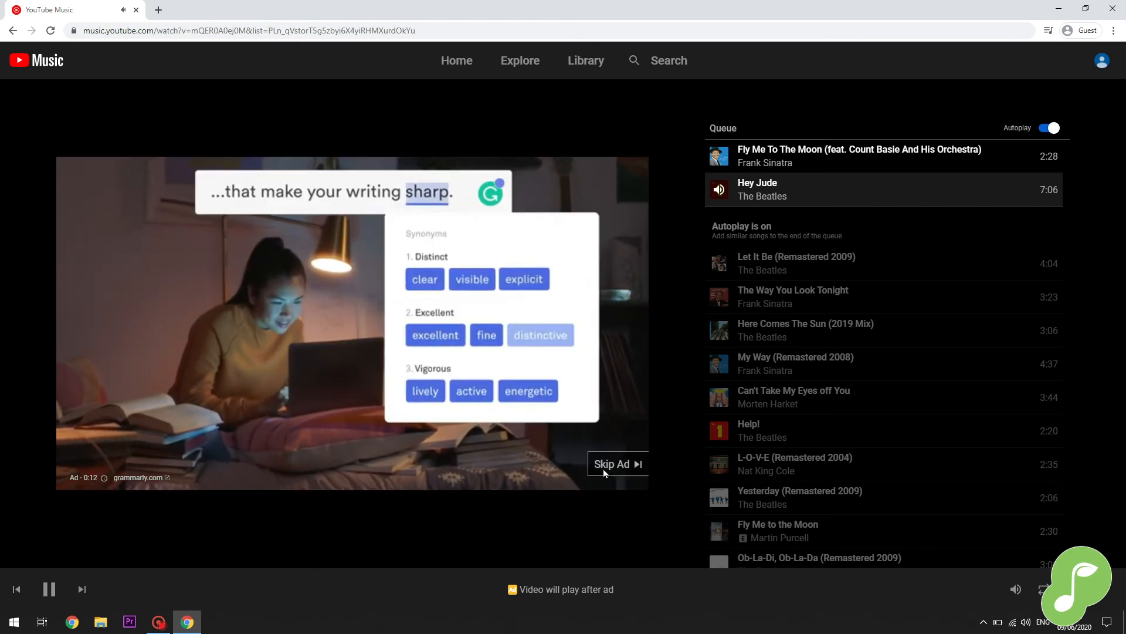
# Step: Skip the ad so Hey Jude from 'My Playlist' loads
pyautogui.click(612, 464)
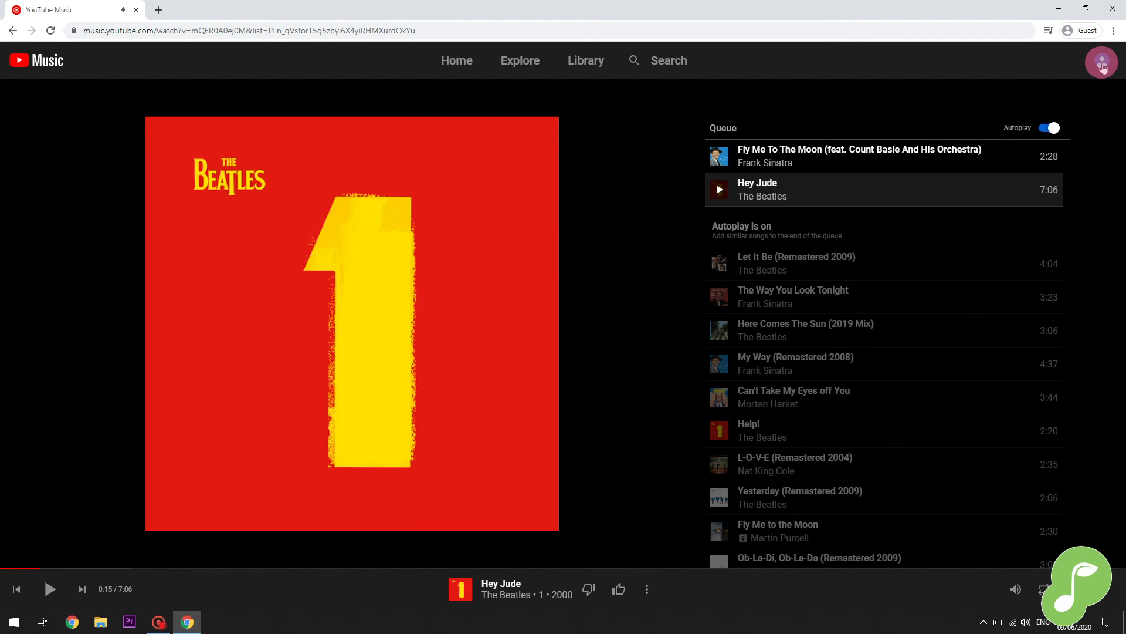
# Step: Open Get Music Premium from the profile menu and view the free-trial checkout
pyautogui.click(1106, 63)
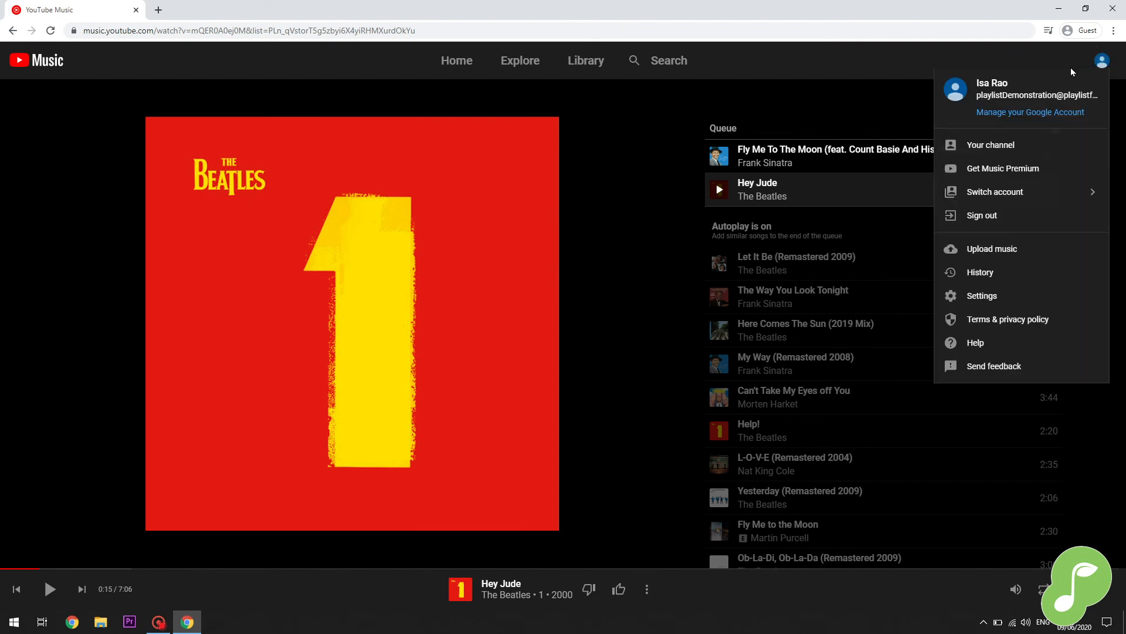
pyautogui.moveTo(987, 170)
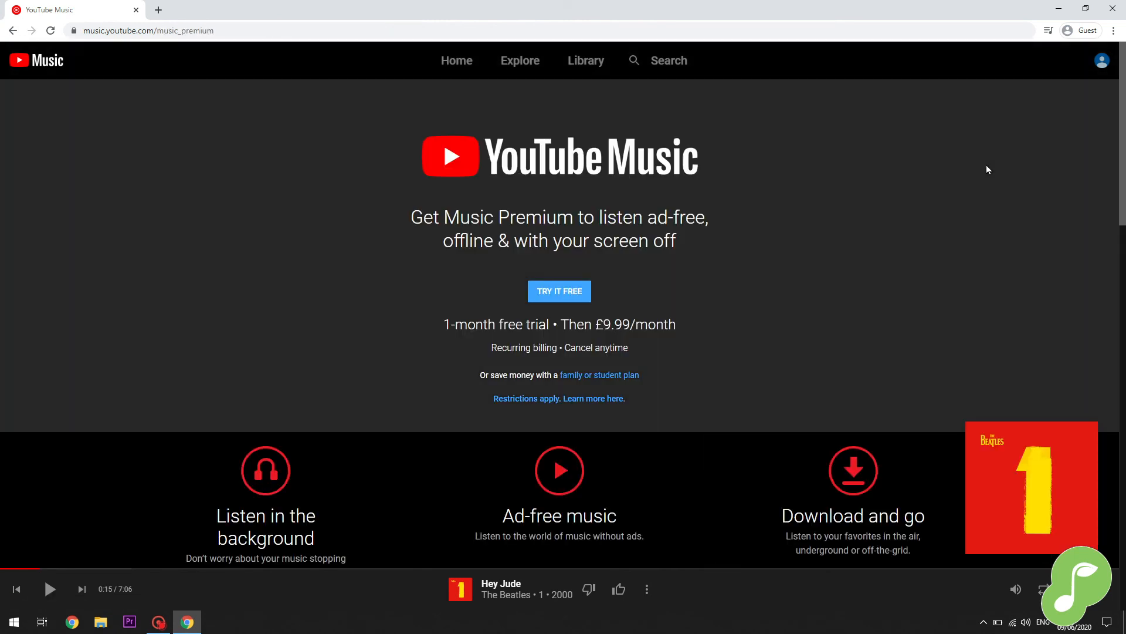
pyautogui.moveTo(497, 282)
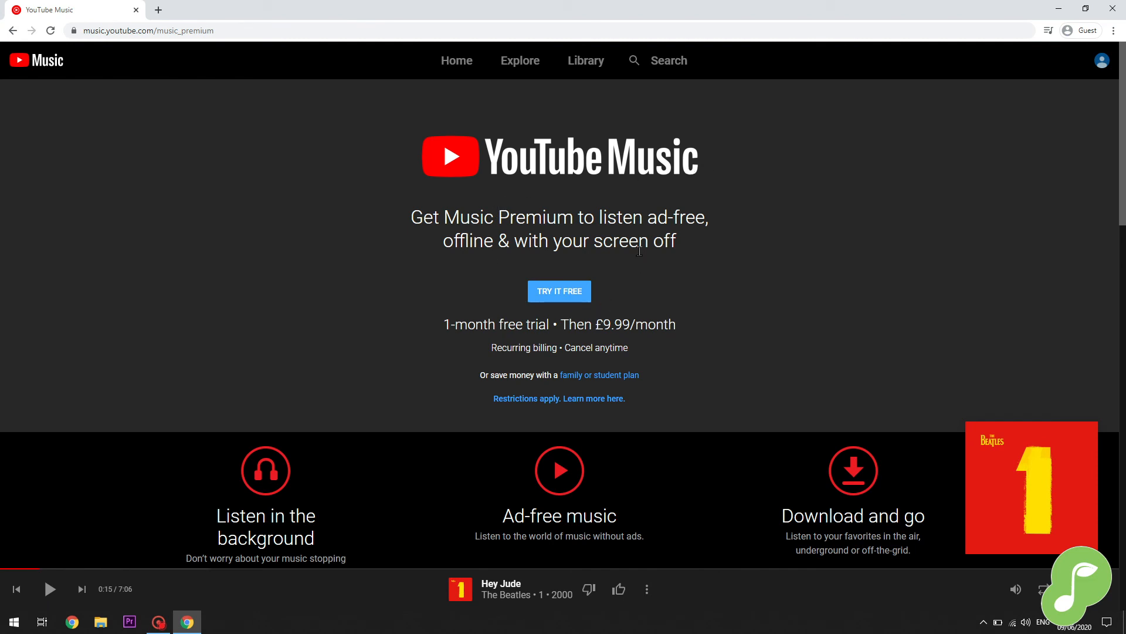
pyautogui.moveTo(634, 281)
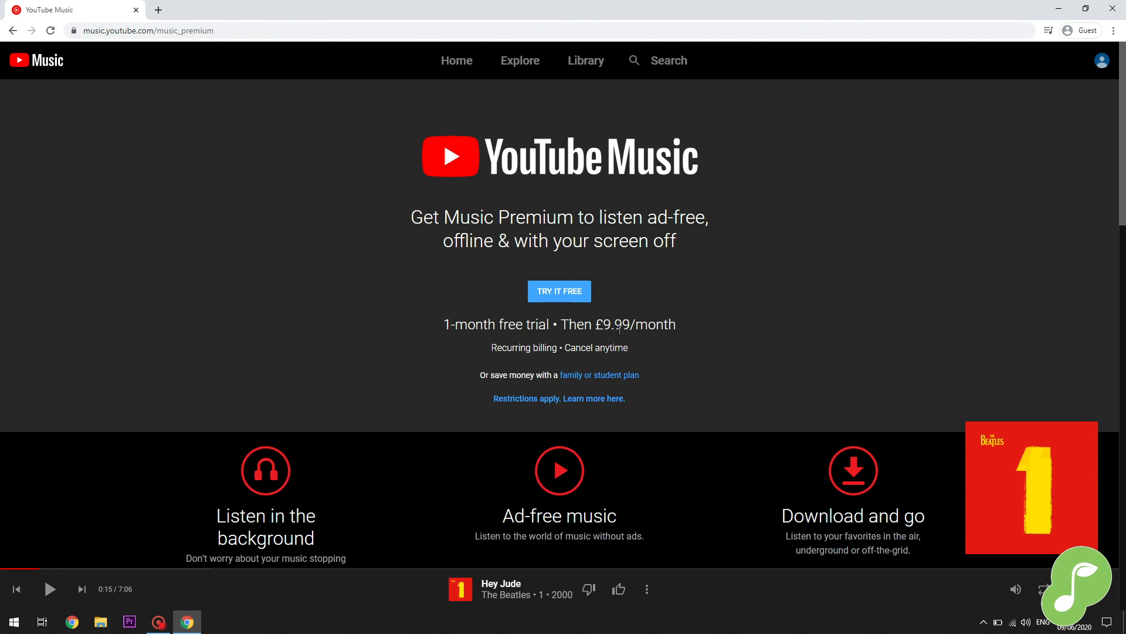
pyautogui.click(559, 291)
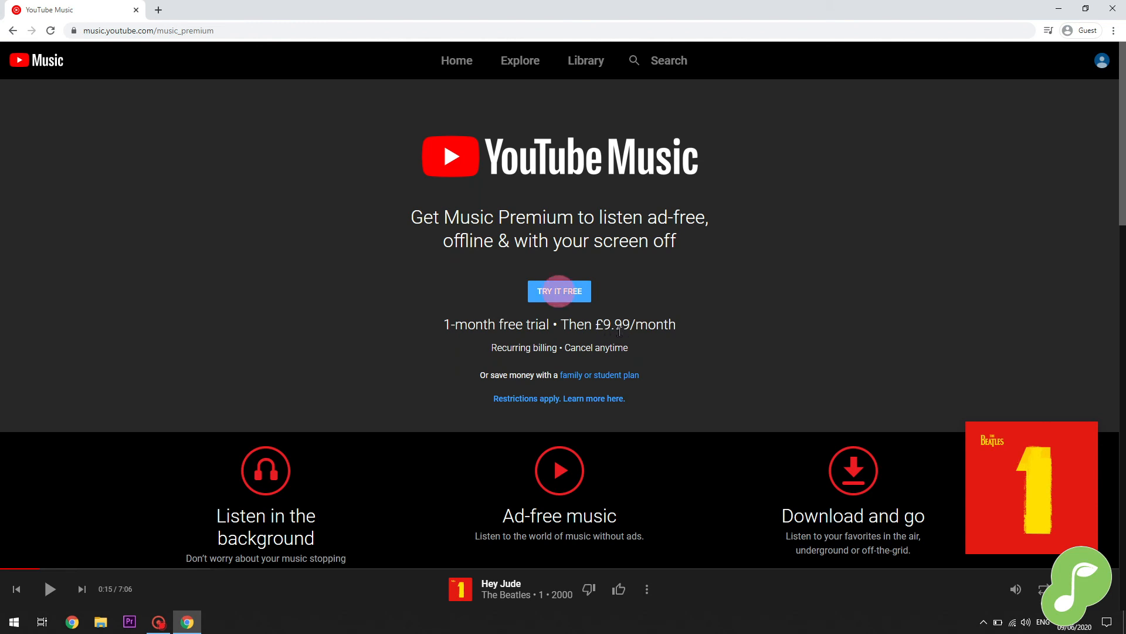
pyautogui.click(559, 291)
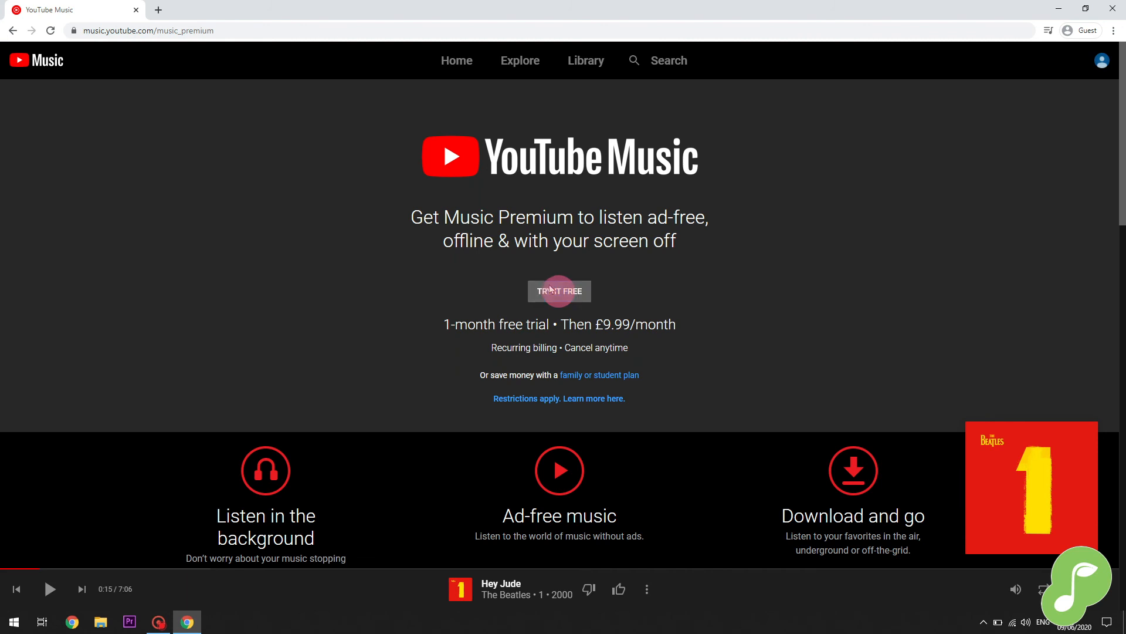
pyautogui.click(560, 291)
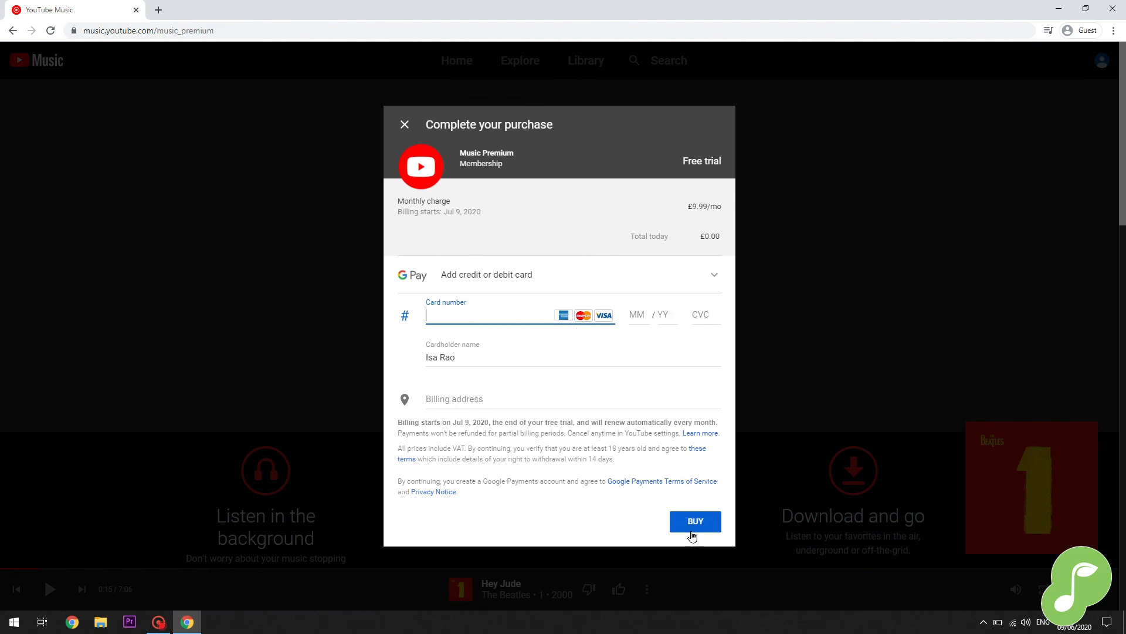
pyautogui.click(695, 521)
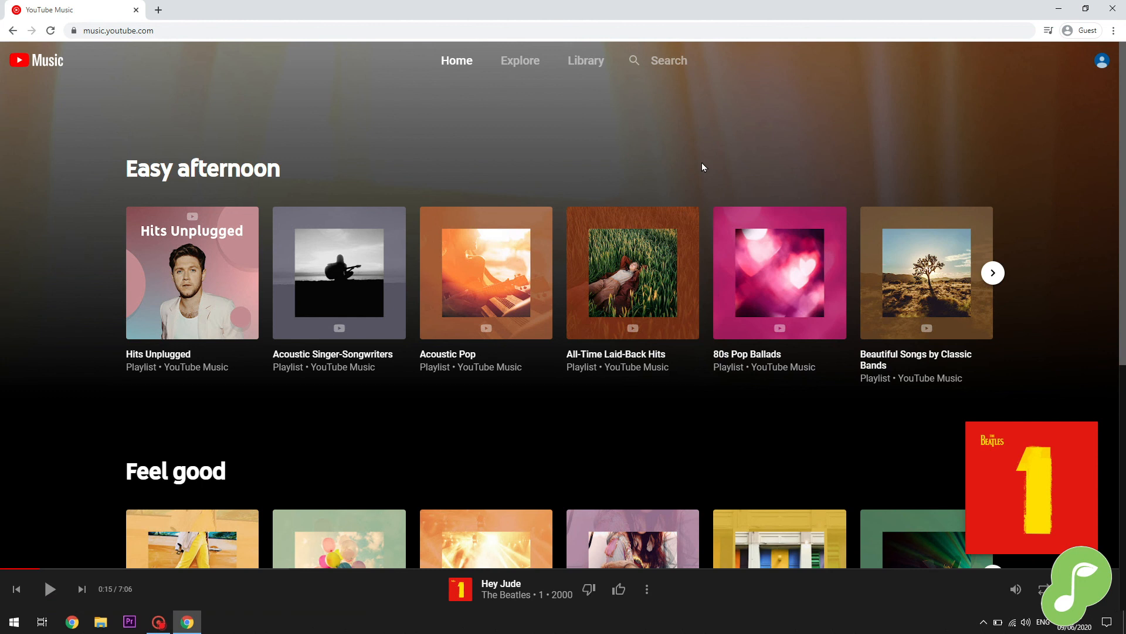
pyautogui.moveTo(693, 130)
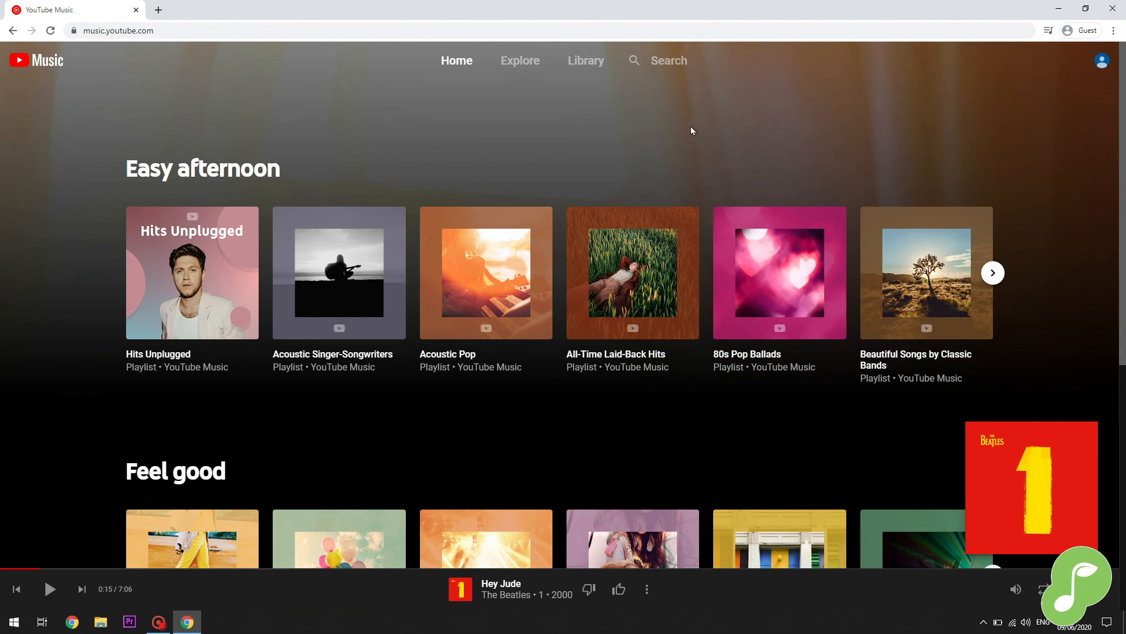
pyautogui.moveTo(703, 141)
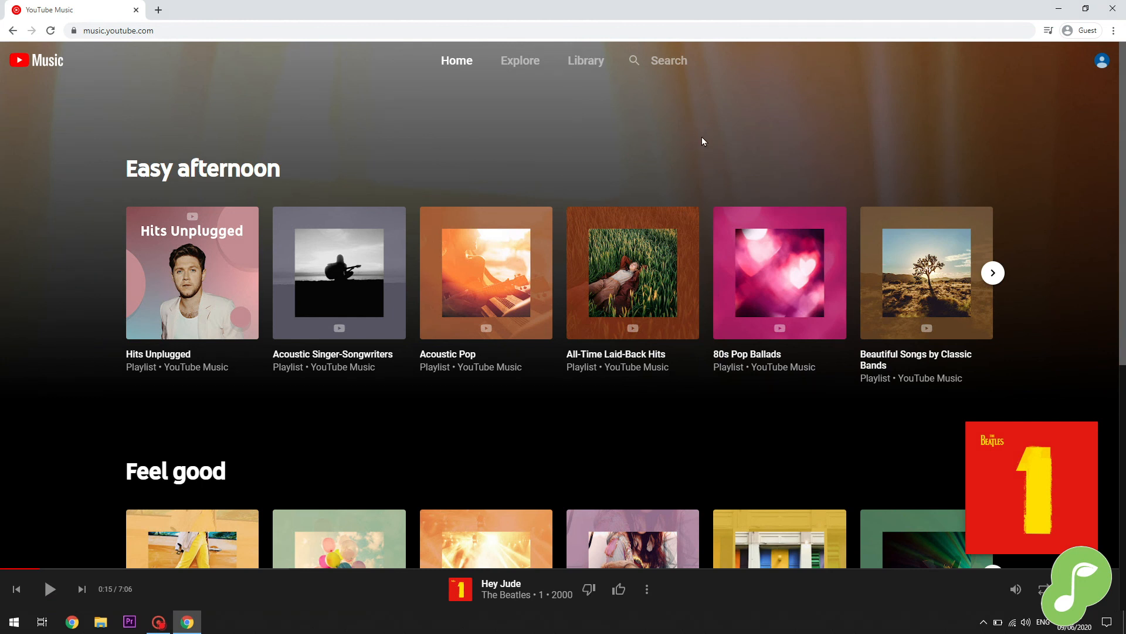
pyautogui.moveTo(1097, 66)
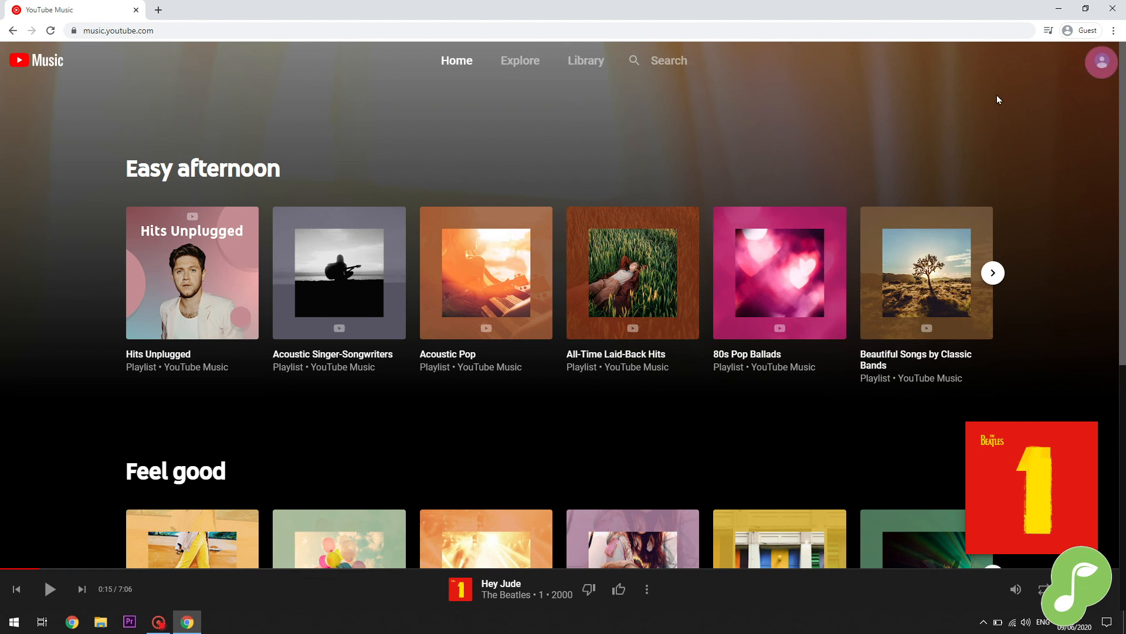
pyautogui.moveTo(1102, 61)
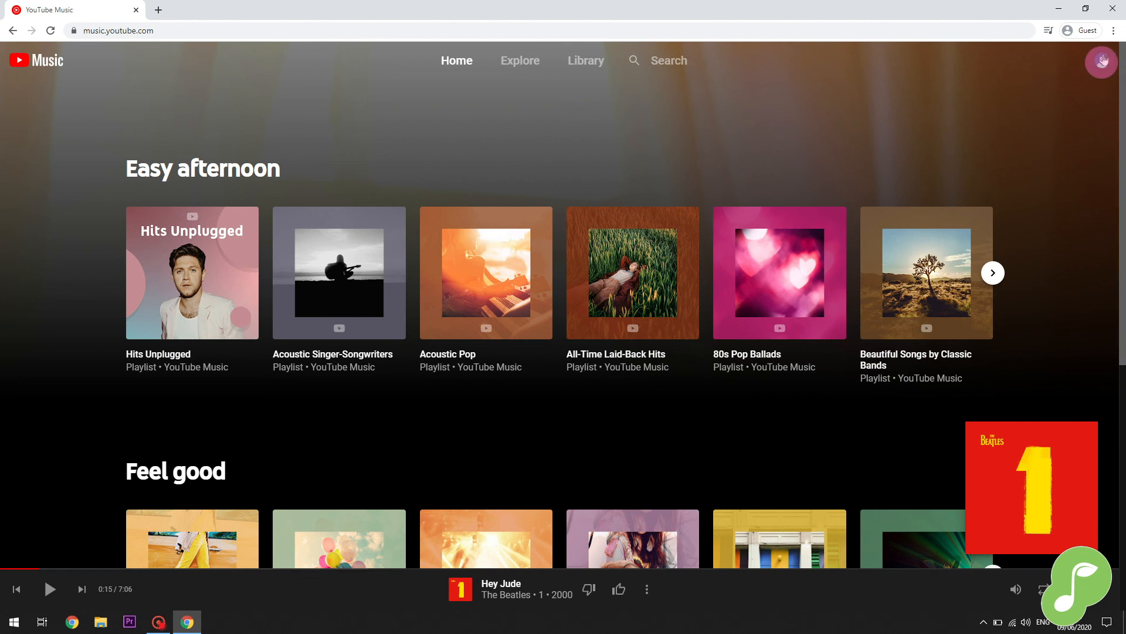
# Step: Open the profile menu, then close the Chrome window to reveal the Windows desktop
pyautogui.click(1101, 62)
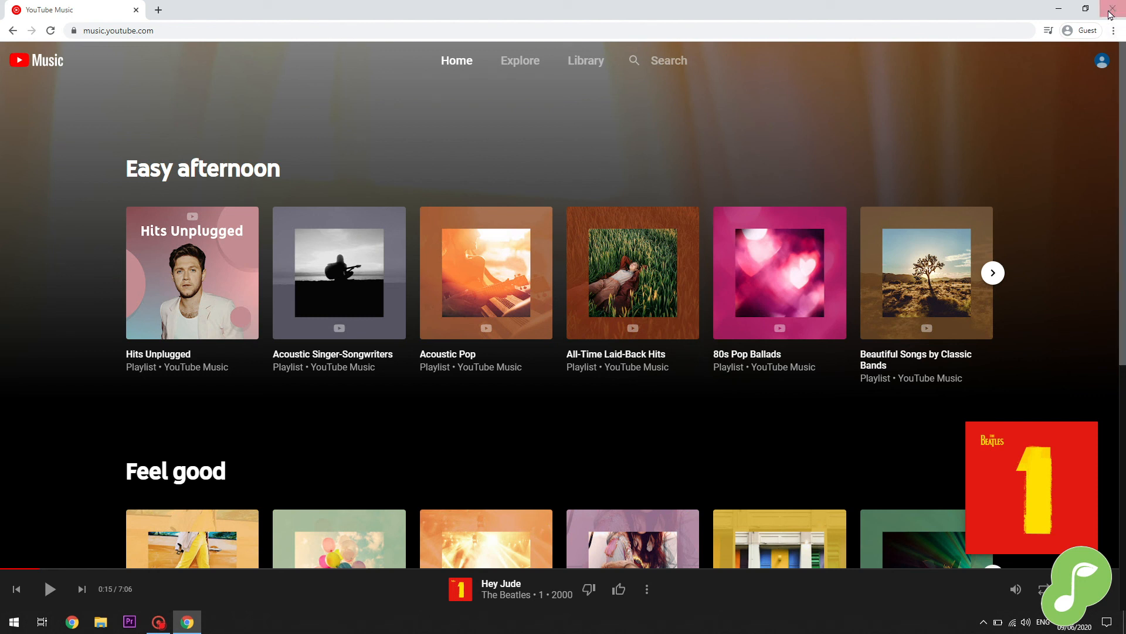
pyautogui.click(1114, 9)
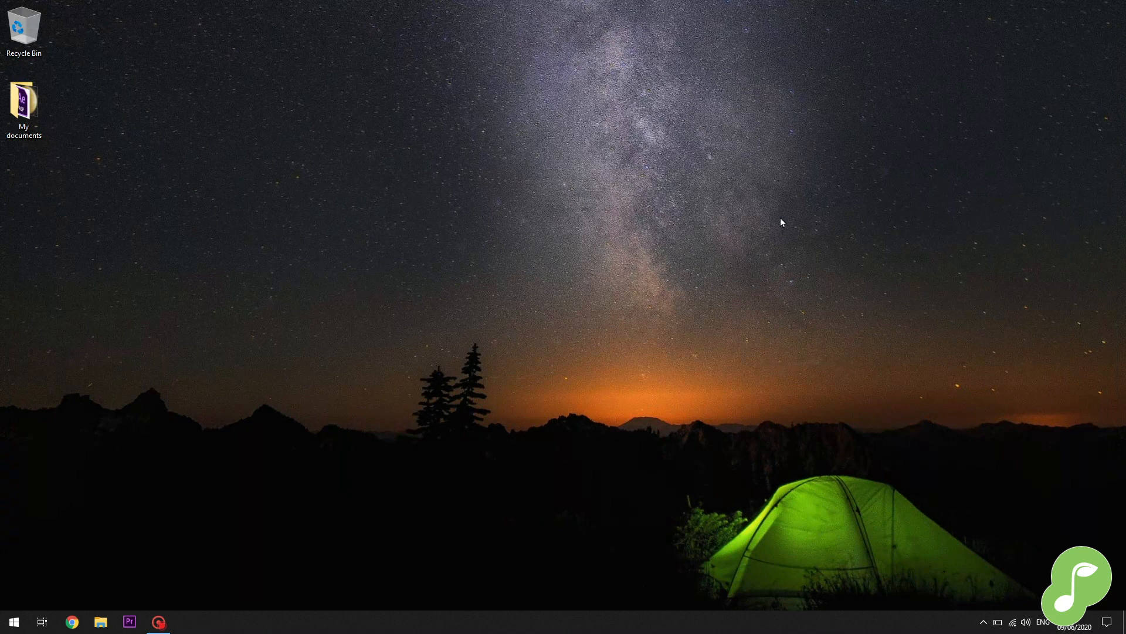
pyautogui.moveTo(542, 269)
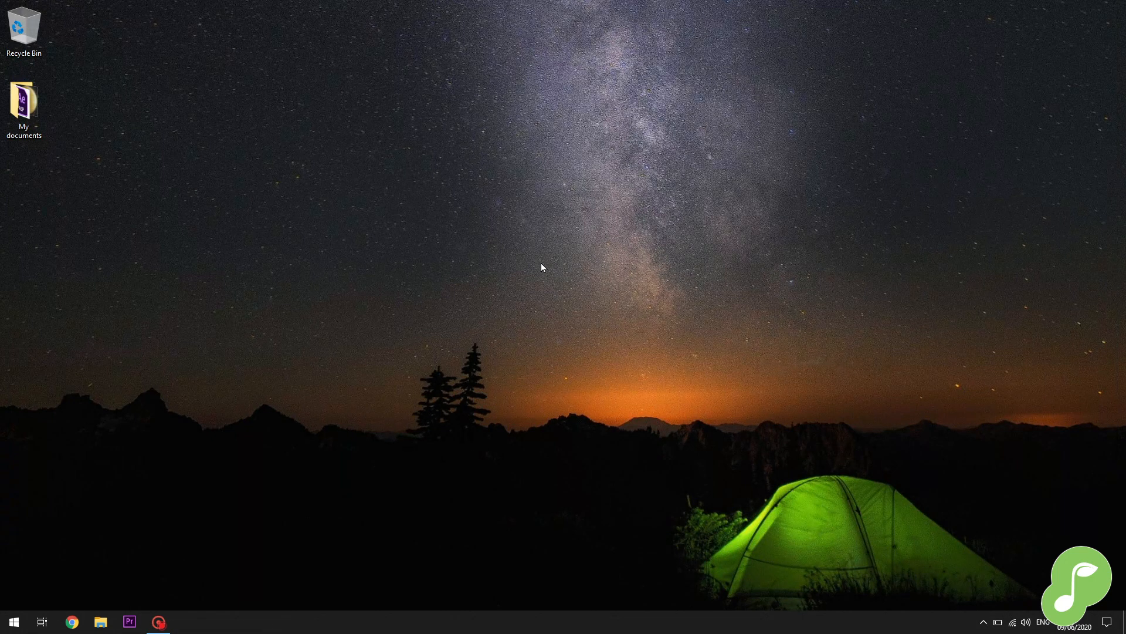